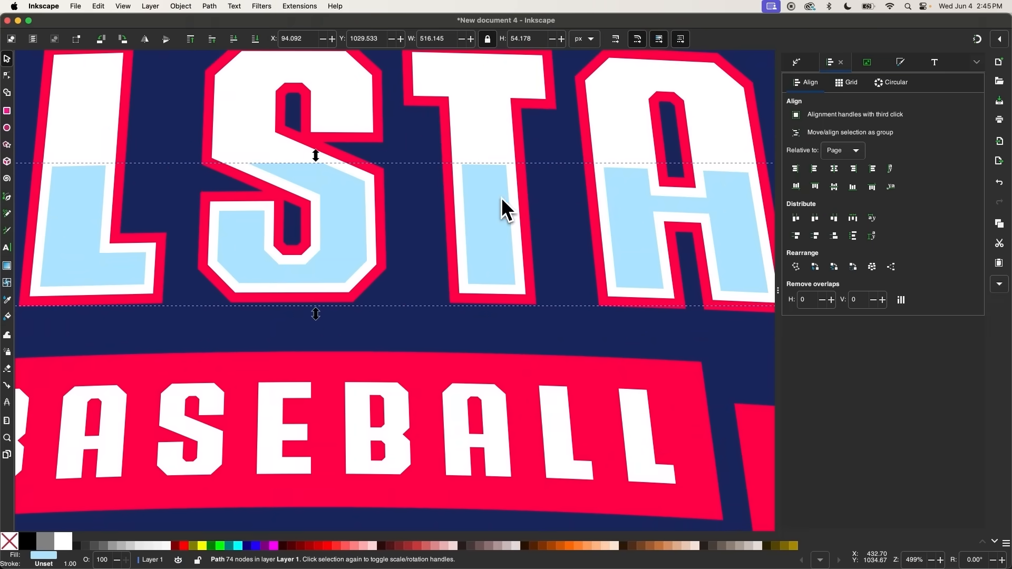
Duplicate the hexagon path in the logo and bring up the Activities workspace overview
{"action": "left_click", "coordinate": [8, 266]}
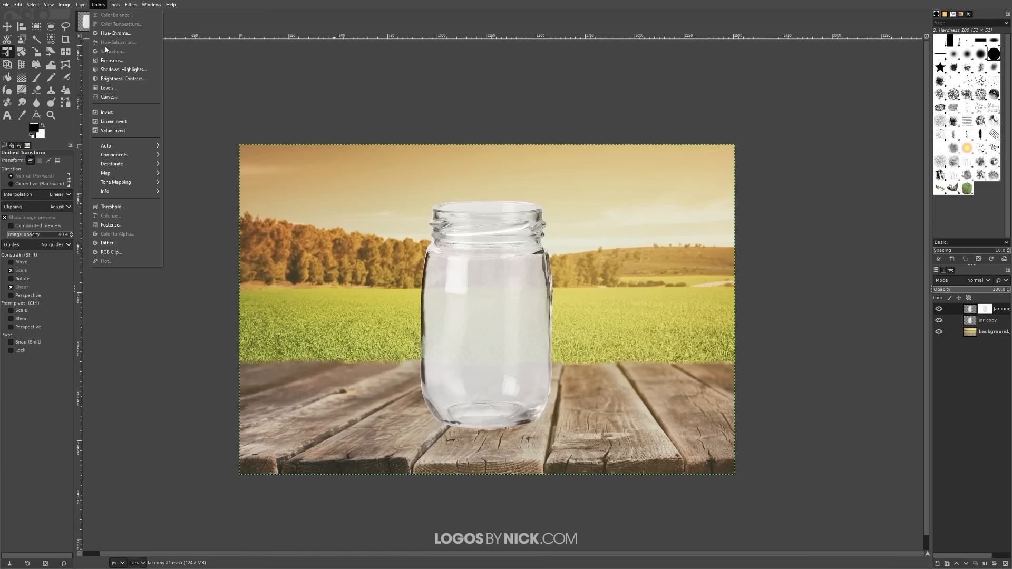
{"action": "left_click", "coordinate": [109, 97]}
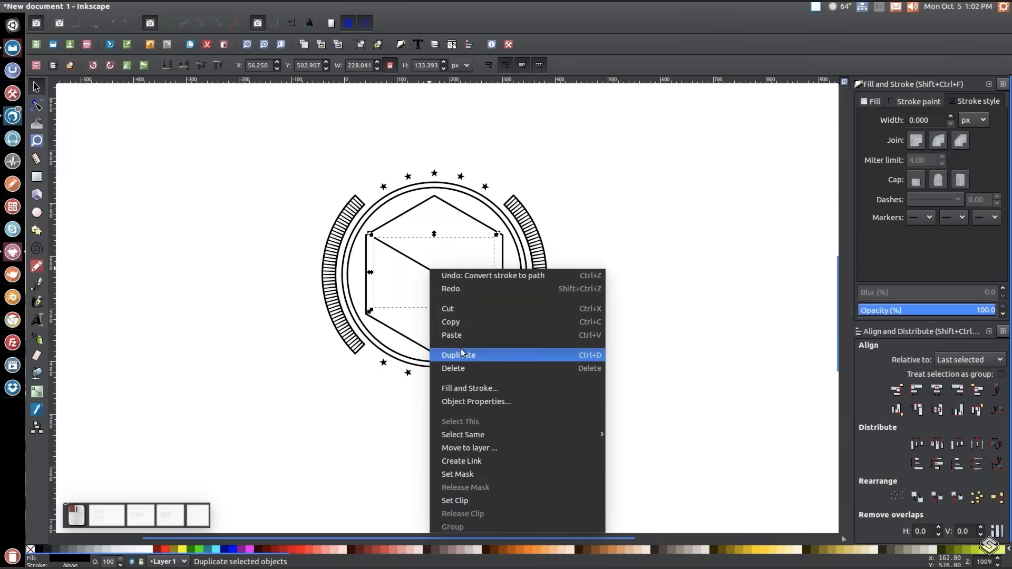
{"action": "left_click", "coordinate": [458, 355]}
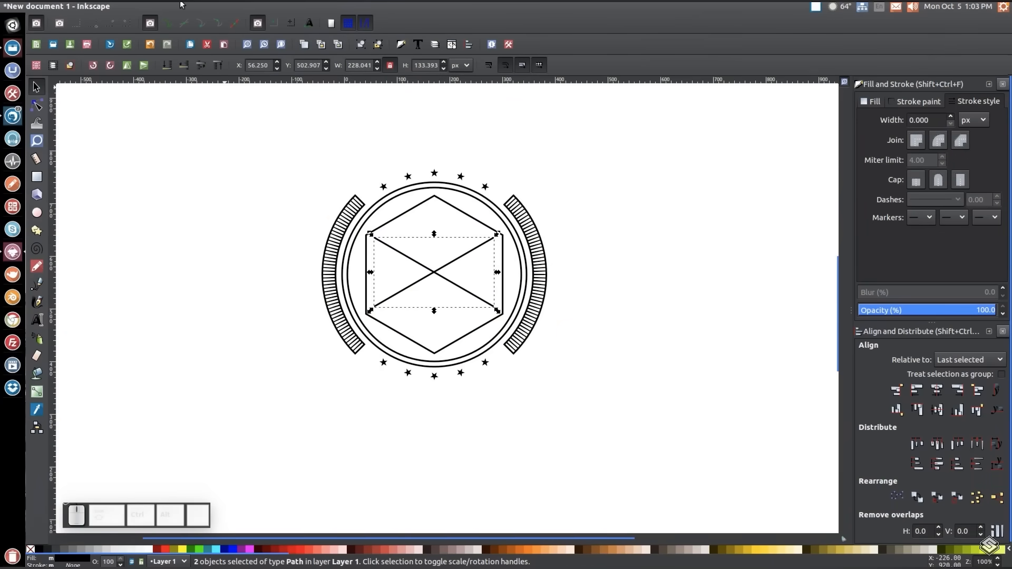
{"action": "left_click", "coordinate": [937, 410]}
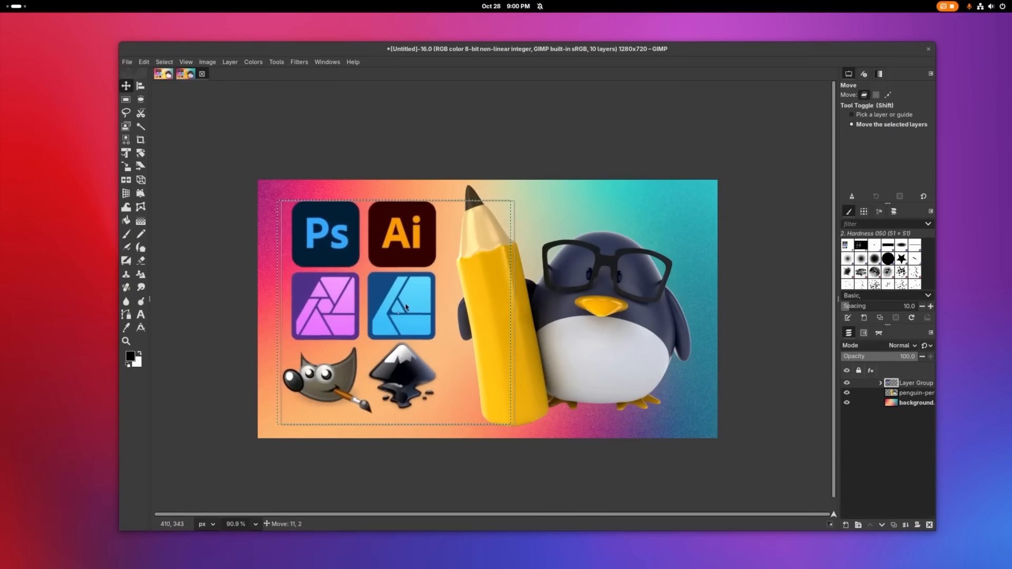
{"action": "right_click", "coordinate": [913, 383]}
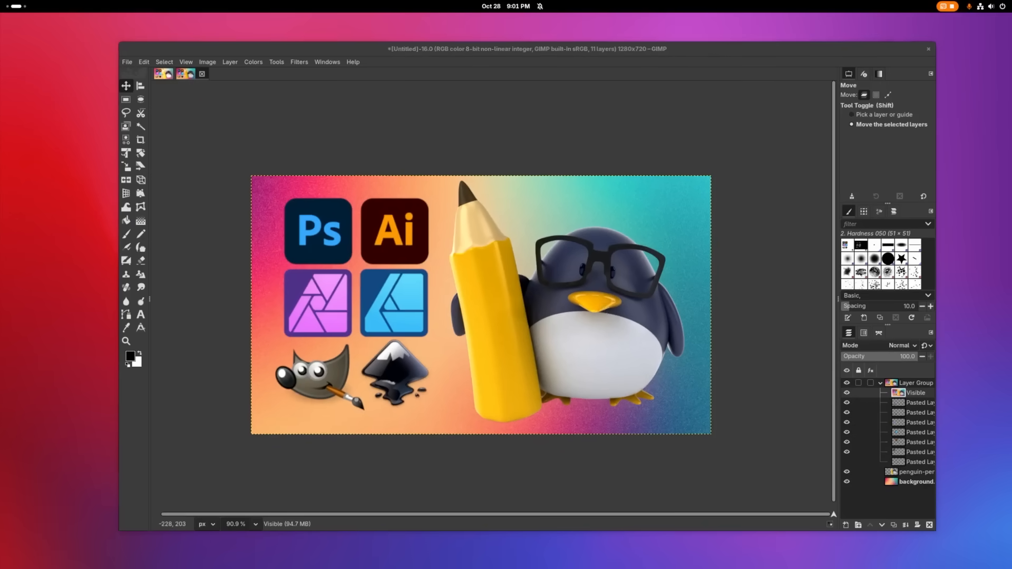
{"action": "left_click", "coordinate": [880, 392]}
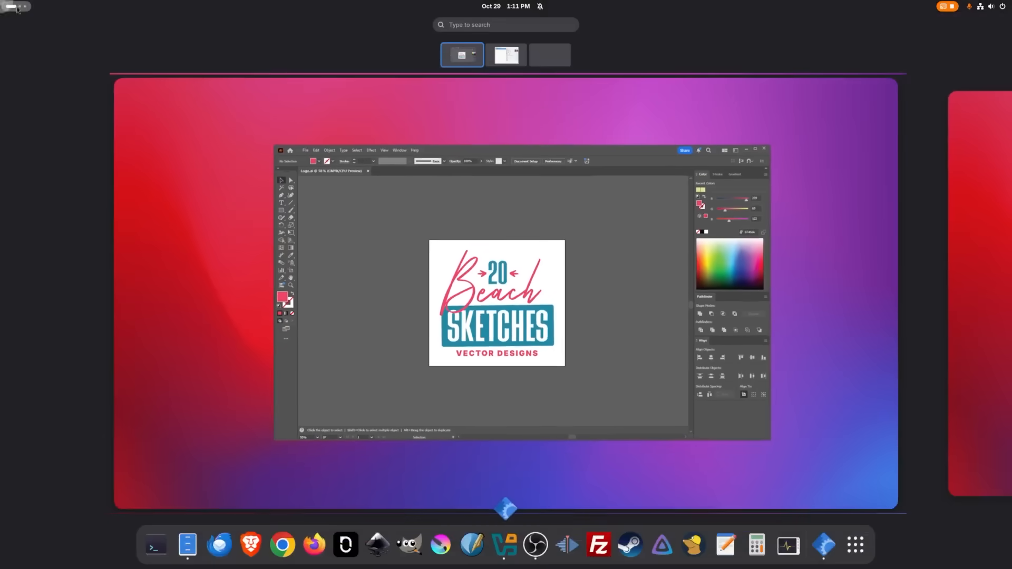
Trace the palm tree photo into vector paths and bring up Create Tiled Clones on its Trace settings
{"action": "left_click", "coordinate": [462, 53]}
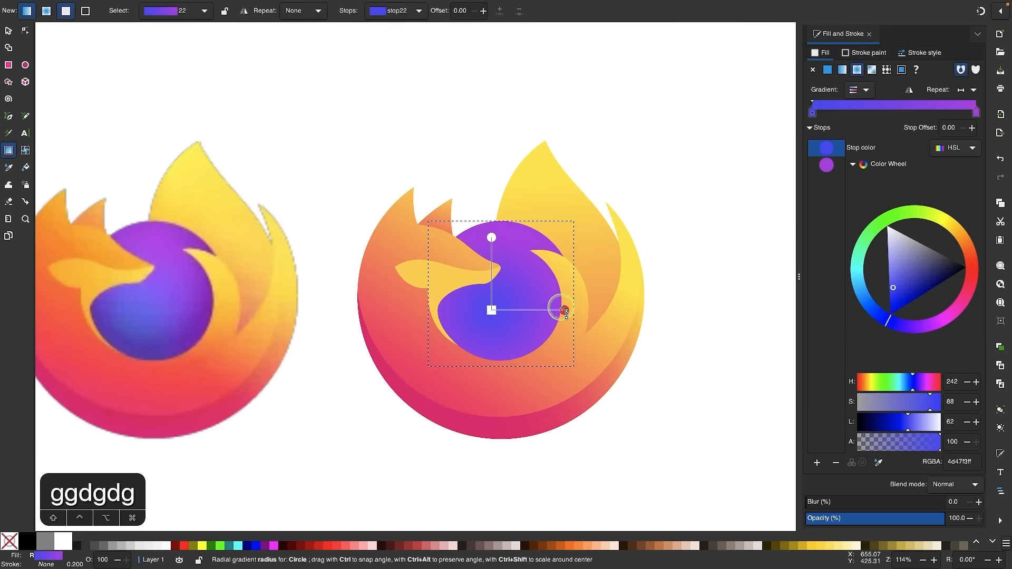
{"action": "left_click", "coordinate": [242, 9]}
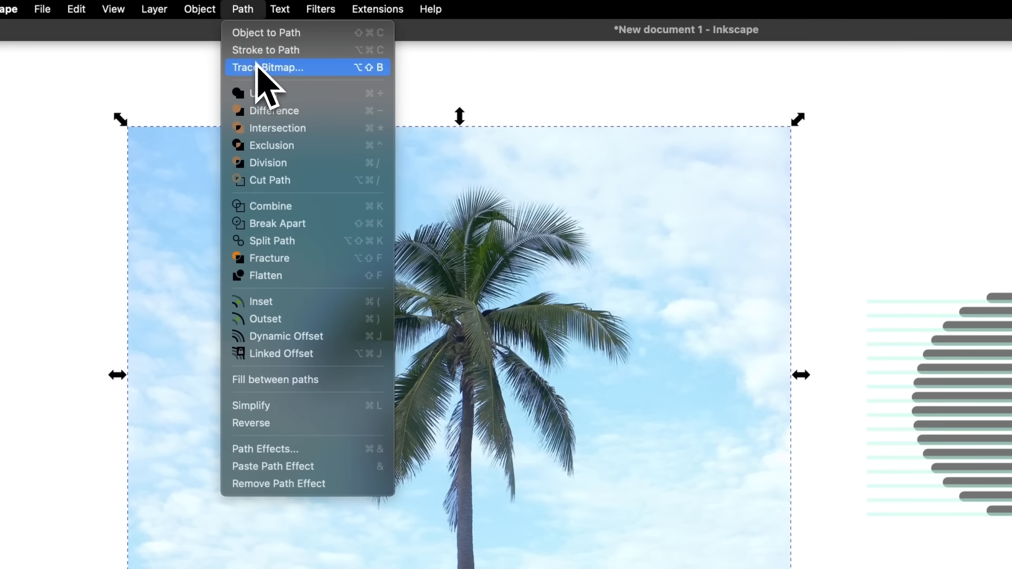
{"action": "left_click", "coordinate": [269, 67]}
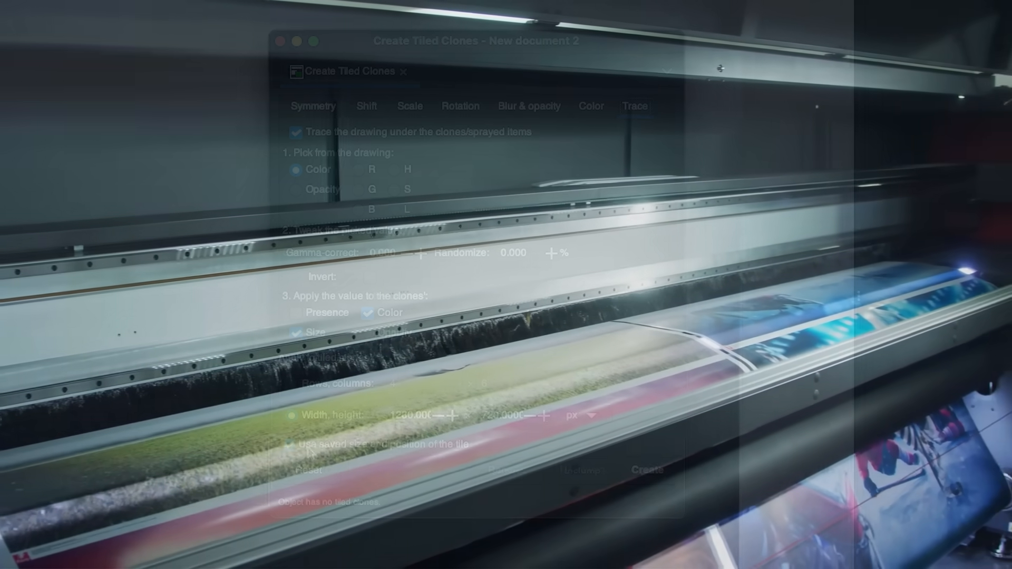
{"action": "mouse_move", "coordinate": [647, 470]}
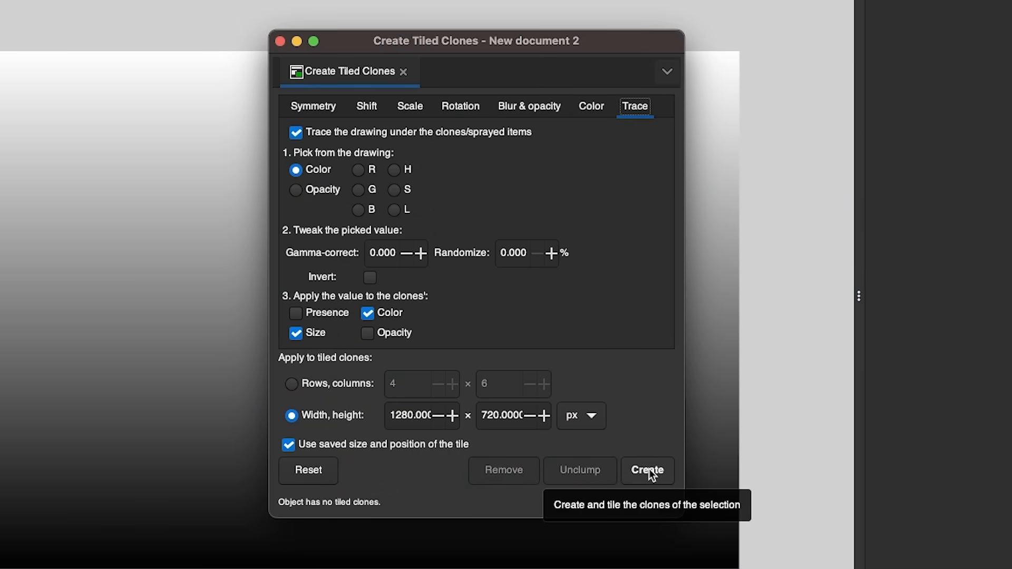
Generate the 1824 tiled dot clones traced from the gradient
{"action": "left_click", "coordinate": [647, 470]}
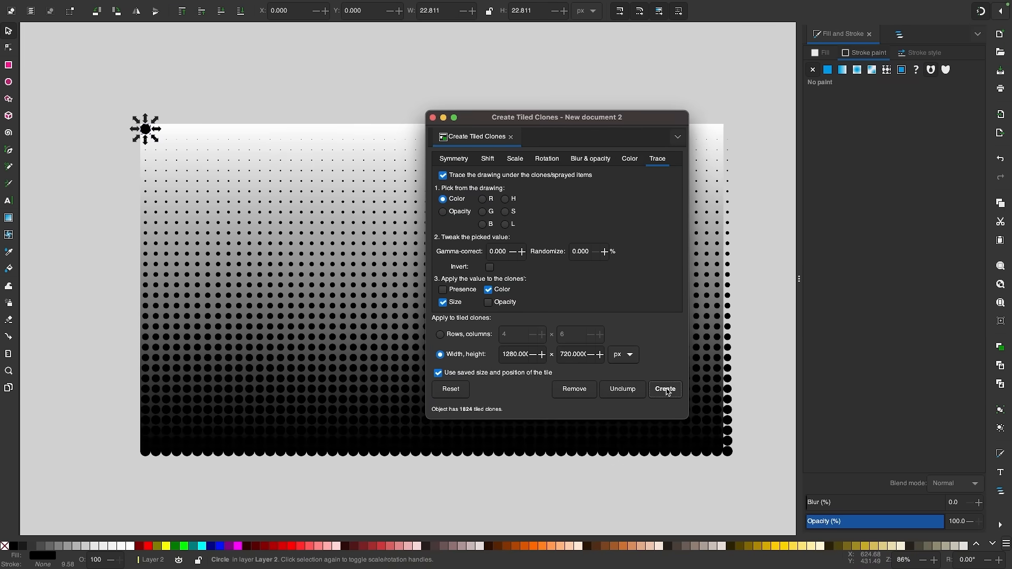
{"action": "mouse_move", "coordinate": [206, 362]}
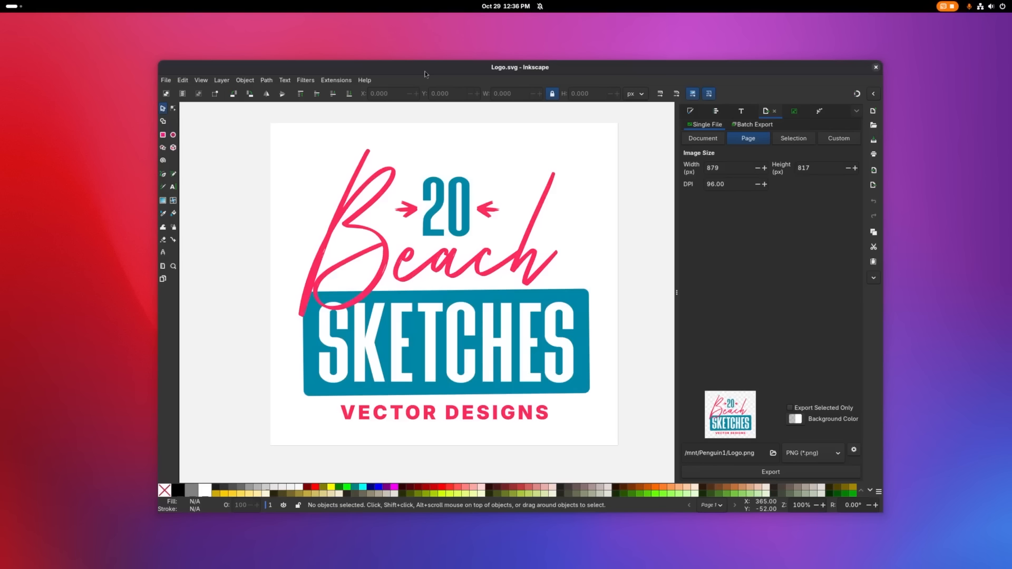
{"action": "mouse_move", "coordinate": [416, 80]}
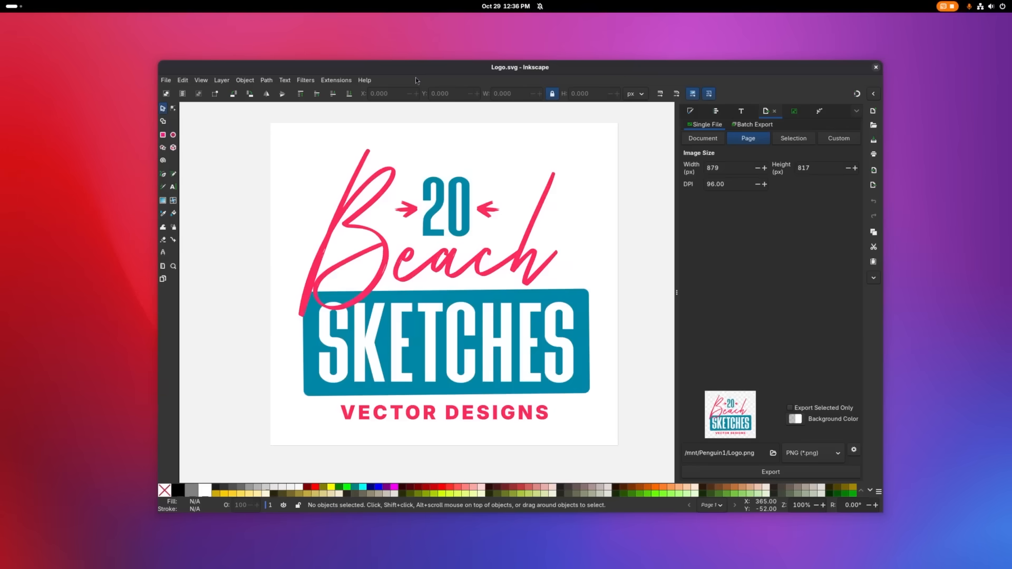
{"action": "left_click", "coordinate": [431, 341]}
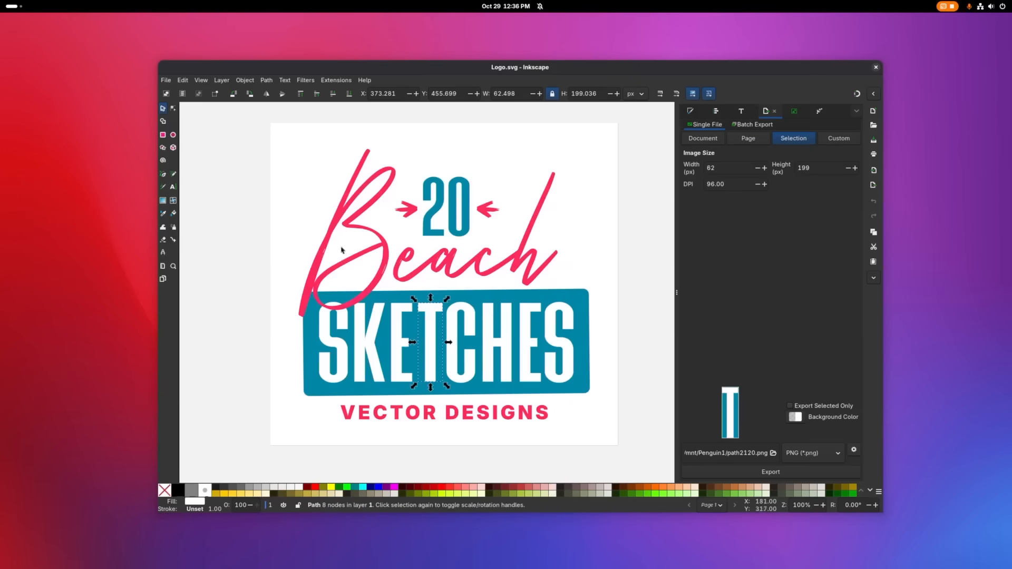
{"action": "left_click", "coordinate": [747, 138]}
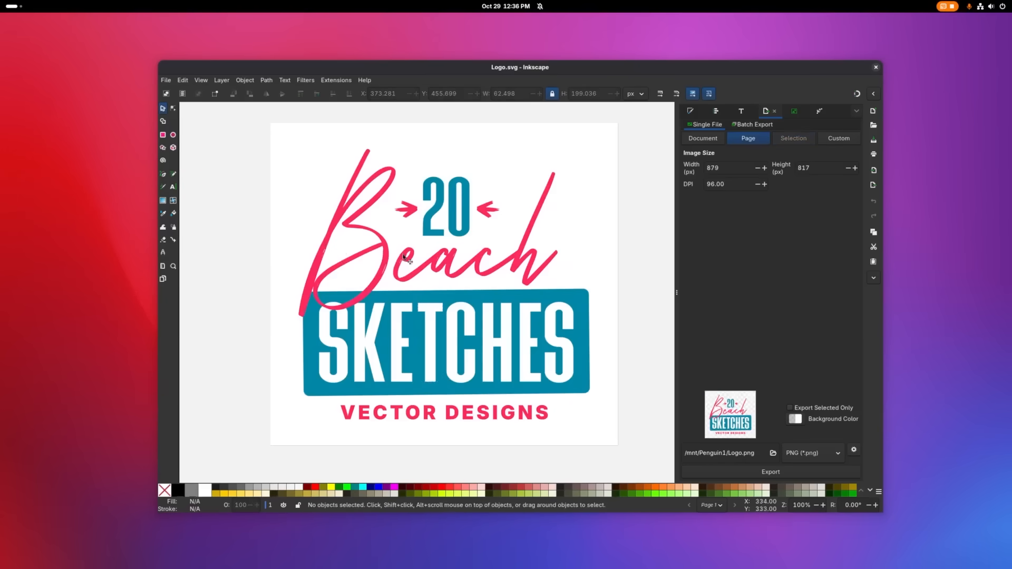
{"action": "scroll", "scroll_direction": "up", "scroll_amount": 3}
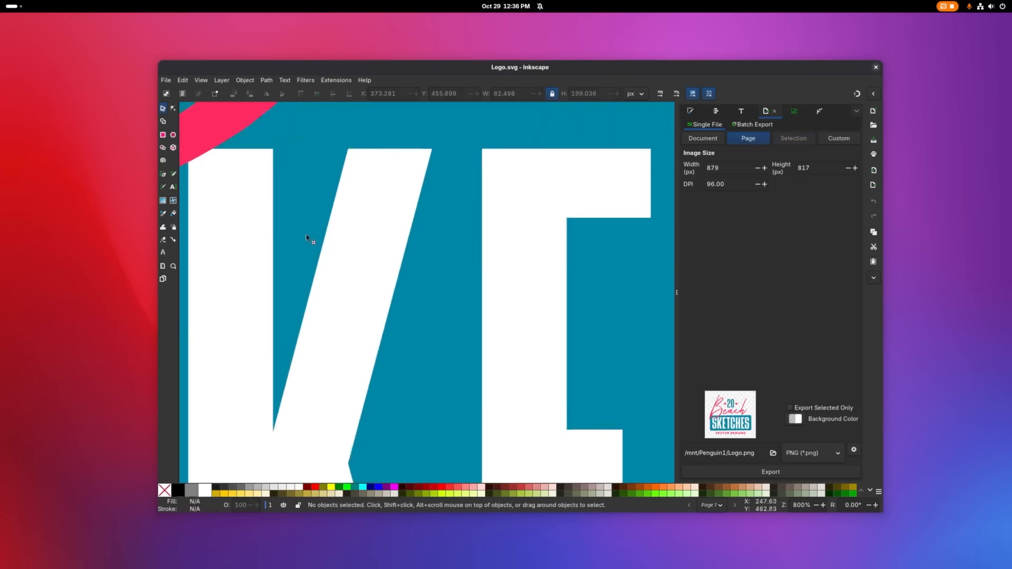
{"action": "scroll", "scroll_direction": "down", "scroll_amount": 3}
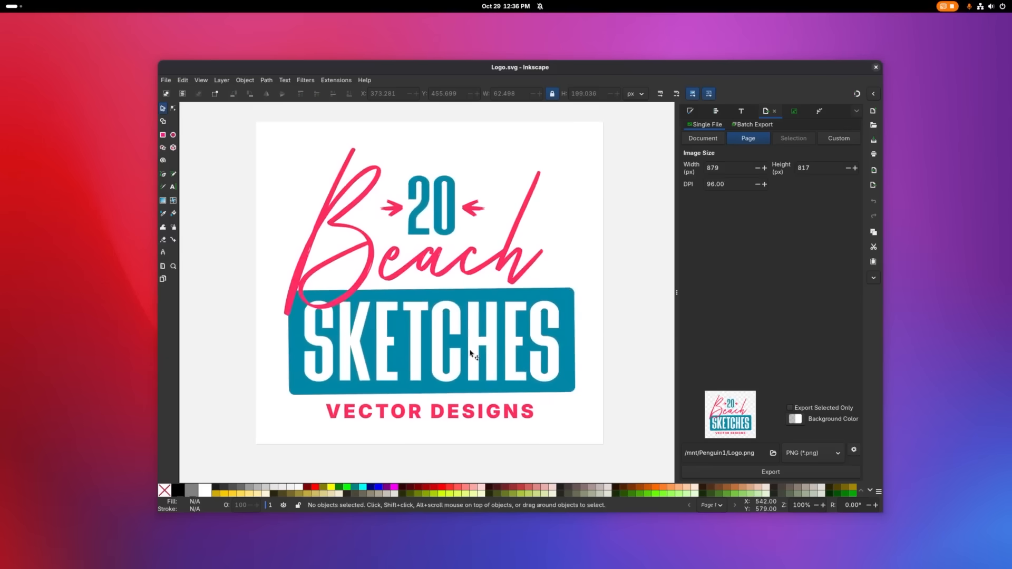
{"action": "mouse_move", "coordinate": [464, 356]}
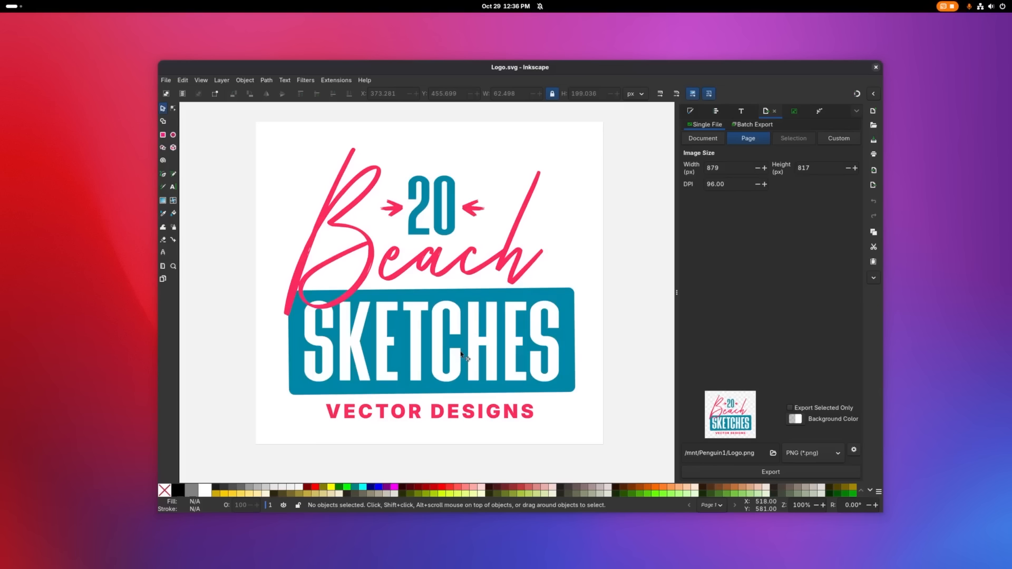
{"action": "mouse_move", "coordinate": [243, 181]}
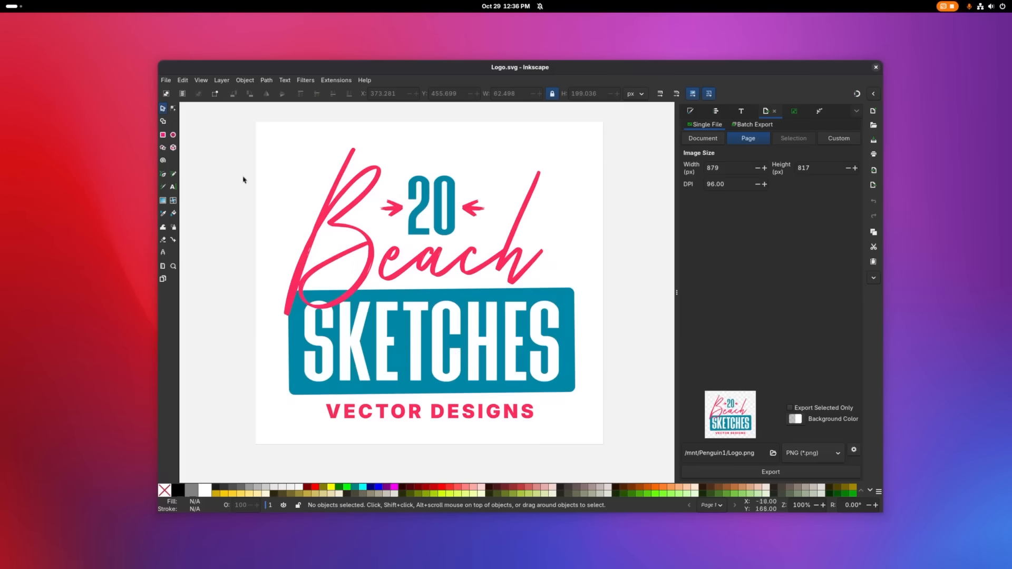
Show the logo in No Filters display mode, then restore the normal display
{"action": "left_click", "coordinate": [200, 81]}
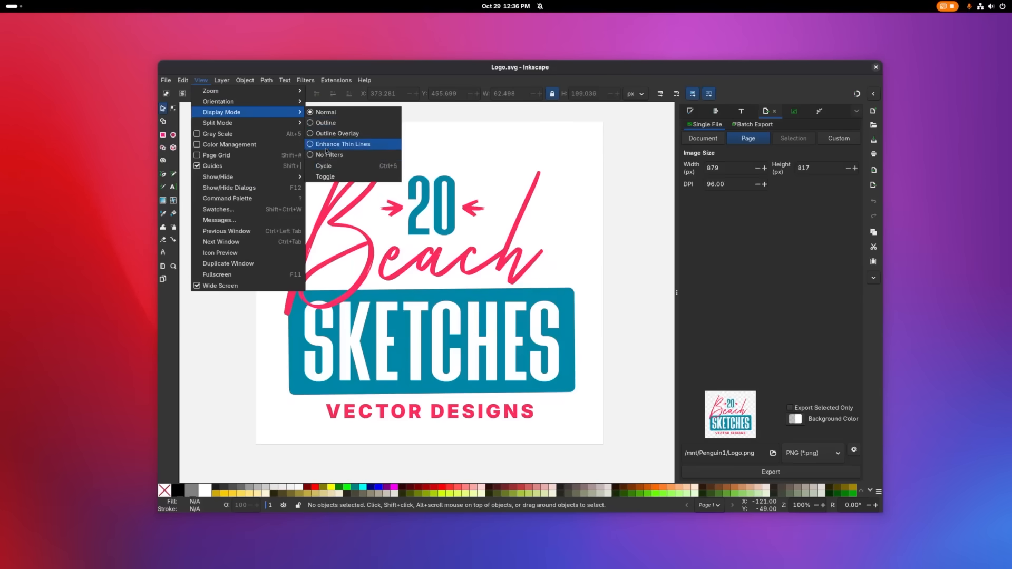
{"action": "left_click", "coordinate": [329, 154]}
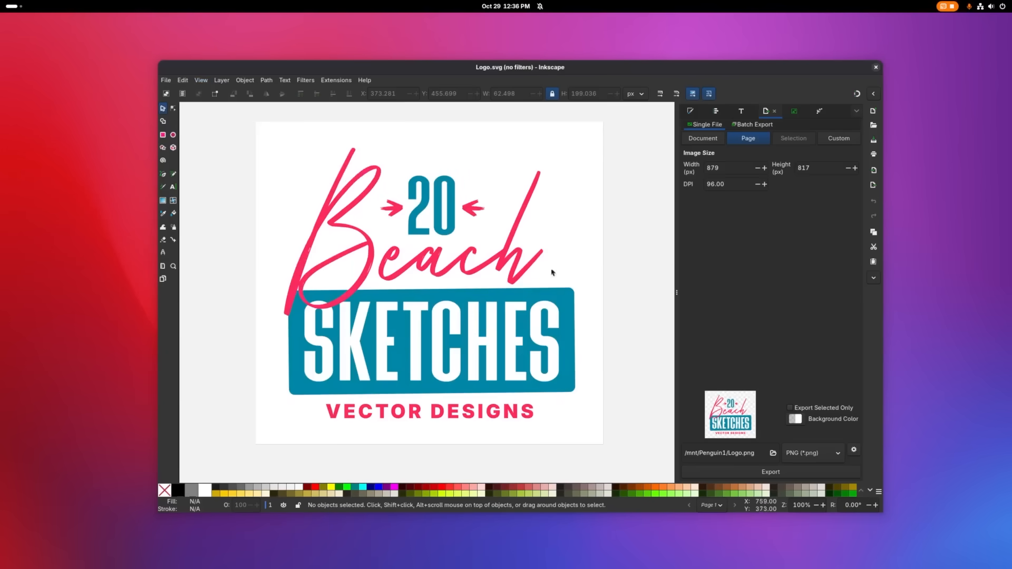
{"action": "mouse_move", "coordinate": [426, 239]}
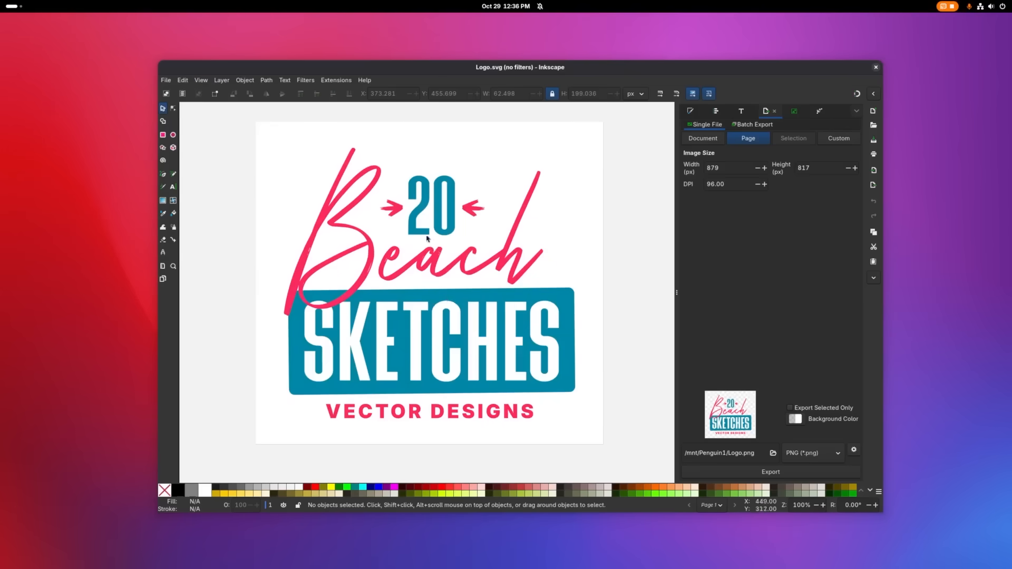
{"action": "mouse_move", "coordinate": [568, 271]}
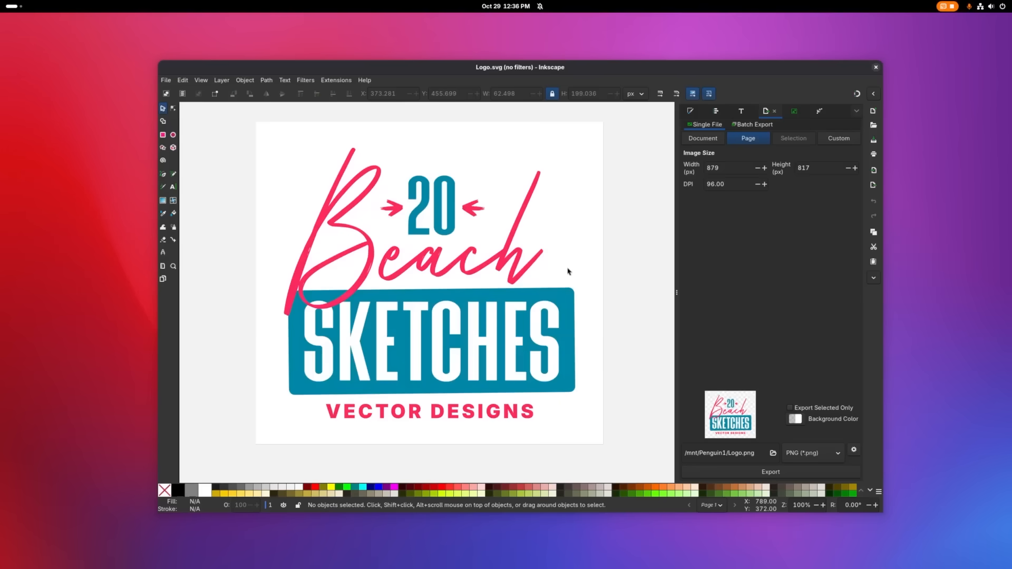
{"action": "mouse_move", "coordinate": [297, 210]}
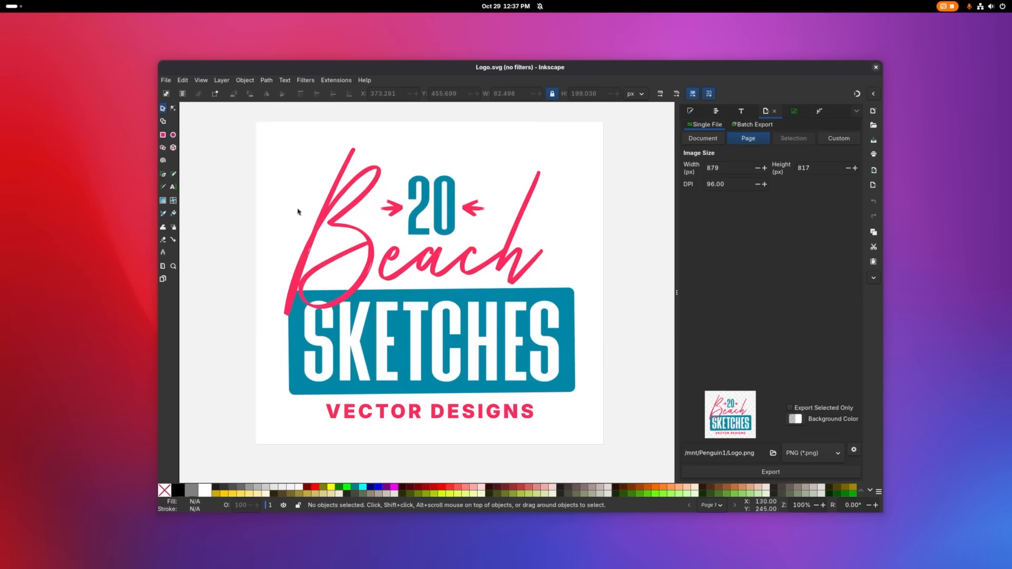
{"action": "left_click", "coordinate": [200, 80]}
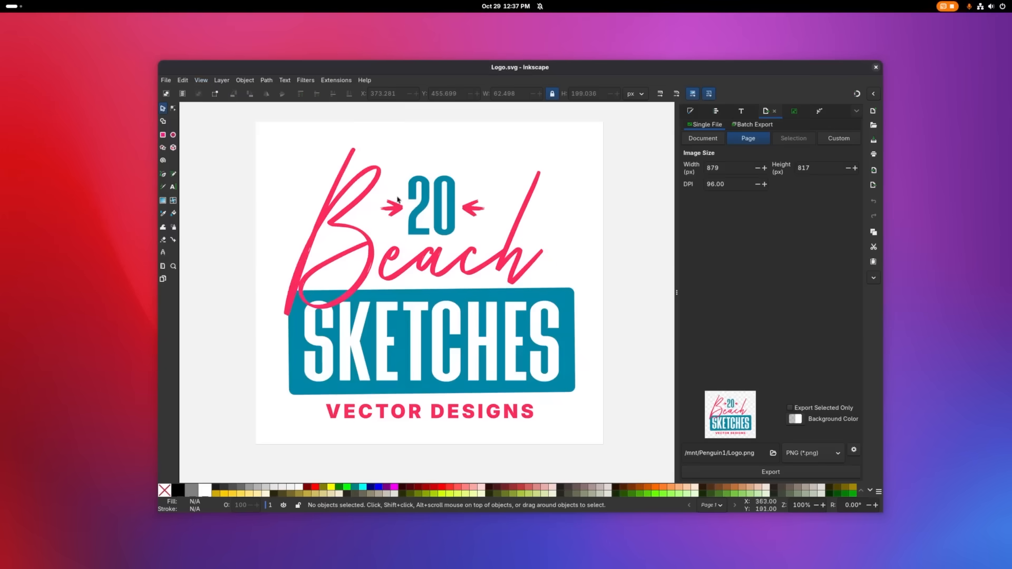
{"action": "left_click", "coordinate": [165, 80]}
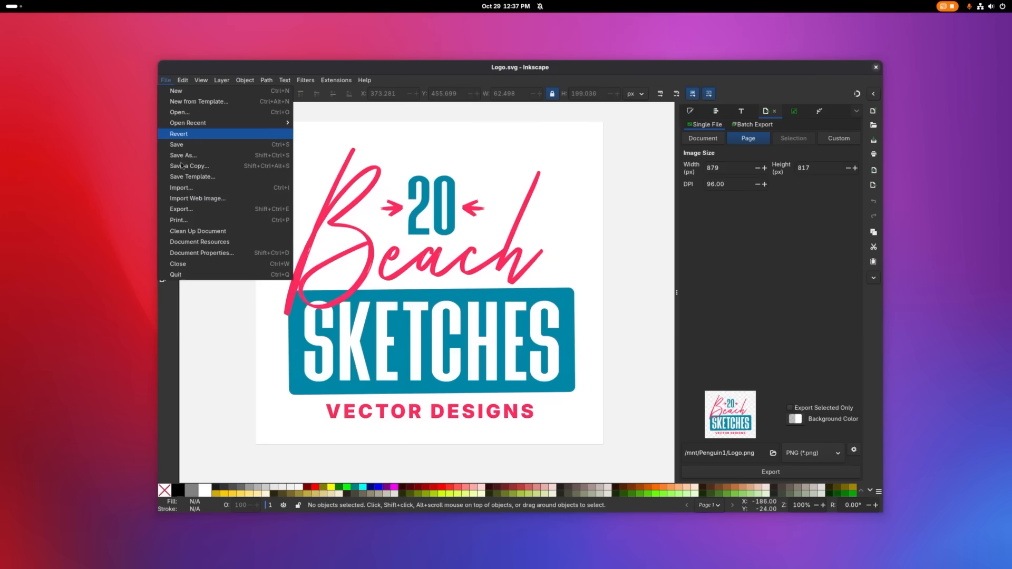
Save a copy of the logo as Logo.pdf with fonts embedded and filters rasterized
{"action": "left_click", "coordinate": [183, 155]}
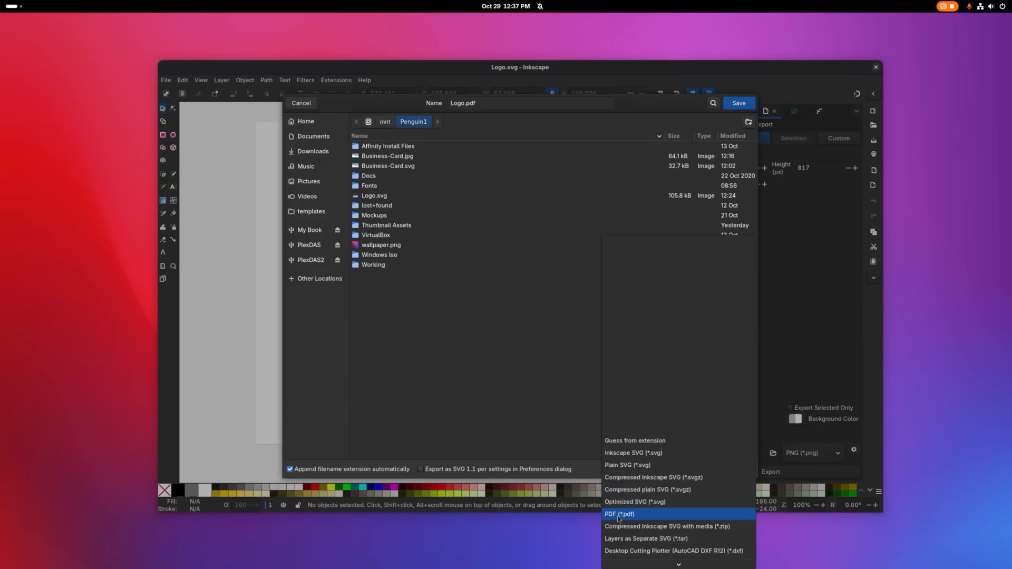
{"action": "left_click", "coordinate": [619, 513]}
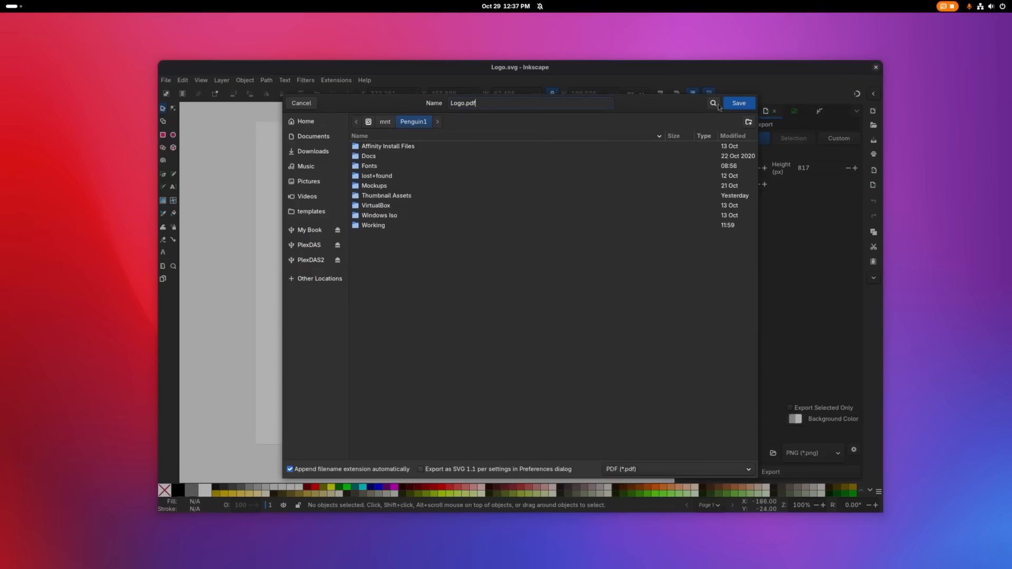
{"action": "left_click", "coordinate": [738, 102]}
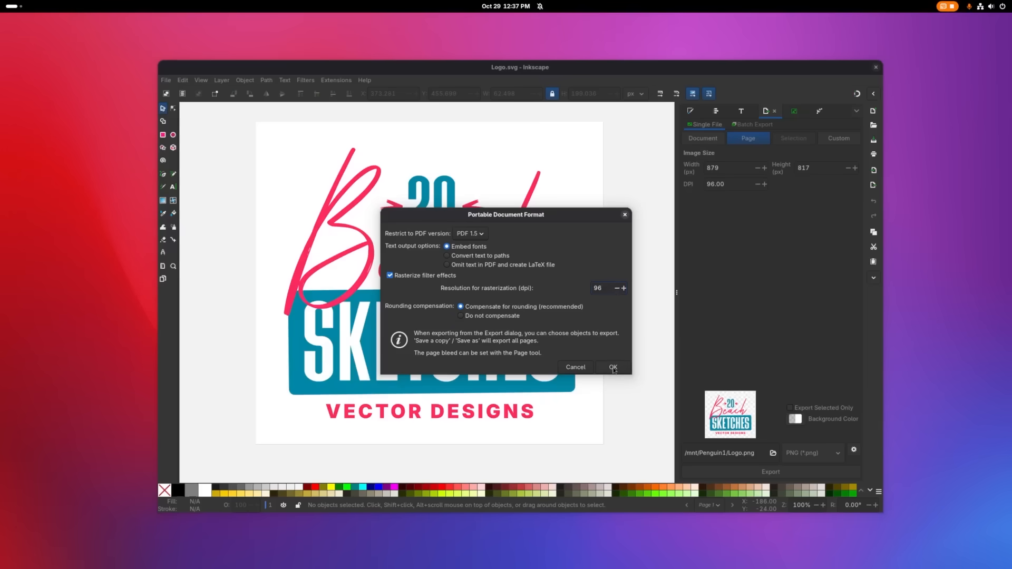
{"action": "left_click", "coordinate": [612, 366]}
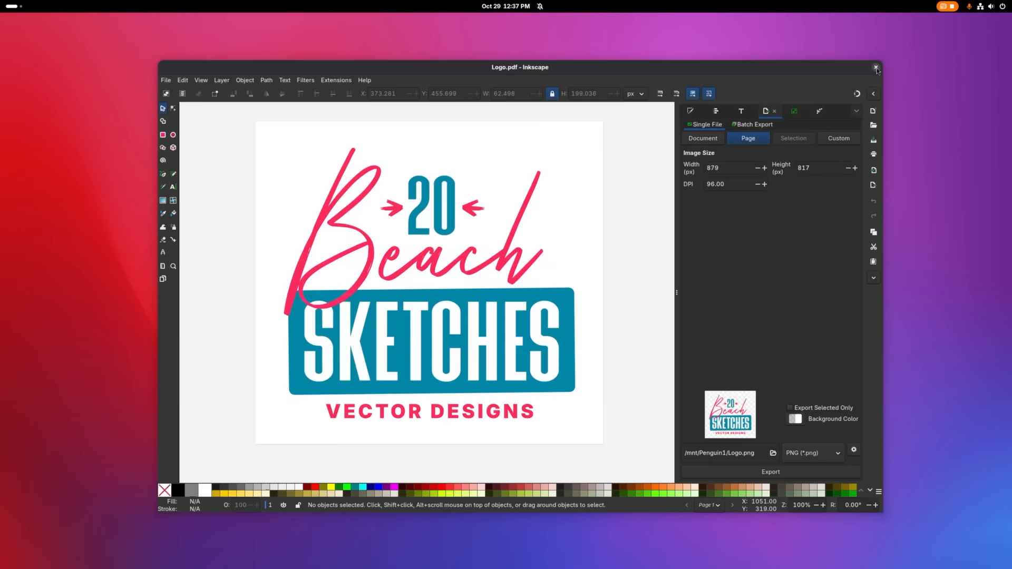
Close Inkscape without saving and send Logo.pdf from Penguin1 to open in Scribus
{"action": "left_click", "coordinate": [875, 67]}
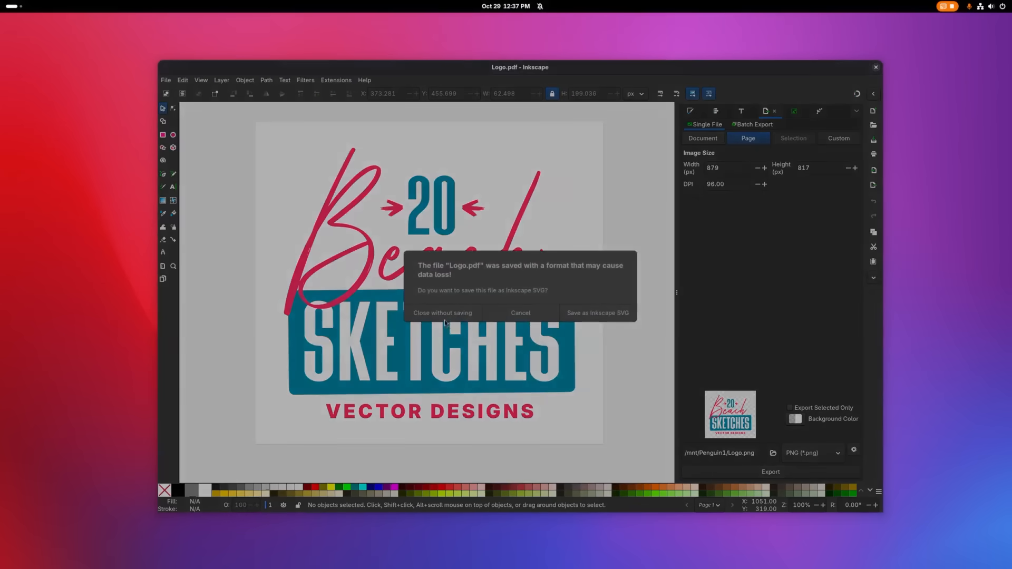
{"action": "left_click", "coordinate": [442, 312]}
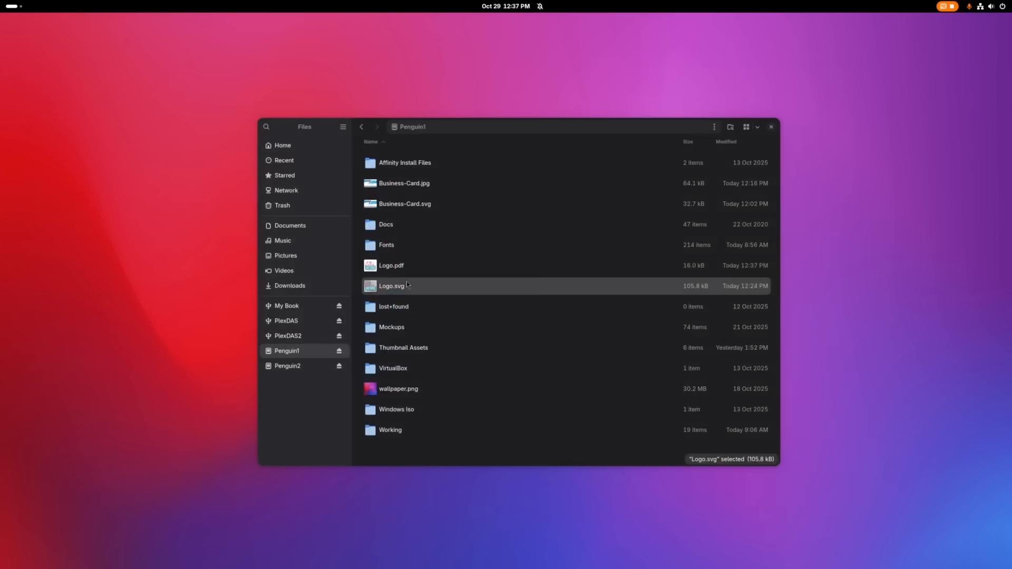
{"action": "left_click", "coordinate": [391, 266]}
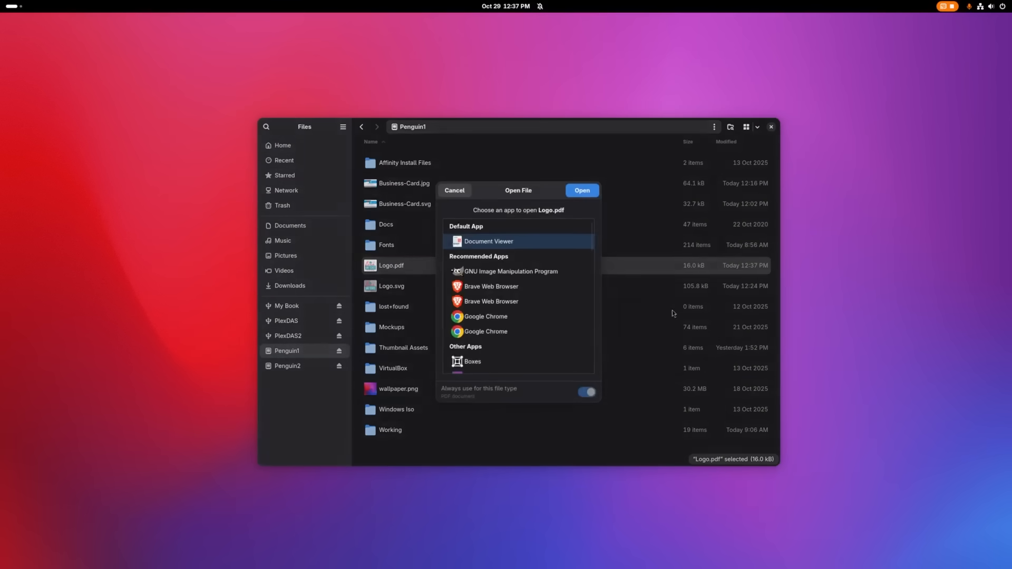
{"action": "scroll", "scroll_direction": "down", "scroll_amount": 3}
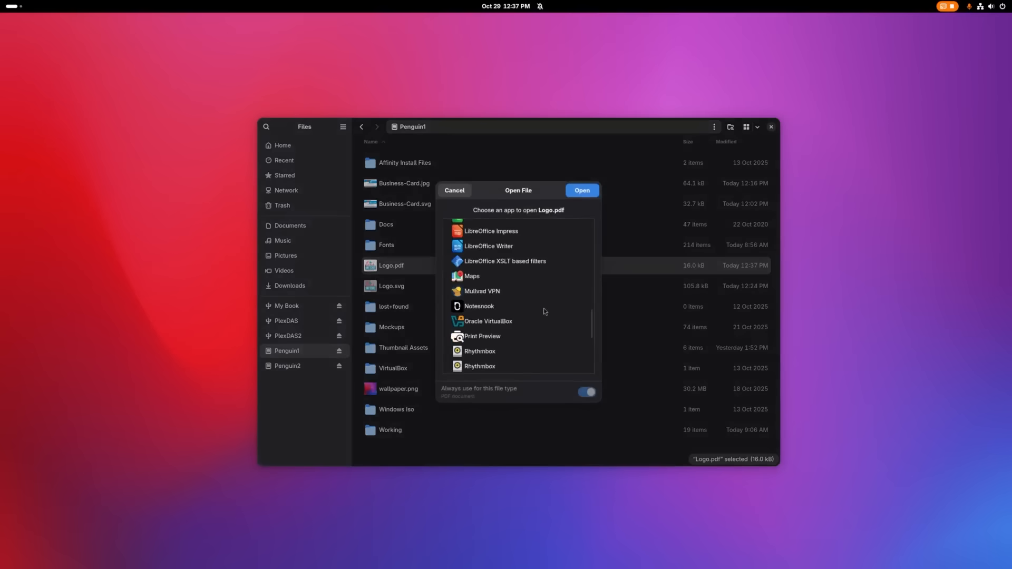
{"action": "scroll", "scroll_direction": "down", "scroll_amount": 3}
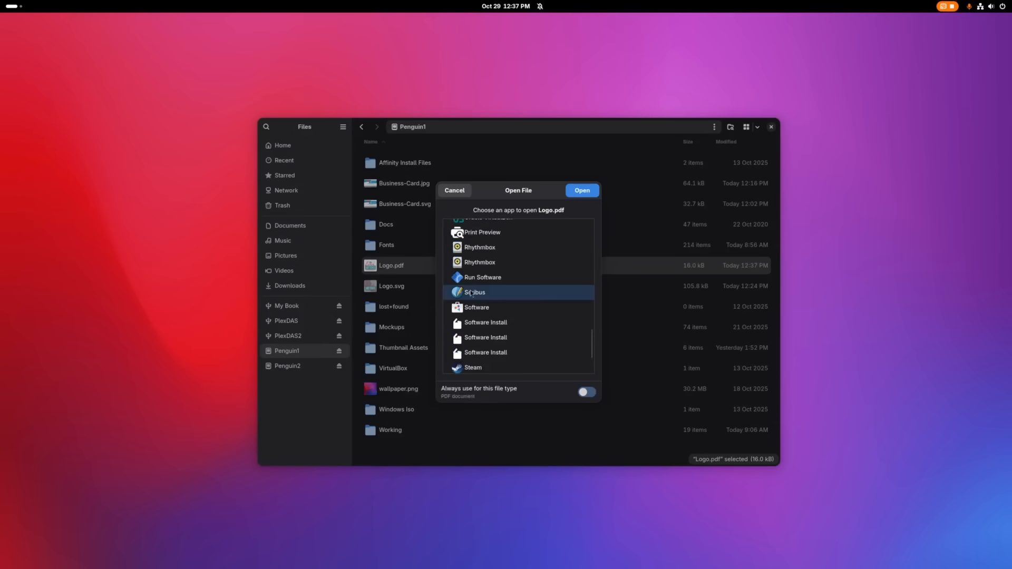
{"action": "left_click", "coordinate": [453, 189]}
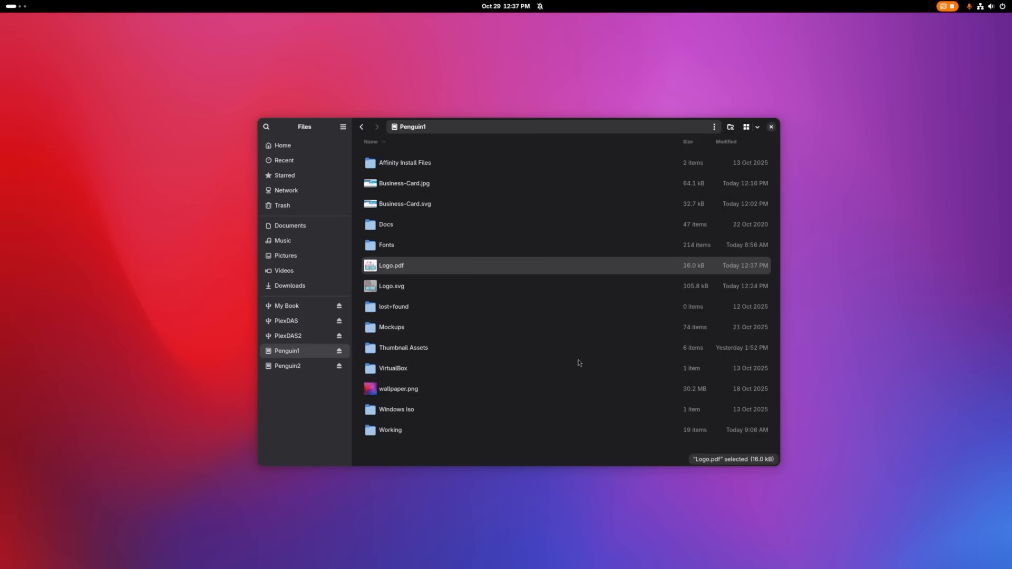
Import Logo.pdf into Scribus and start a PDF export with output intended for Printer
{"action": "double_click", "coordinate": [391, 266]}
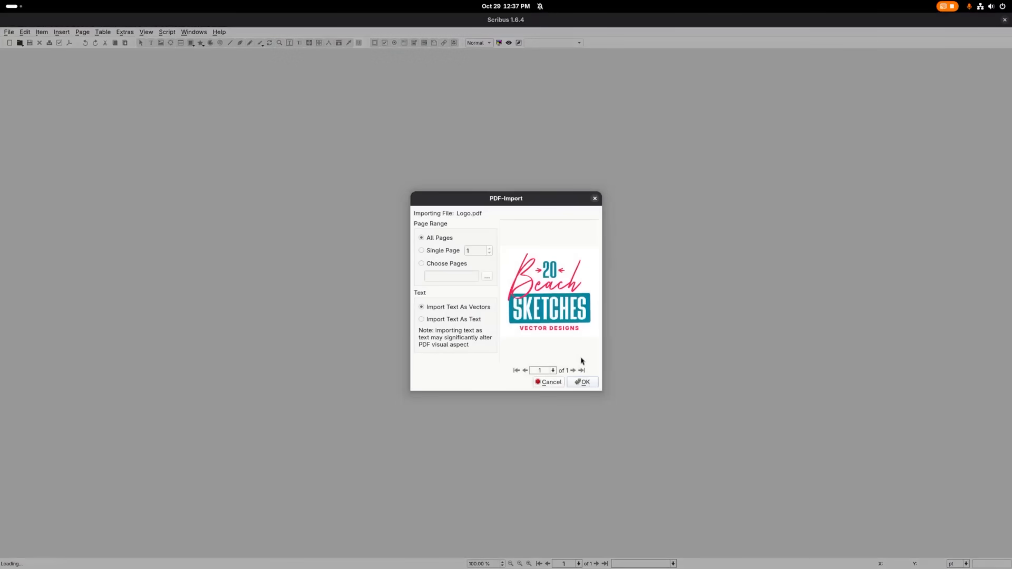
{"action": "left_click", "coordinate": [581, 382]}
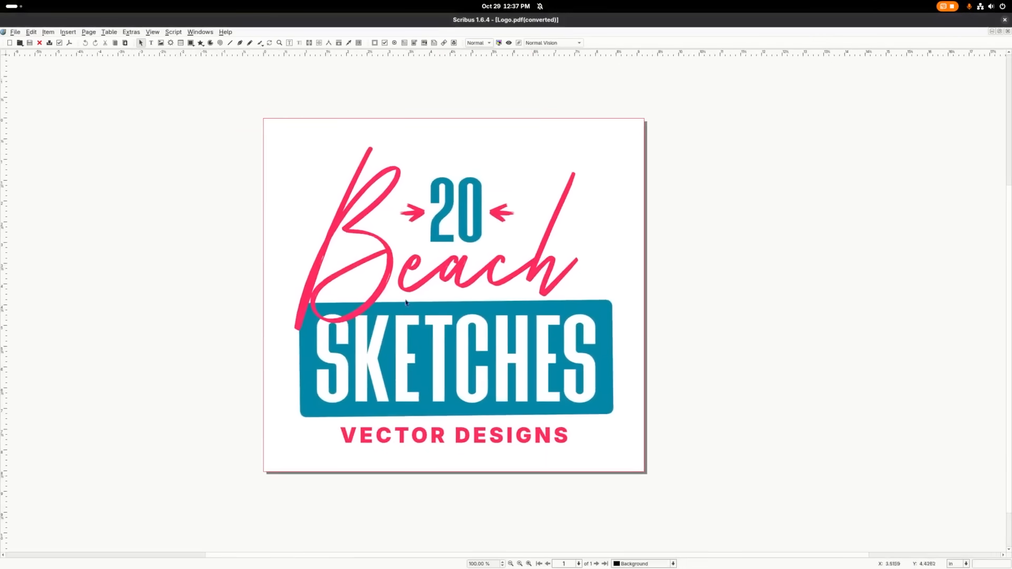
{"action": "left_click", "coordinate": [14, 32]}
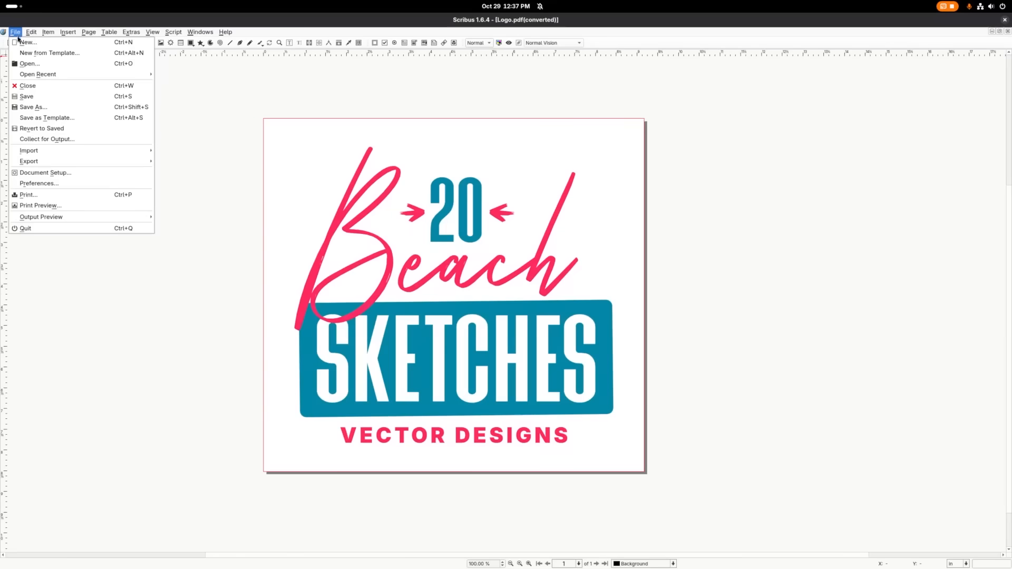
{"action": "mouse_move", "coordinate": [29, 160]}
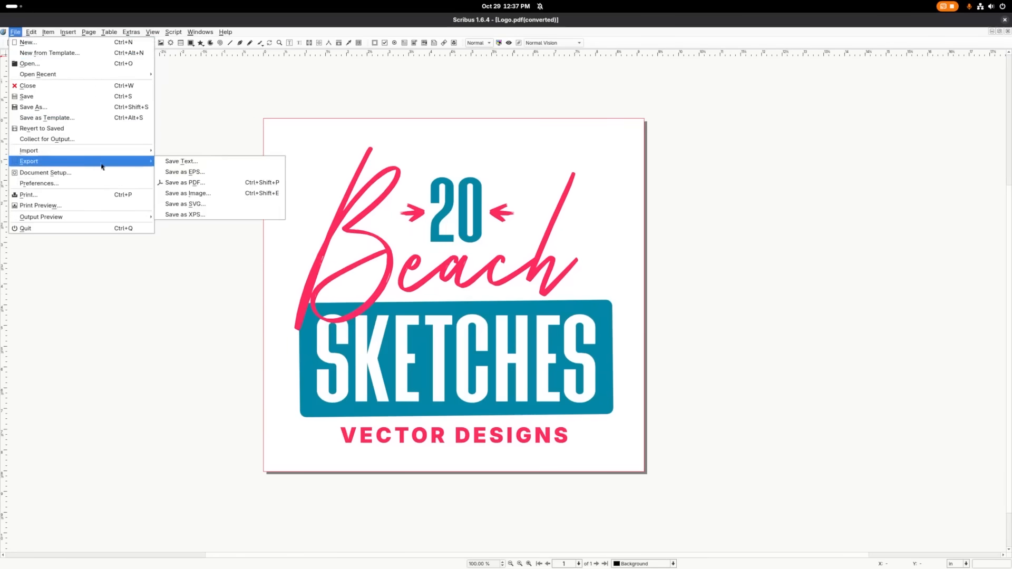
{"action": "left_click", "coordinate": [184, 182]}
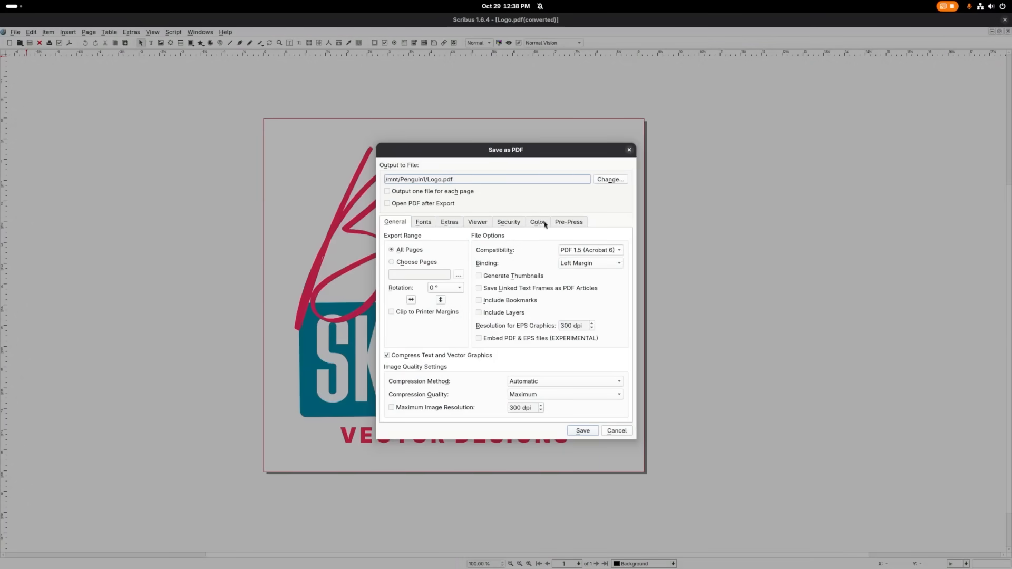
{"action": "left_click", "coordinate": [536, 221]}
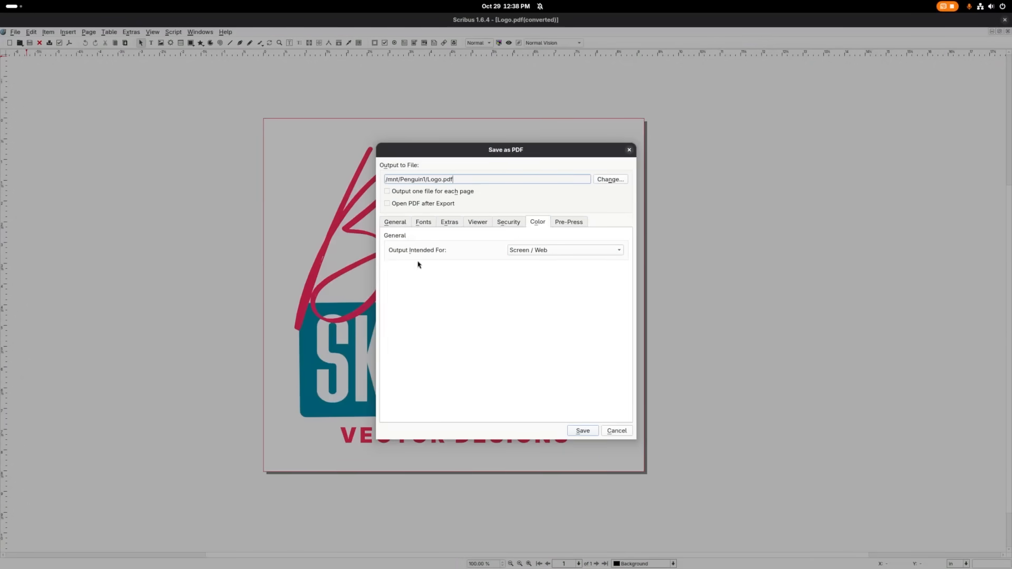
{"action": "left_click", "coordinate": [563, 250]}
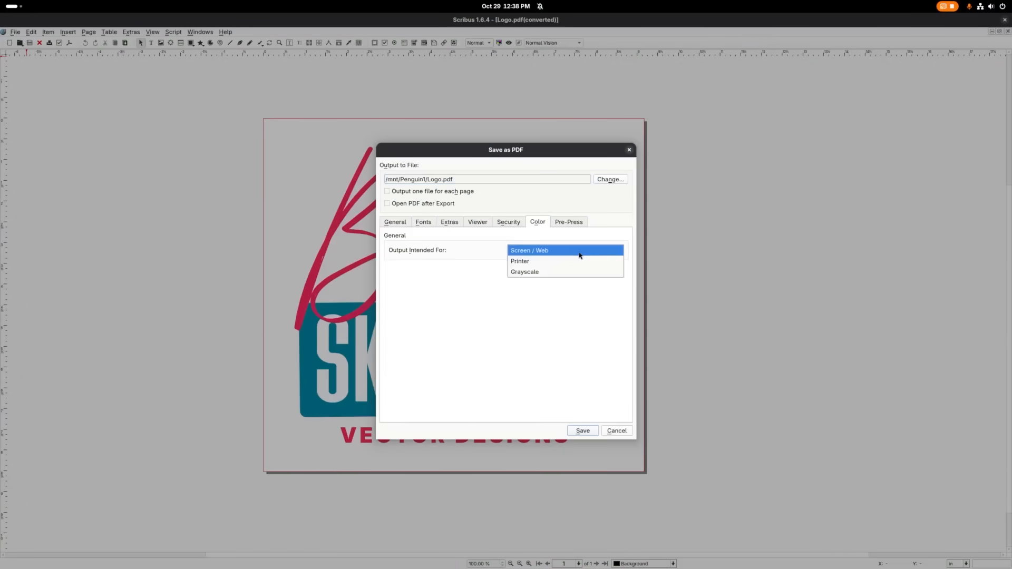
{"action": "left_click", "coordinate": [520, 261]}
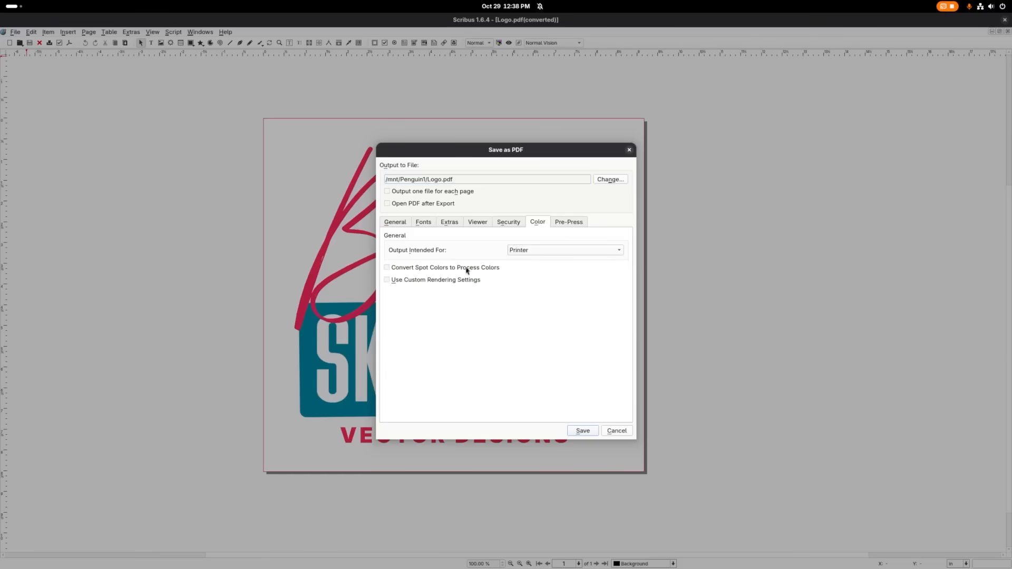
{"action": "mouse_move", "coordinate": [460, 331]}
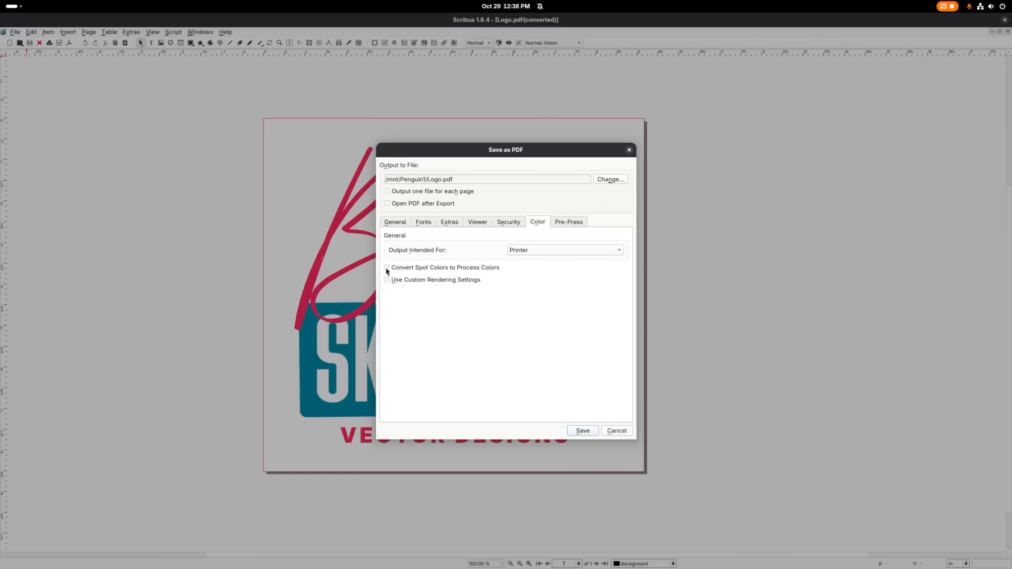
Convert spot colours to process colours and export, replacing the existing Logo.pdf
{"action": "left_click", "coordinate": [387, 266]}
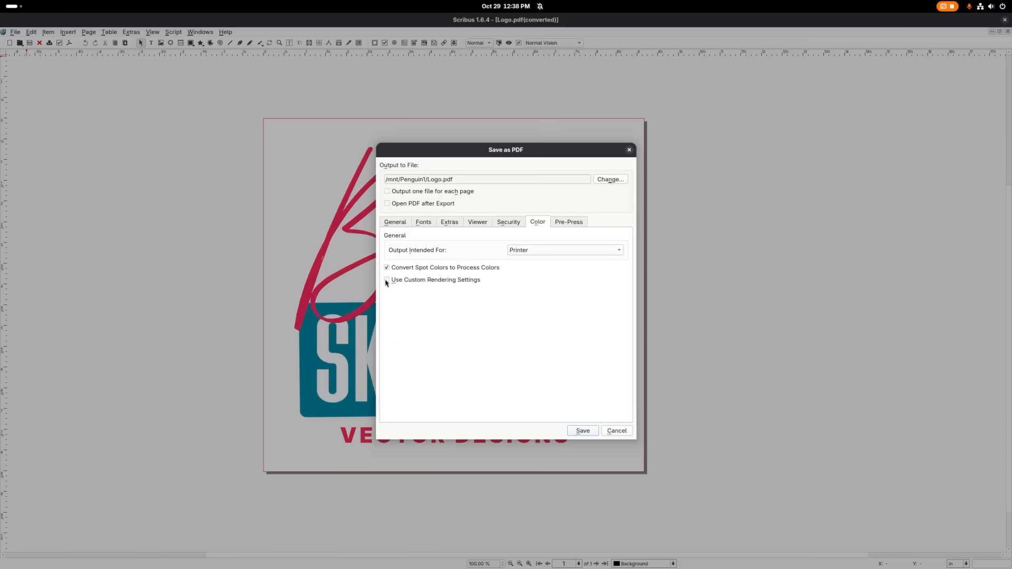
{"action": "left_click", "coordinate": [387, 279]}
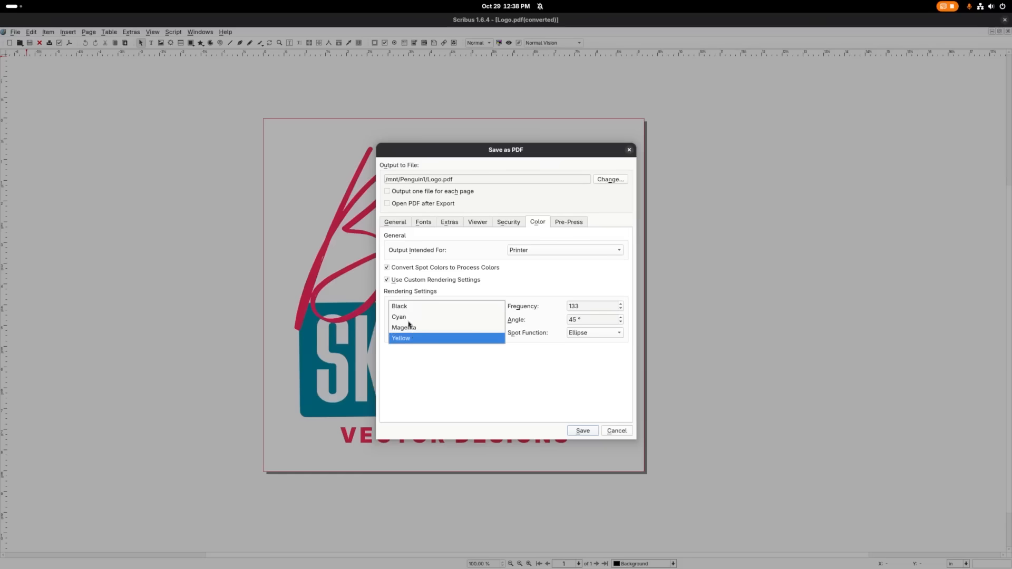
{"action": "mouse_move", "coordinate": [410, 338]}
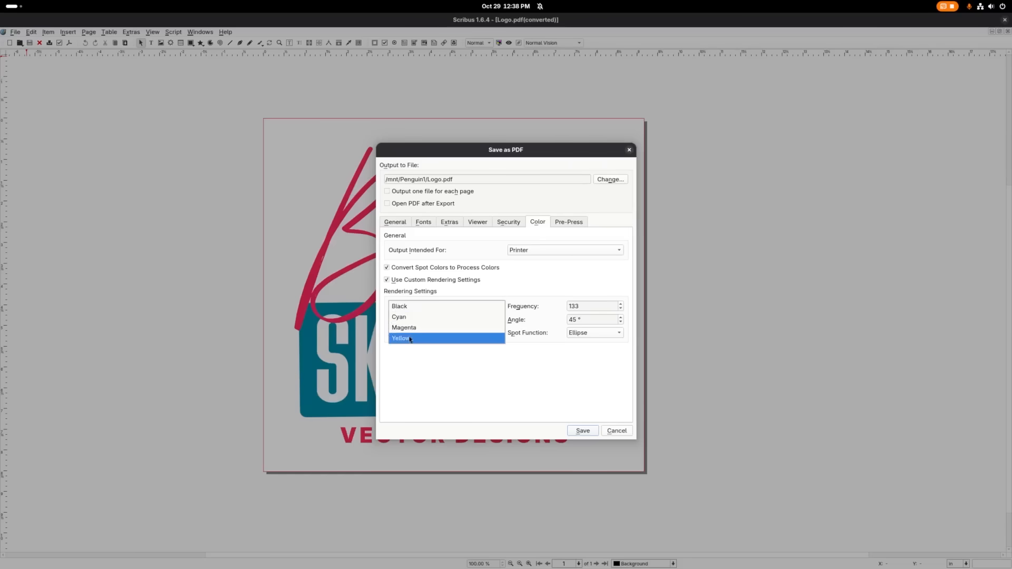
{"action": "left_click", "coordinate": [386, 279]}
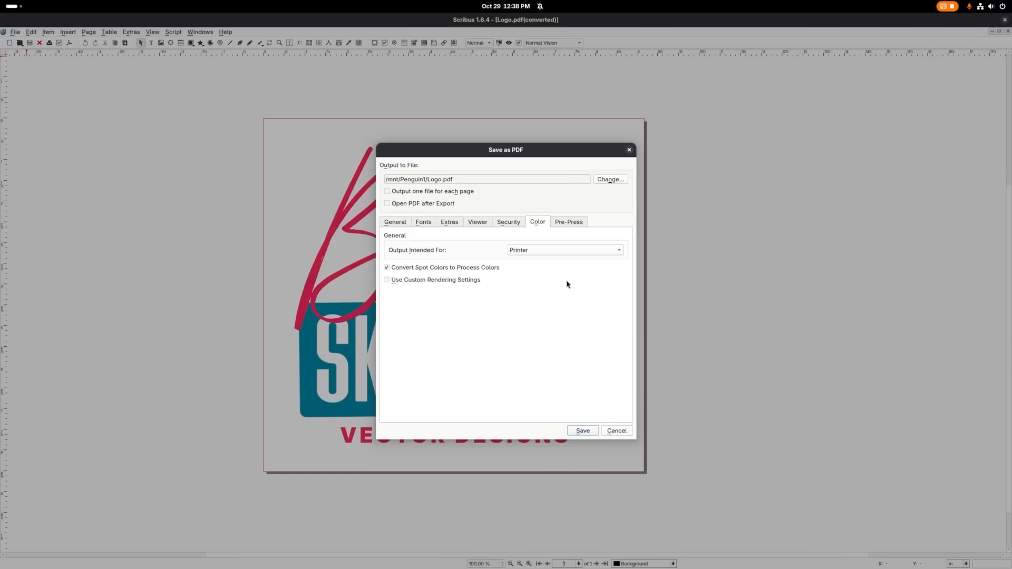
{"action": "mouse_move", "coordinate": [582, 430]}
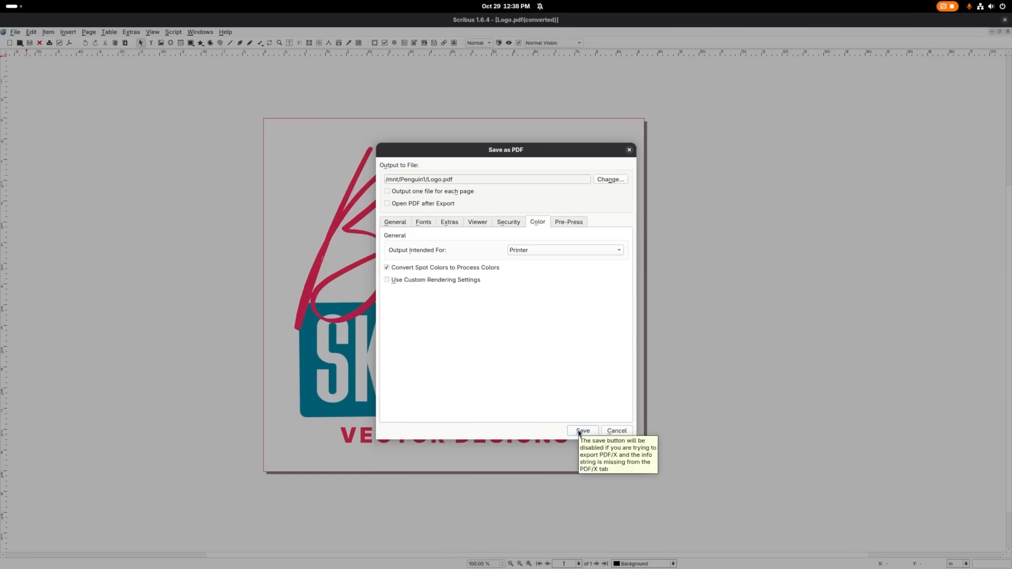
{"action": "left_click", "coordinate": [581, 430]}
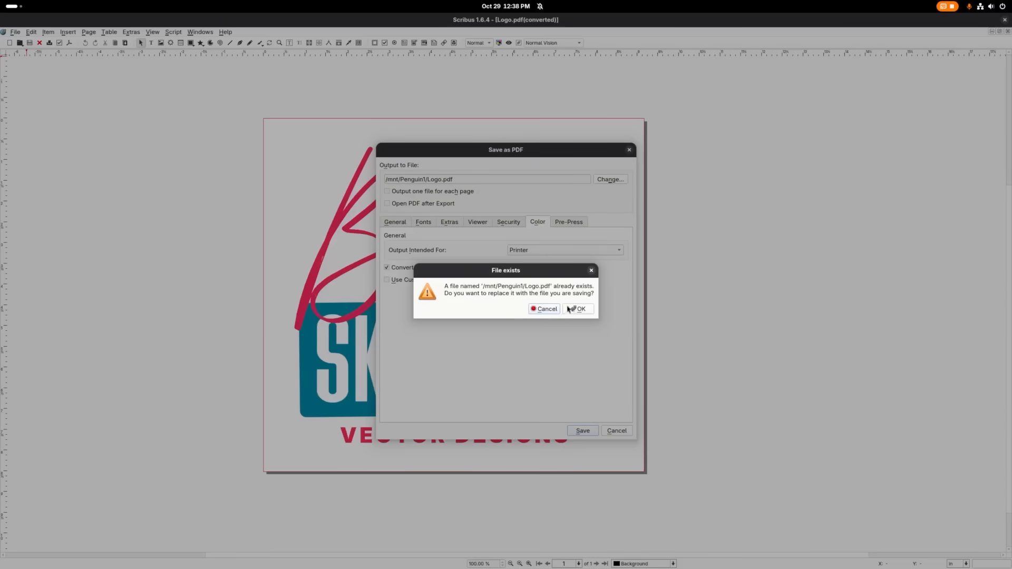
{"action": "mouse_move", "coordinate": [587, 334]}
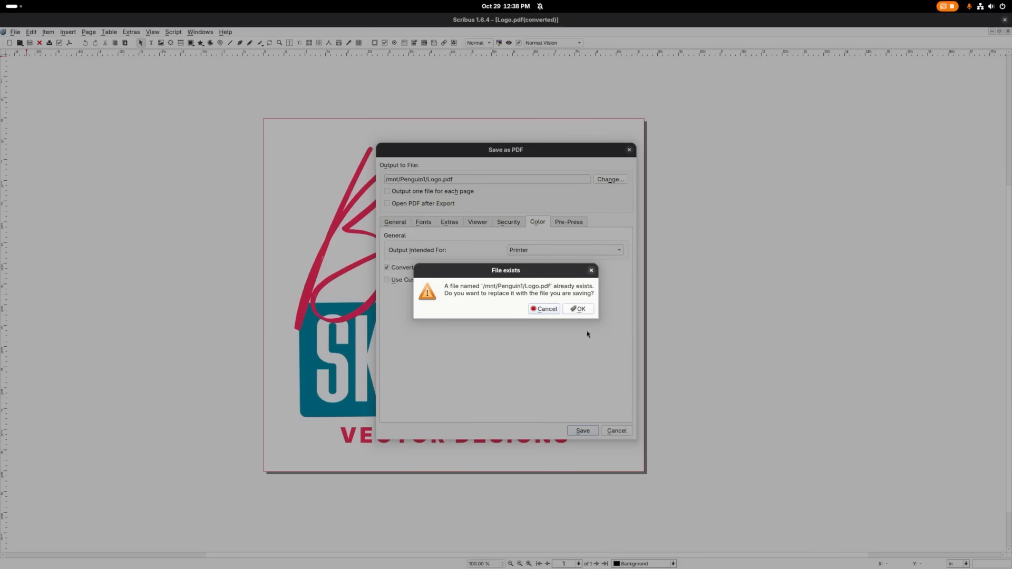
{"action": "left_click", "coordinate": [577, 309]}
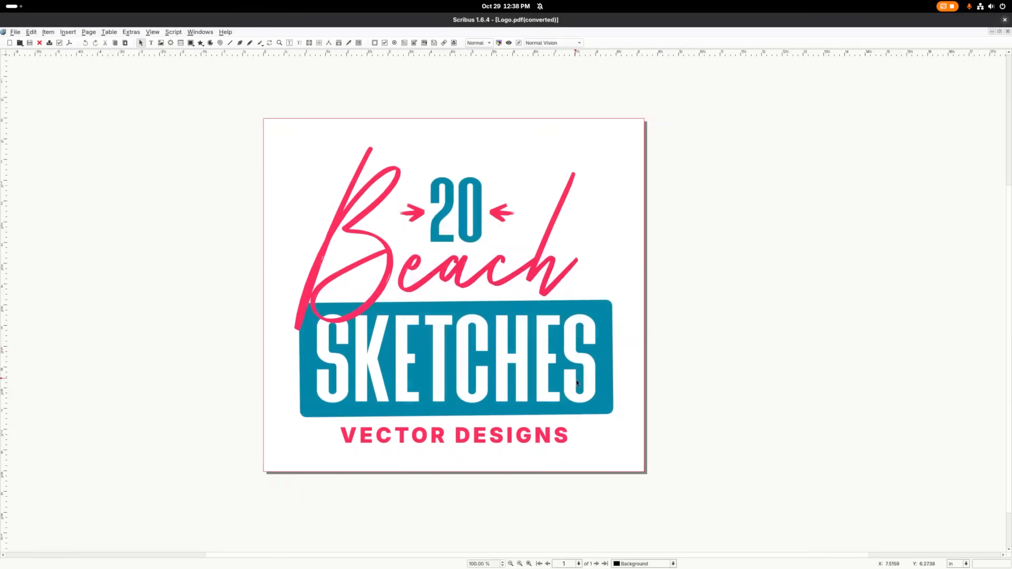
{"action": "mouse_move", "coordinate": [1002, 19]}
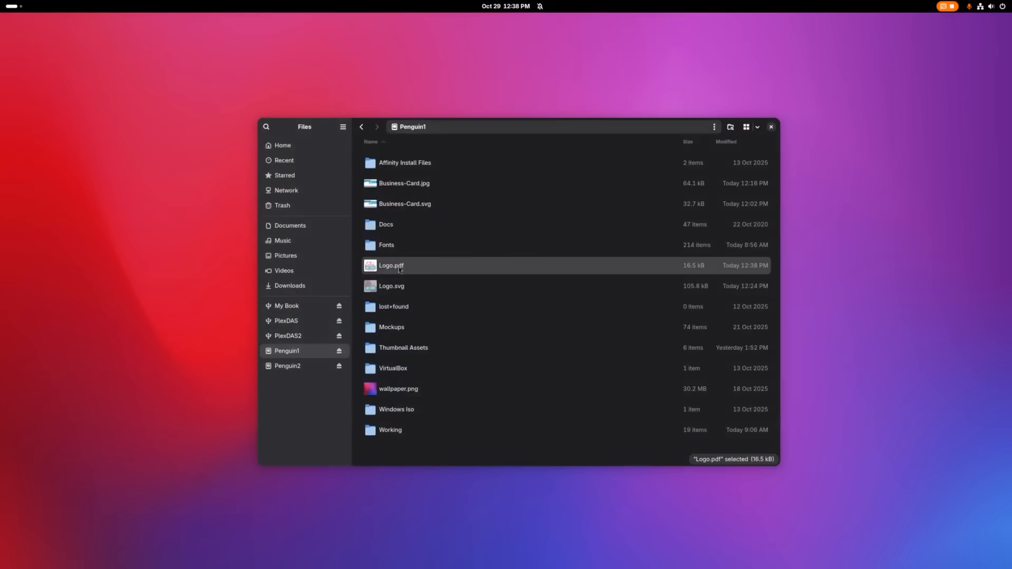
View the re-exported Logo.pdf from Penguin1 in the document viewer
{"action": "double_click", "coordinate": [391, 266]}
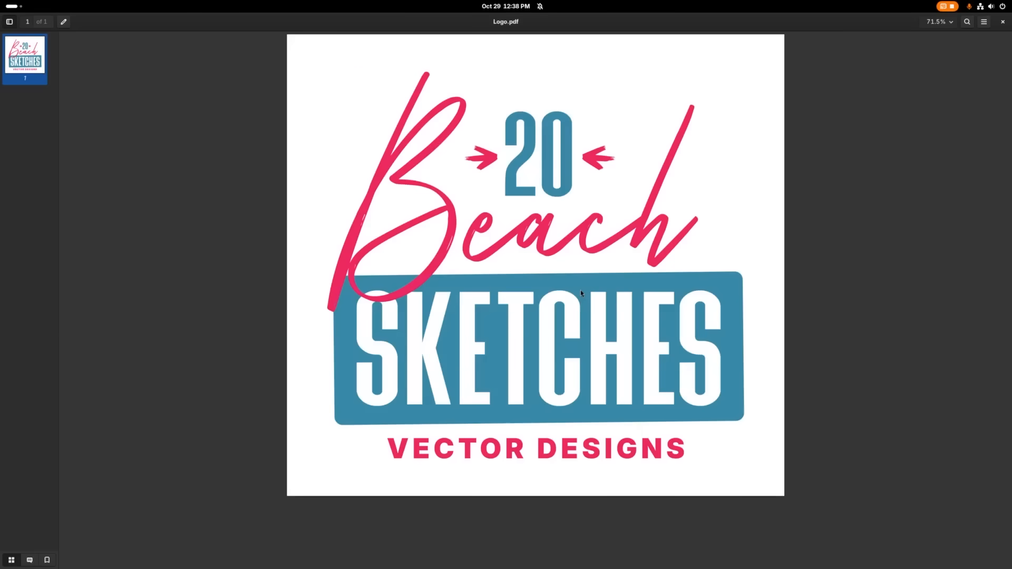
{"action": "mouse_move", "coordinate": [985, 106]}
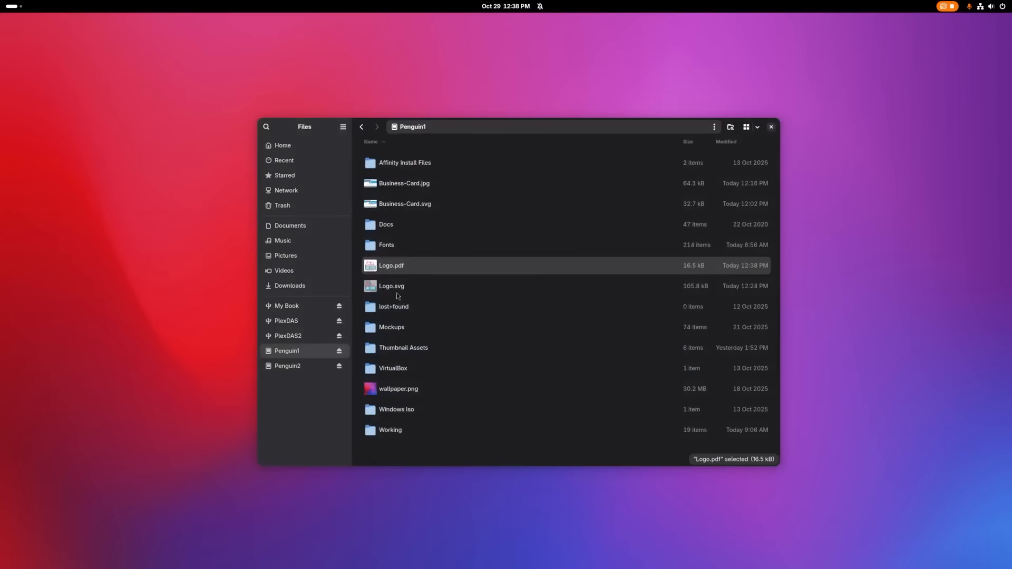
Rename Logo.pdf to Logo.ai, then view Business-Card.jpg in the image viewer
{"action": "right_click", "coordinate": [391, 265]}
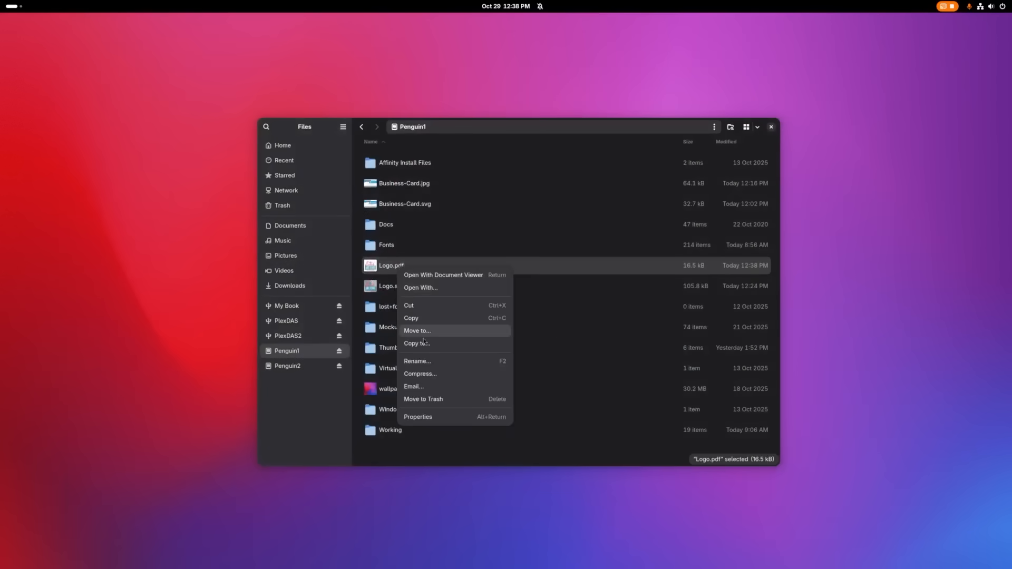
{"action": "left_click", "coordinate": [416, 360]}
{"action": "type", "text": "Logo.ai"}
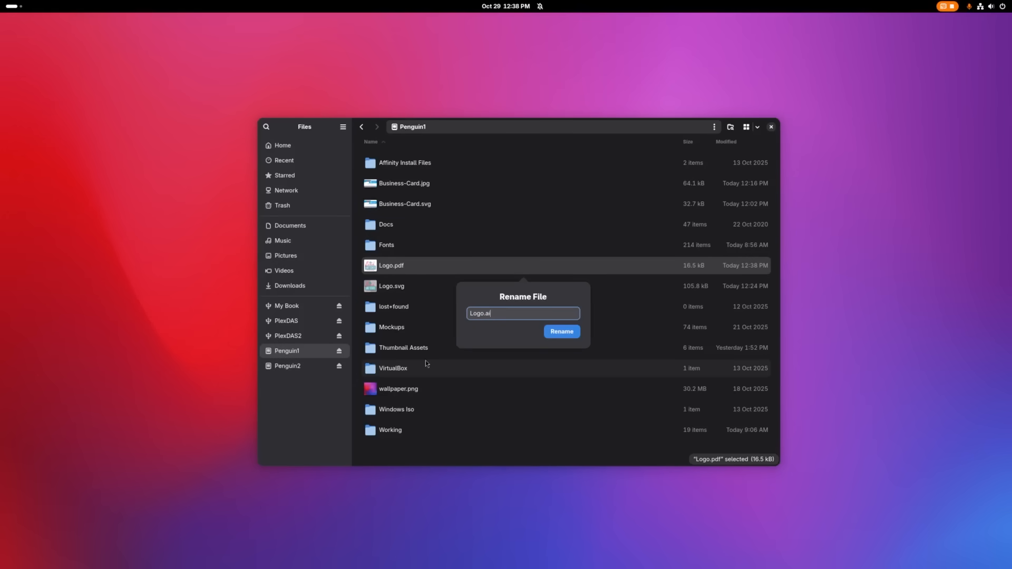
{"action": "left_click", "coordinate": [561, 331]}
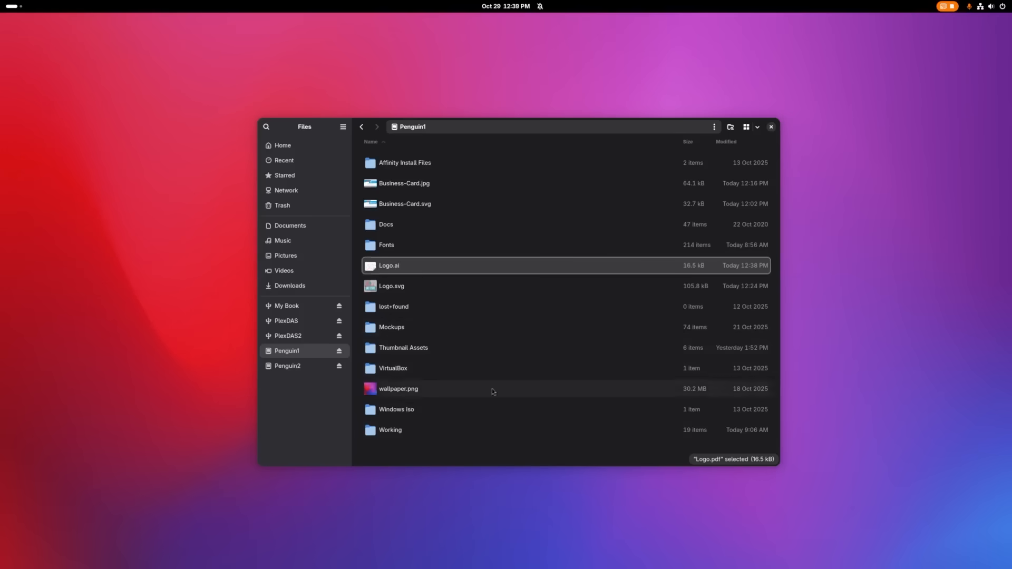
{"action": "left_click", "coordinate": [390, 430]}
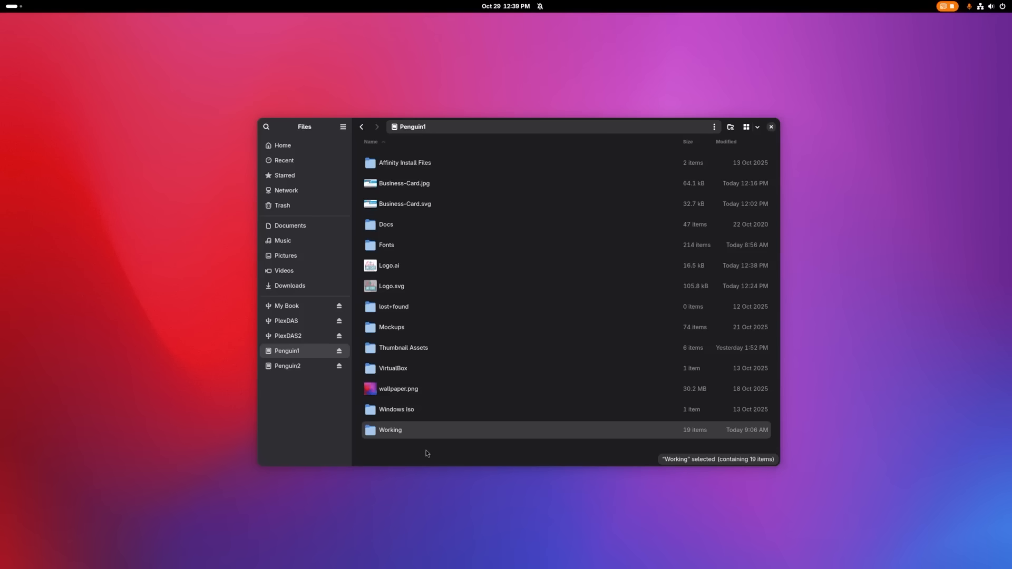
{"action": "double_click", "coordinate": [404, 182]}
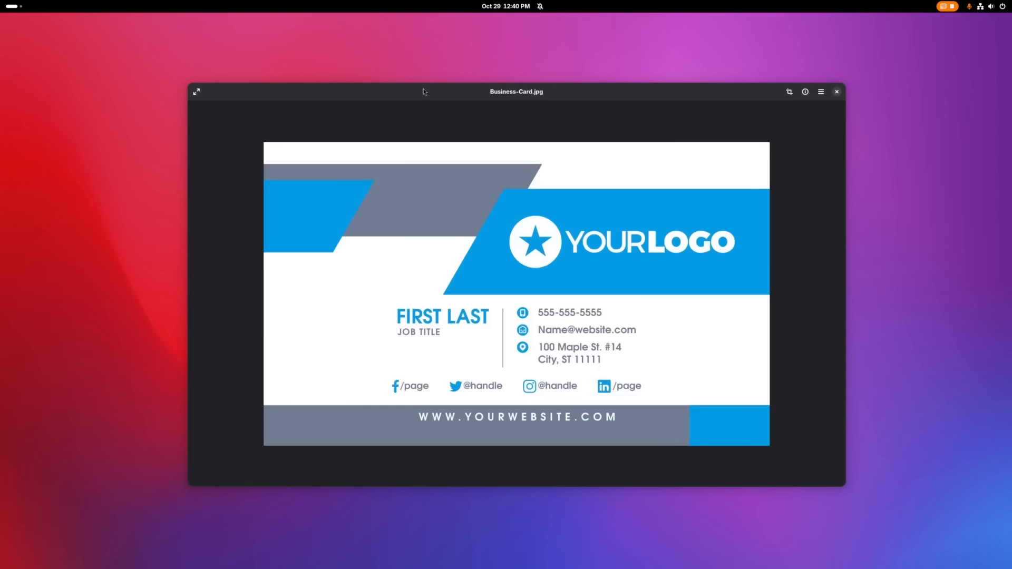
{"action": "mouse_move", "coordinate": [668, 285]}
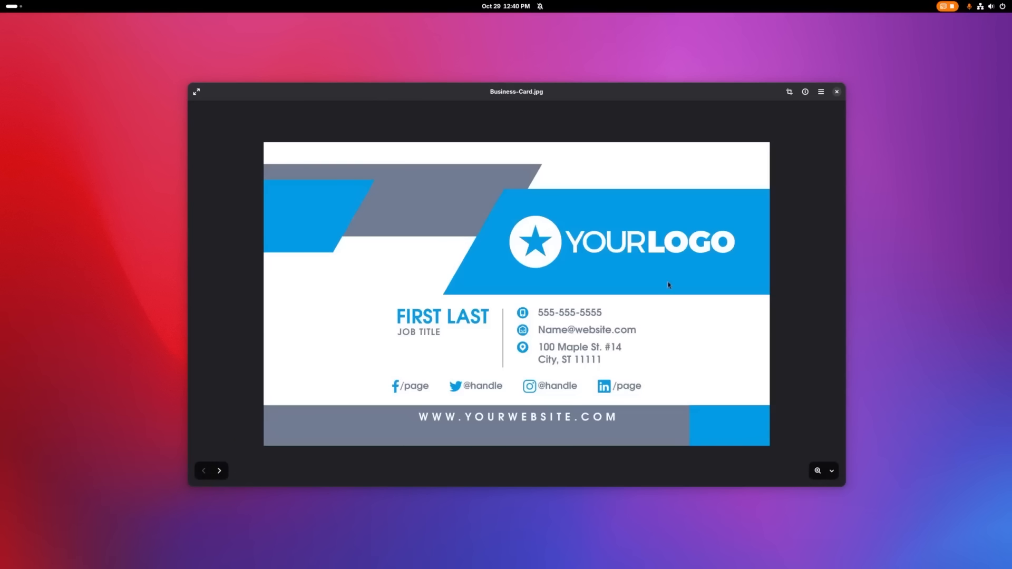
{"action": "mouse_move", "coordinate": [795, 298]}
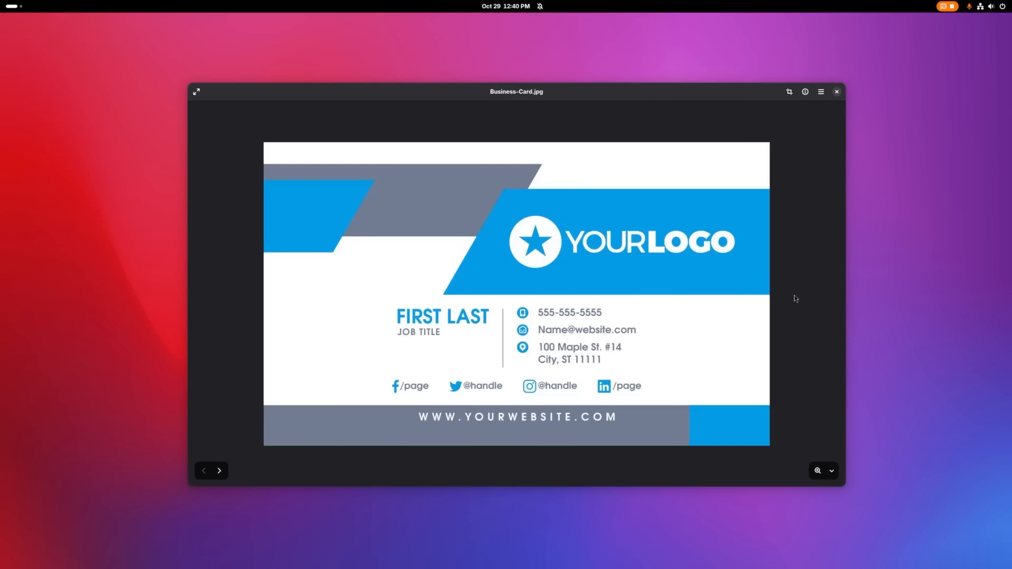
{"action": "mouse_move", "coordinate": [821, 99]}
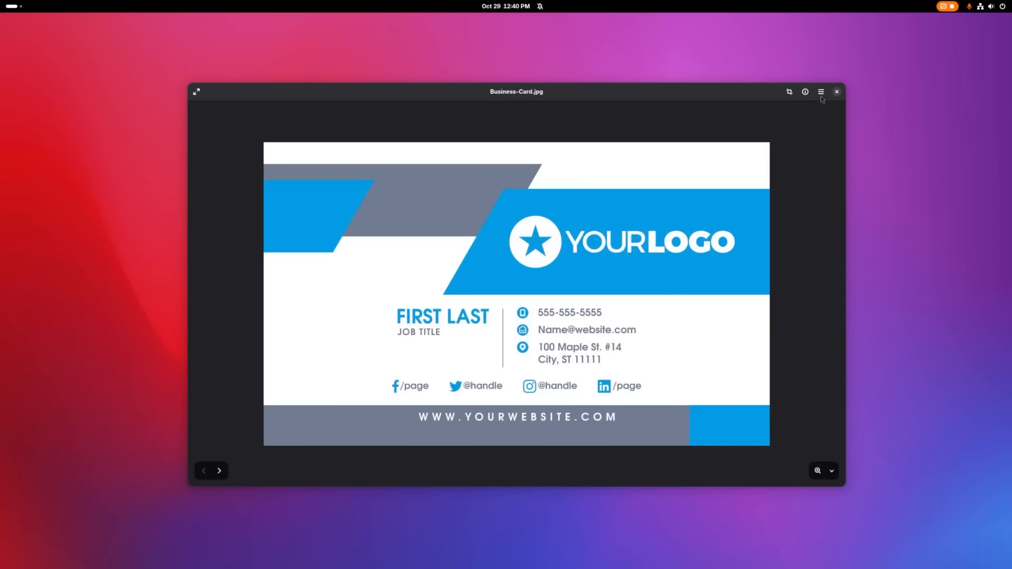
Close the Business-Card.jpg picture to return to the Penguin1 folder
{"action": "left_click", "coordinate": [837, 91]}
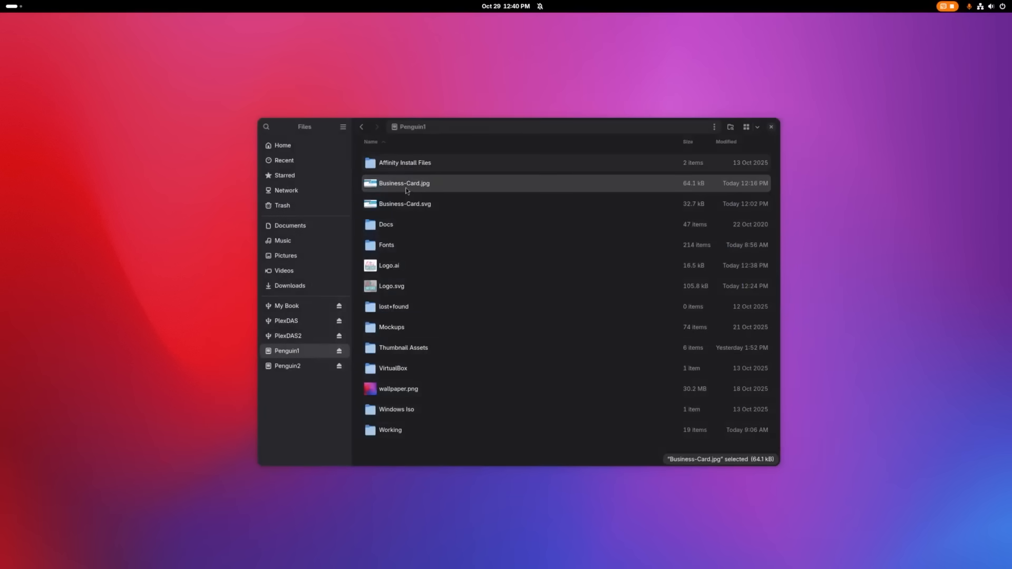
Open Business-Card.jpg from Files in Krita via Open With
{"action": "right_click", "coordinate": [404, 182]}
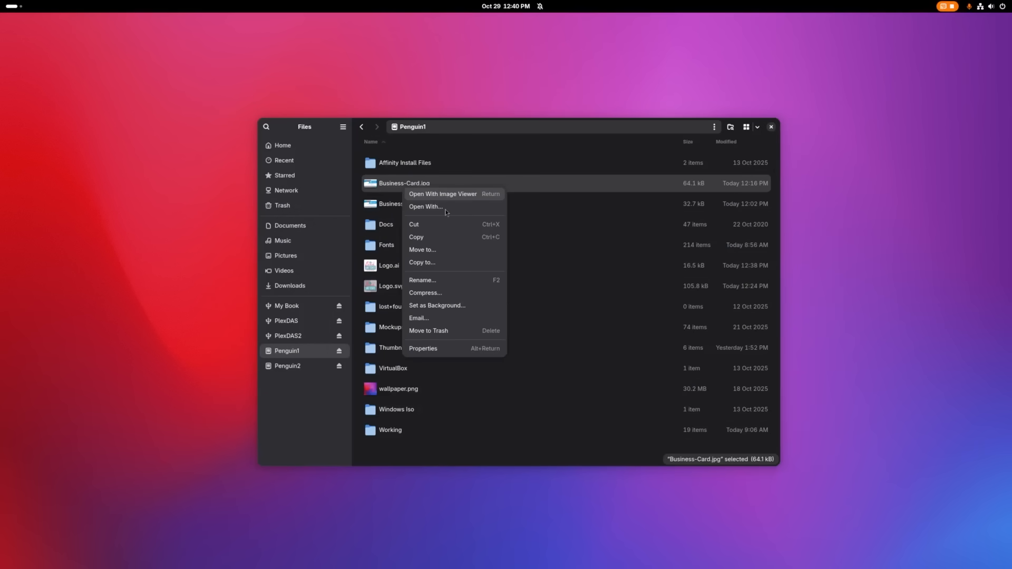
{"action": "left_click", "coordinate": [424, 207]}
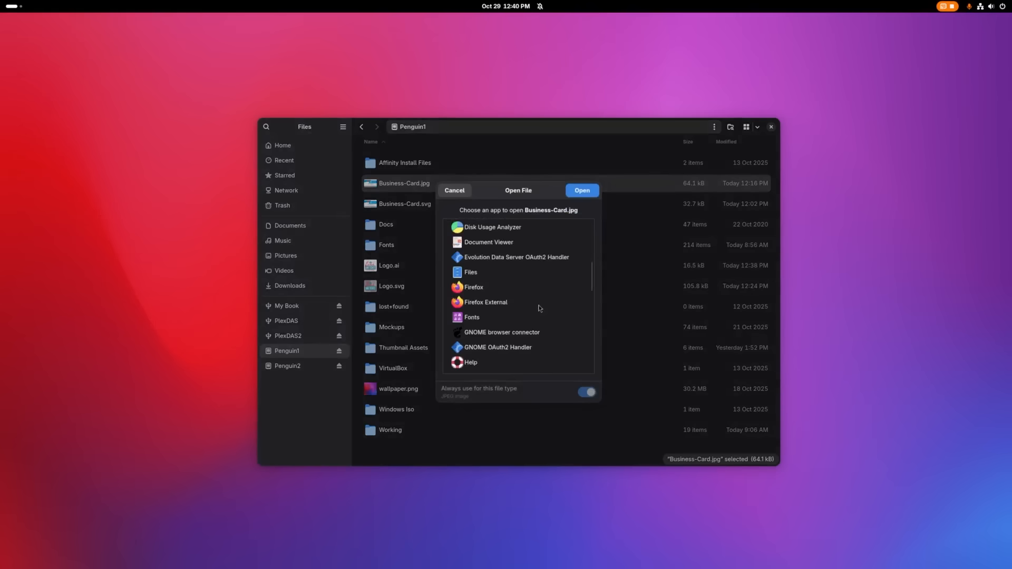
{"action": "scroll", "scroll_direction": "down", "scroll_amount": 3}
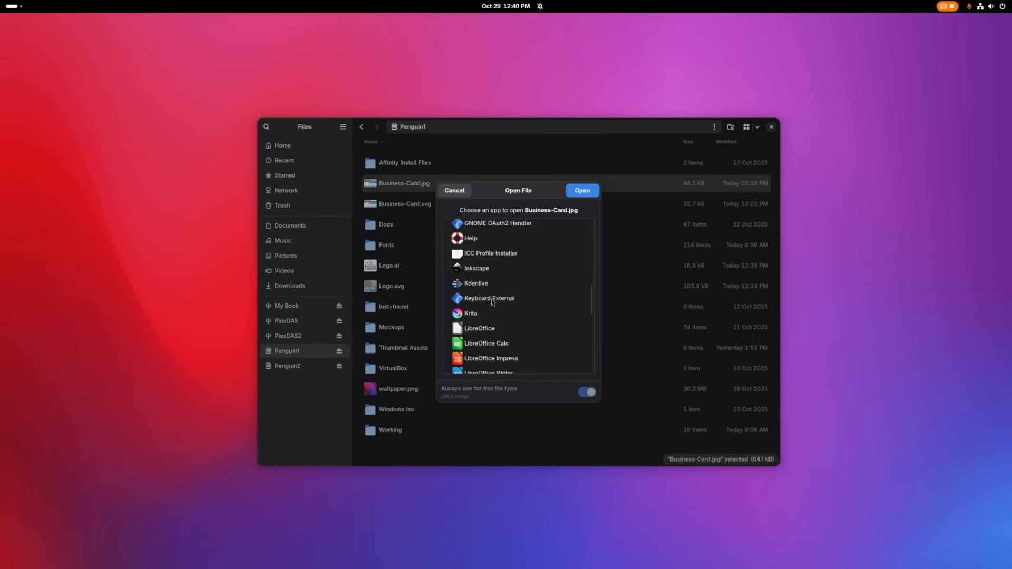
{"action": "left_click", "coordinate": [454, 191]}
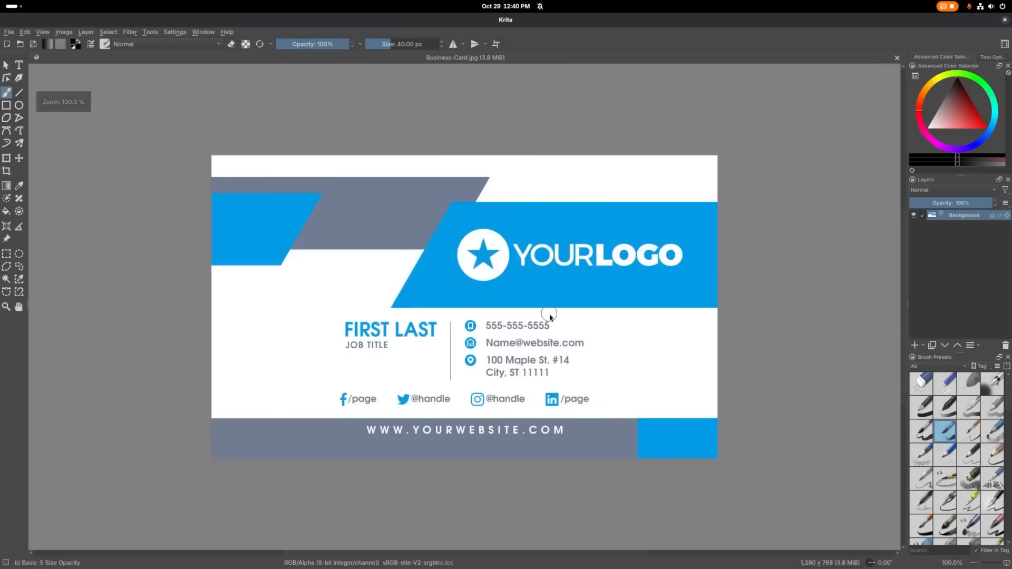
{"action": "mouse_move", "coordinate": [413, 255]}
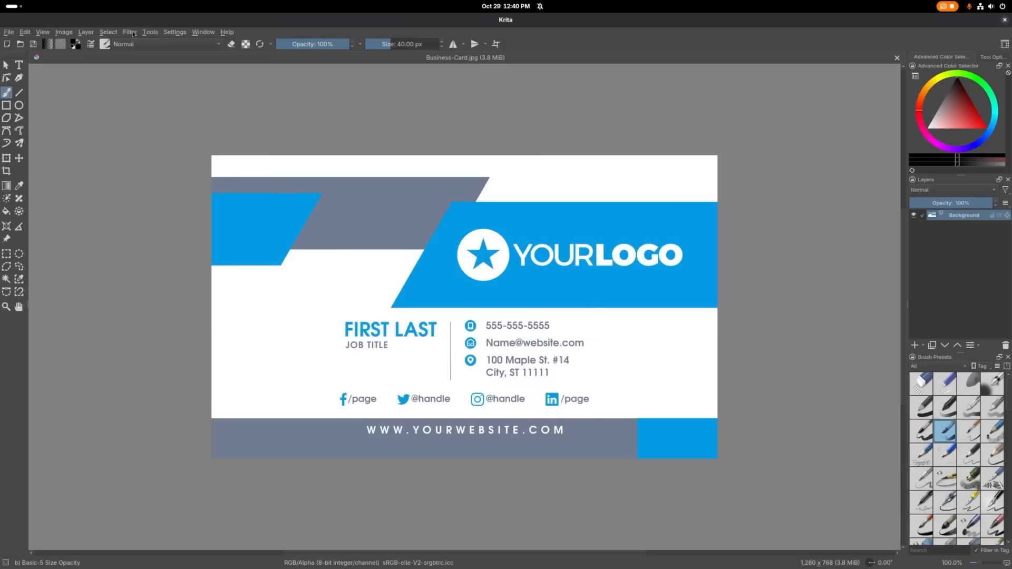
Convert the image colour space to CMYK/Alpha with the Chemical proof profile
{"action": "left_click", "coordinate": [62, 32]}
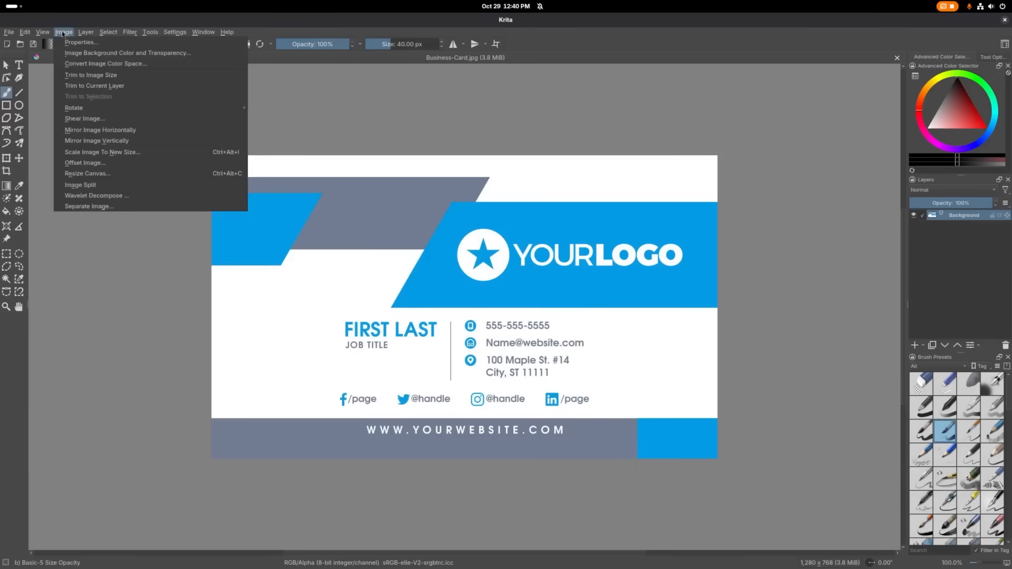
{"action": "mouse_move", "coordinate": [105, 63]}
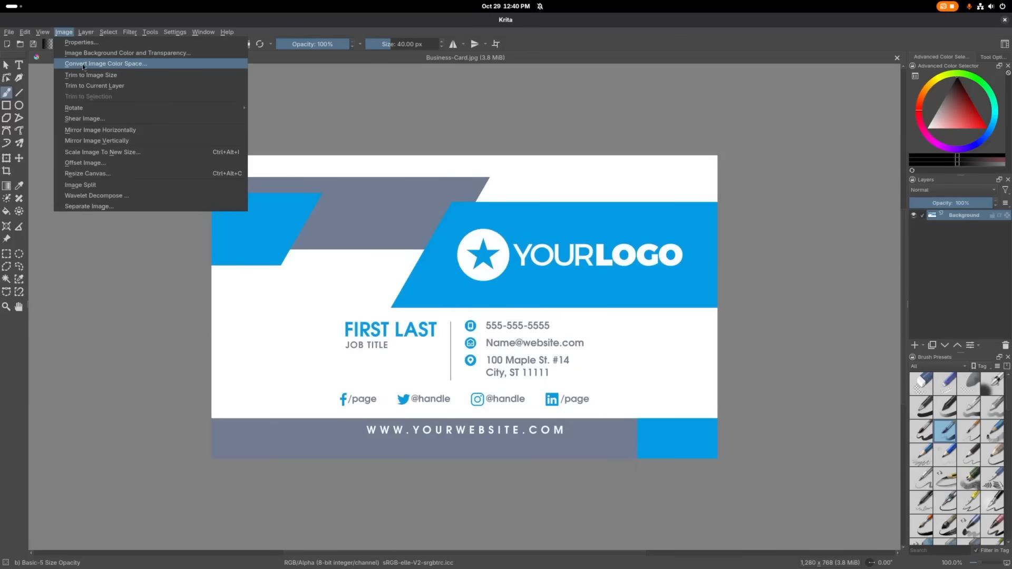
{"action": "left_click", "coordinate": [106, 63]}
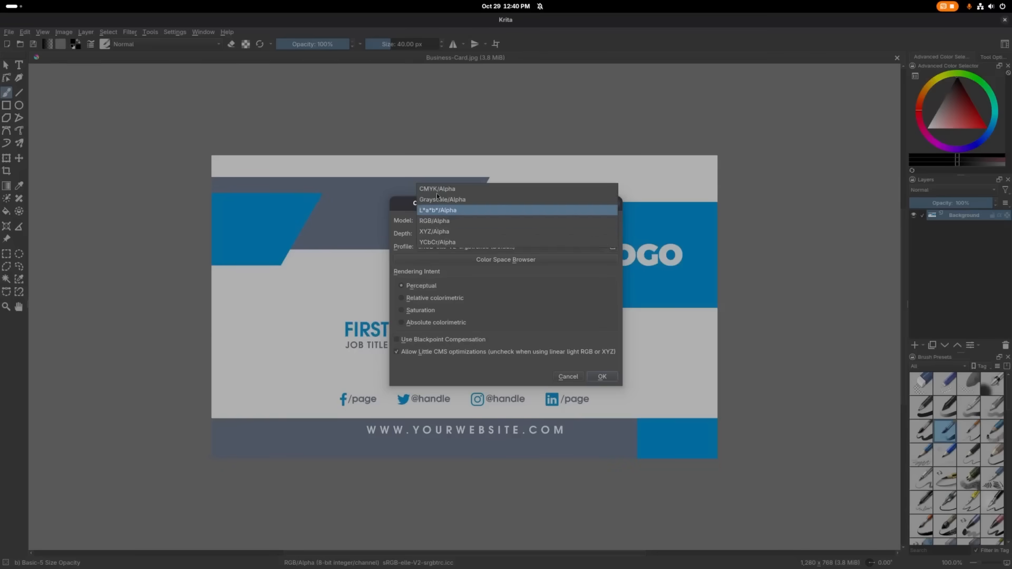
{"action": "left_click", "coordinate": [438, 189]}
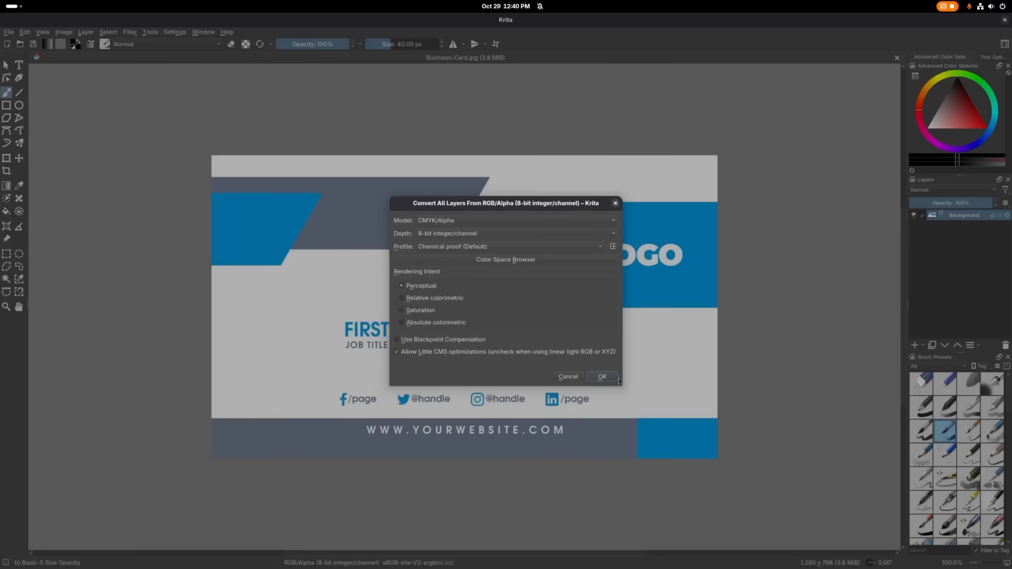
{"action": "left_click", "coordinate": [602, 376]}
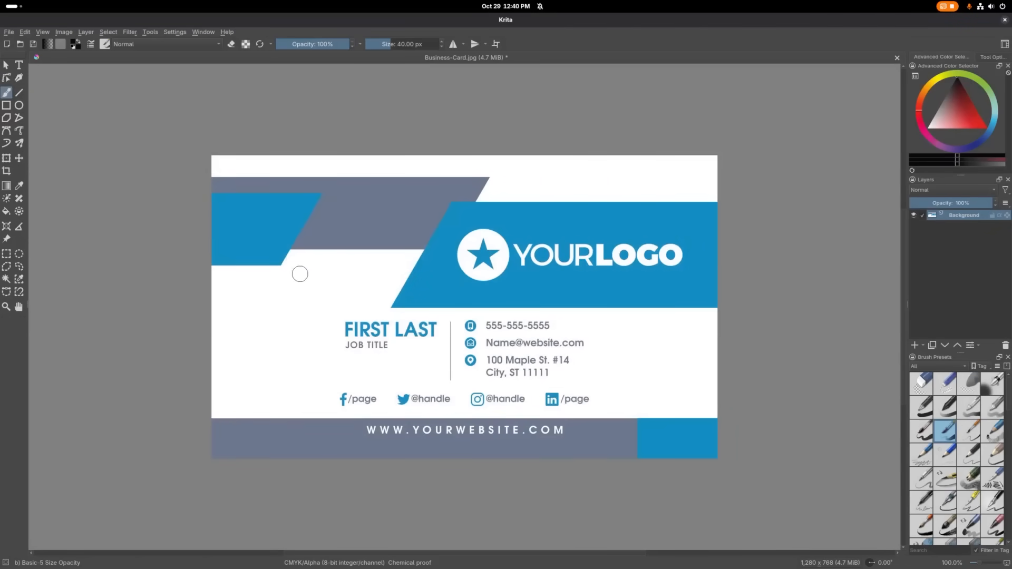
Export the CMYK card over the existing Business-Card.jpg at 100% quality with ICC profile
{"action": "left_click", "coordinate": [8, 31]}
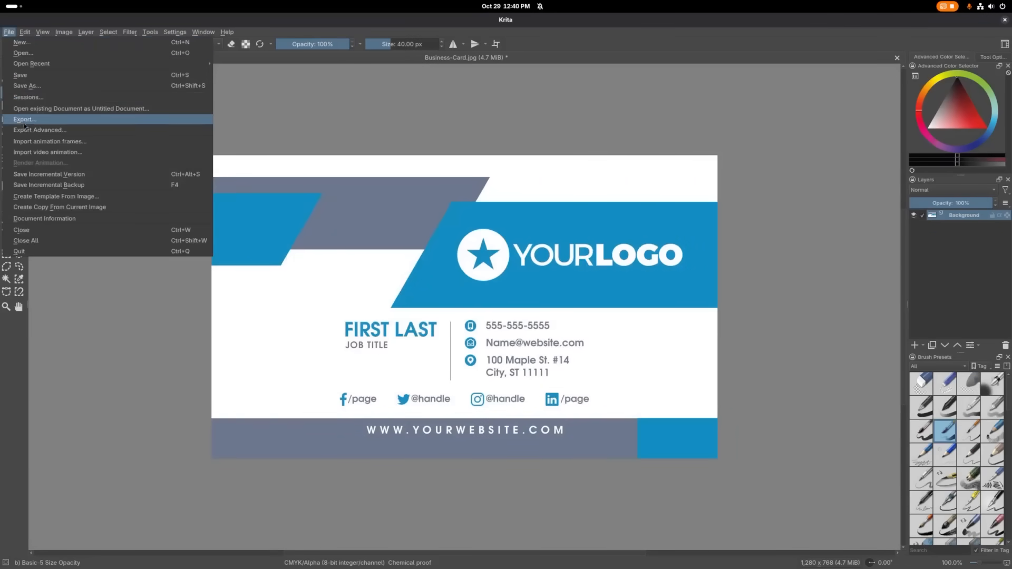
{"action": "left_click", "coordinate": [24, 119]}
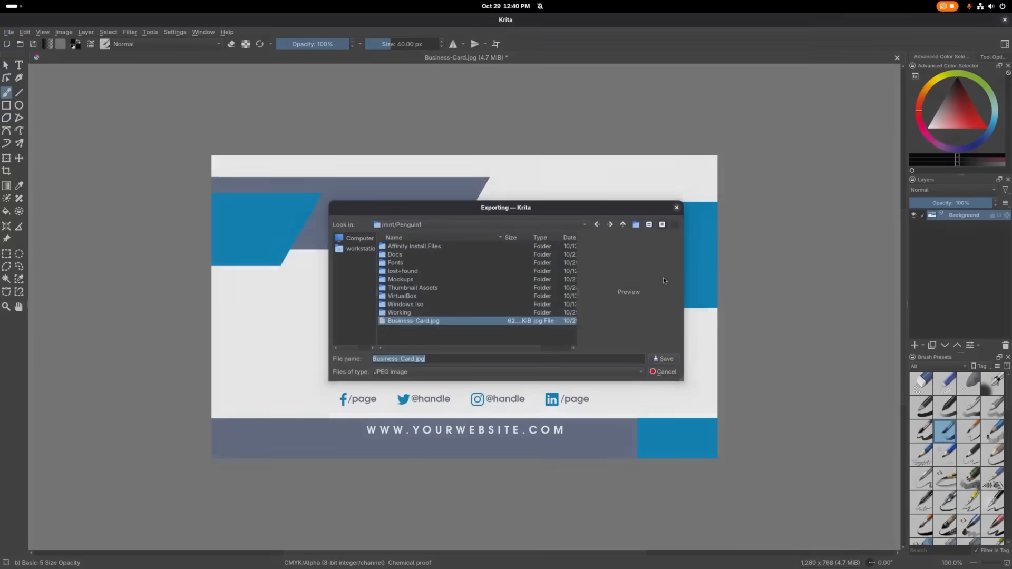
{"action": "mouse_move", "coordinate": [501, 362]}
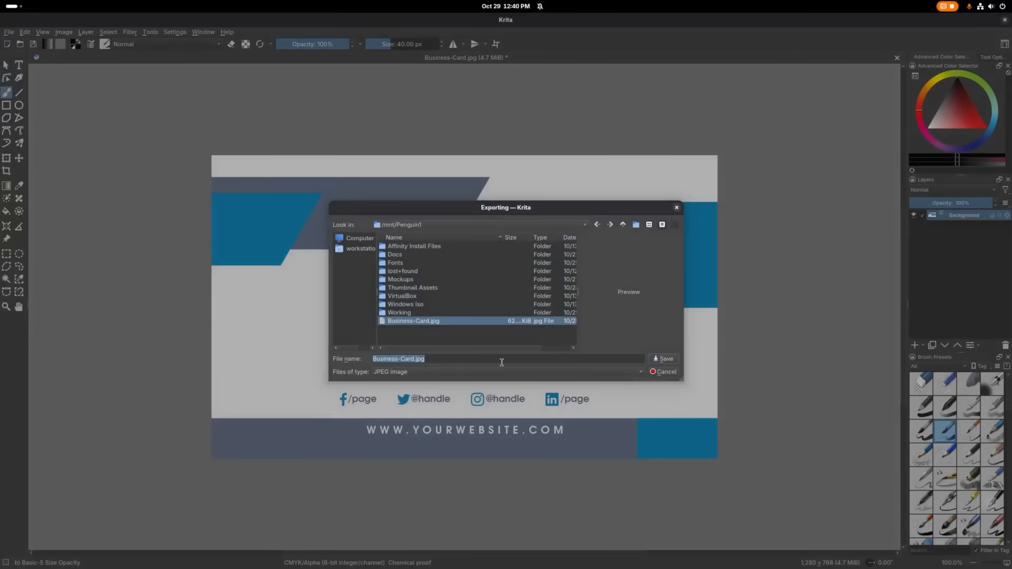
{"action": "left_click", "coordinate": [665, 358]}
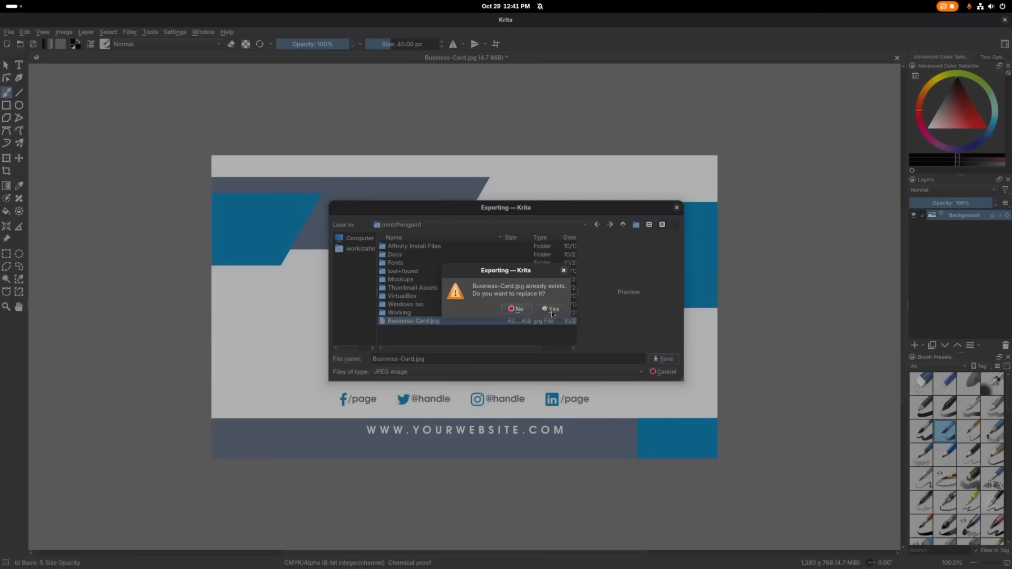
{"action": "left_click", "coordinate": [553, 309]}
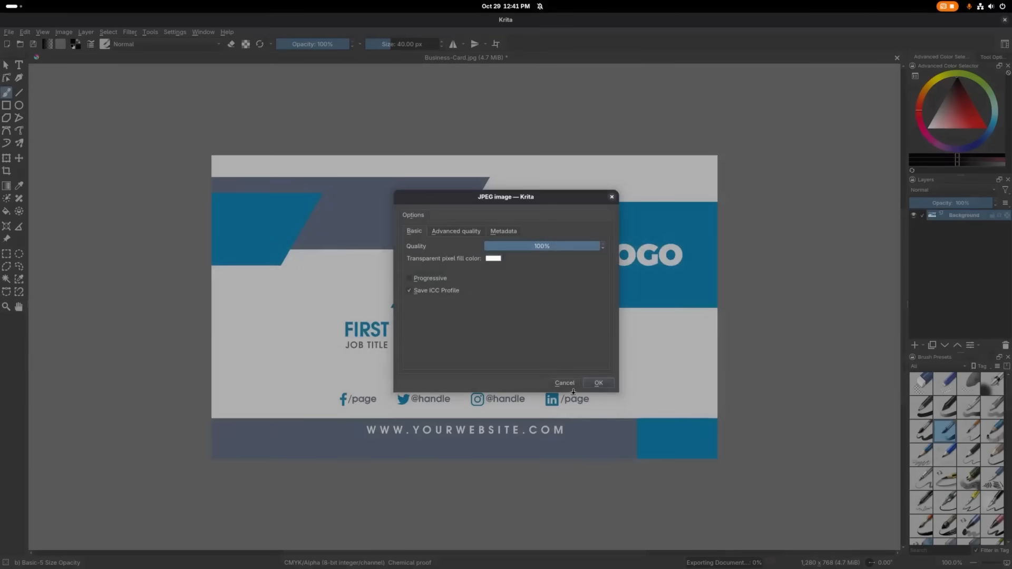
{"action": "mouse_move", "coordinate": [597, 383]}
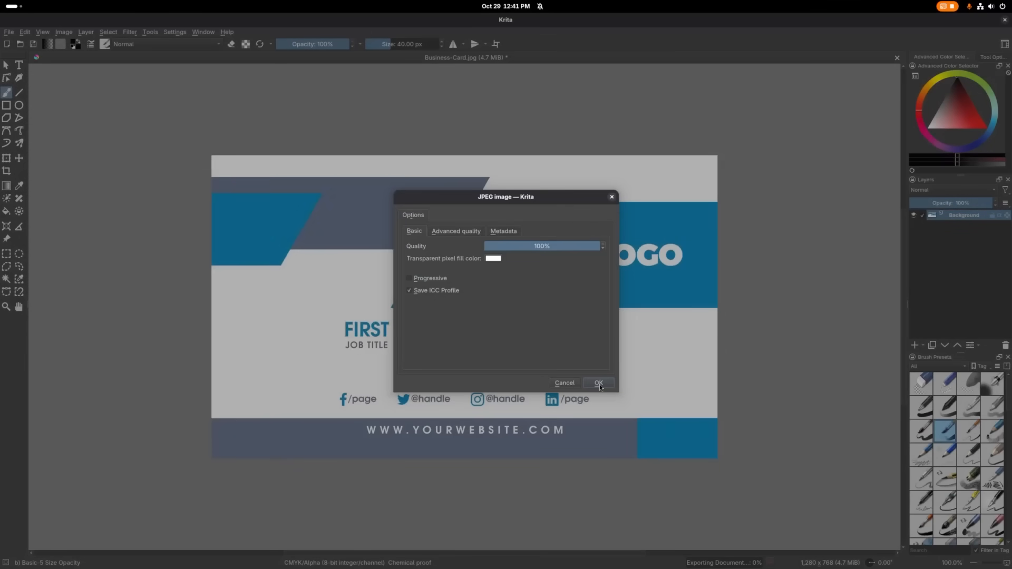
{"action": "left_click", "coordinate": [597, 382]}
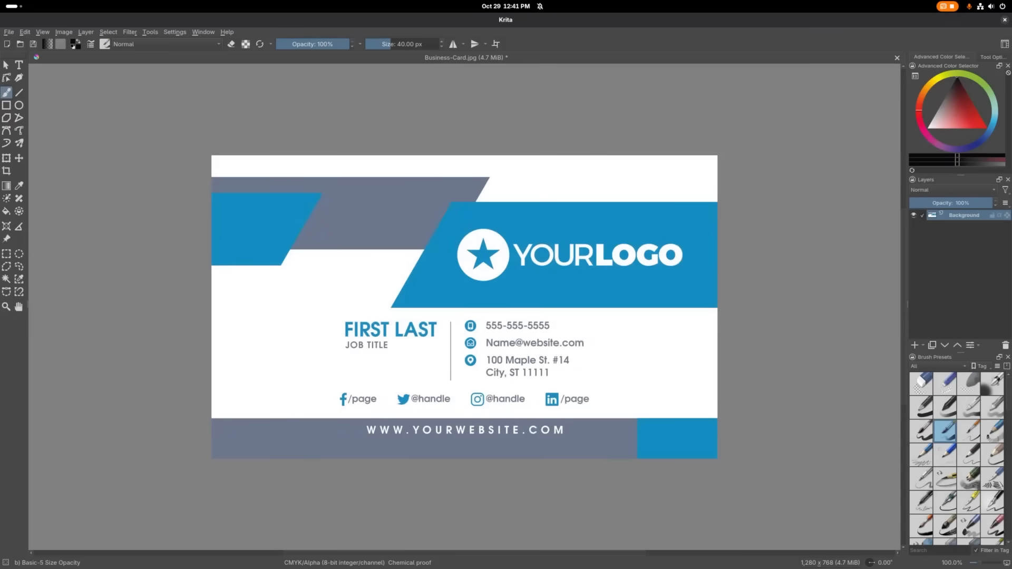
{"action": "mouse_move", "coordinate": [375, 277]}
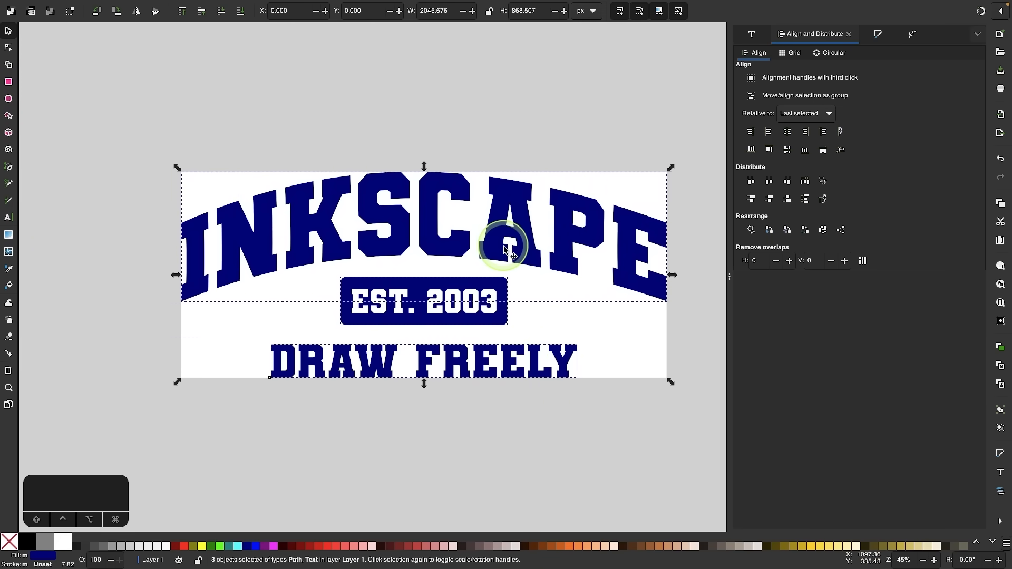
Apply a colour halftone effect to the BUY NOW FOR $24 button group
{"action": "left_click", "coordinate": [540, 347]}
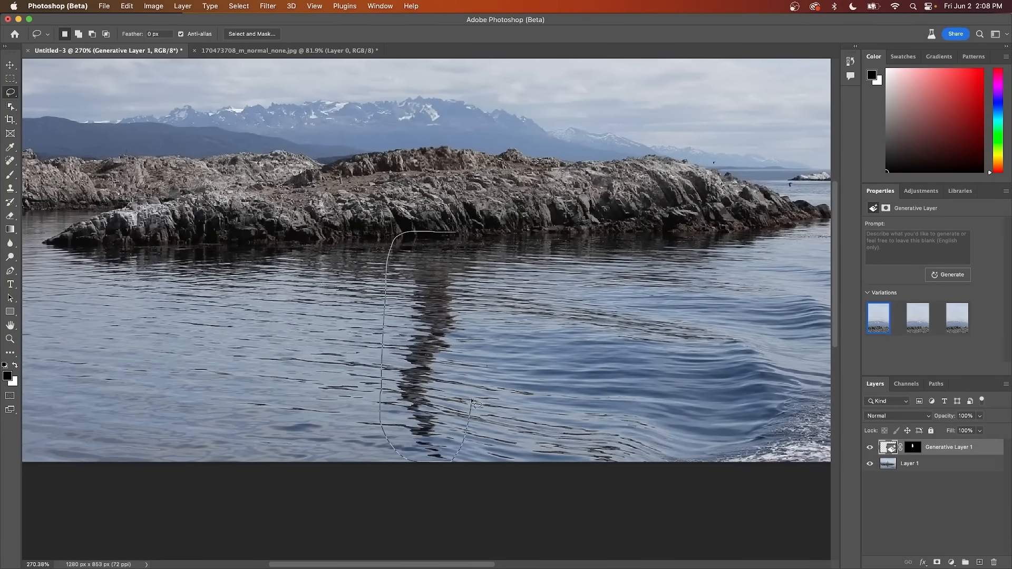
{"action": "left_click", "coordinate": [947, 274]}
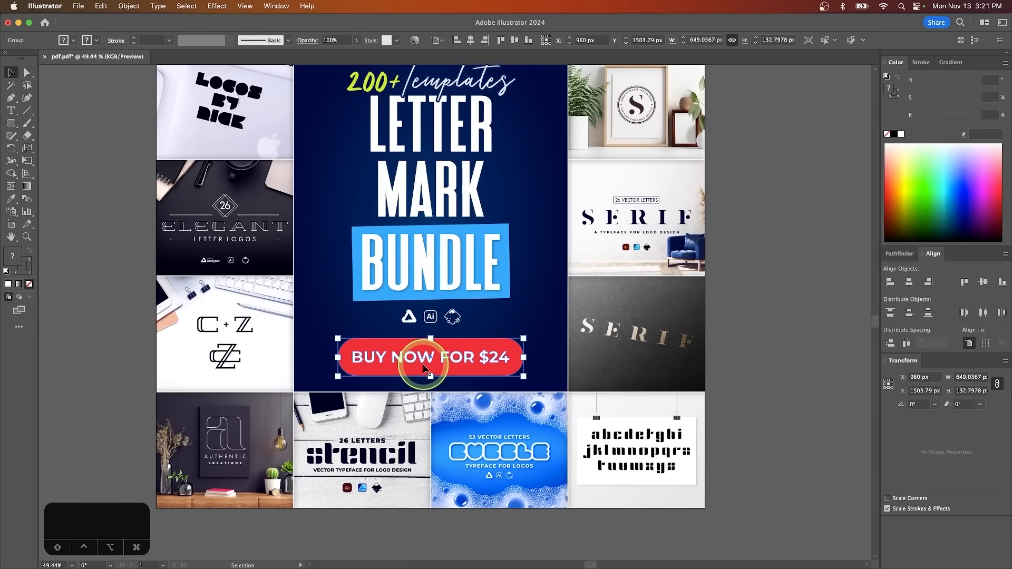
{"action": "left_click", "coordinate": [276, 6]}
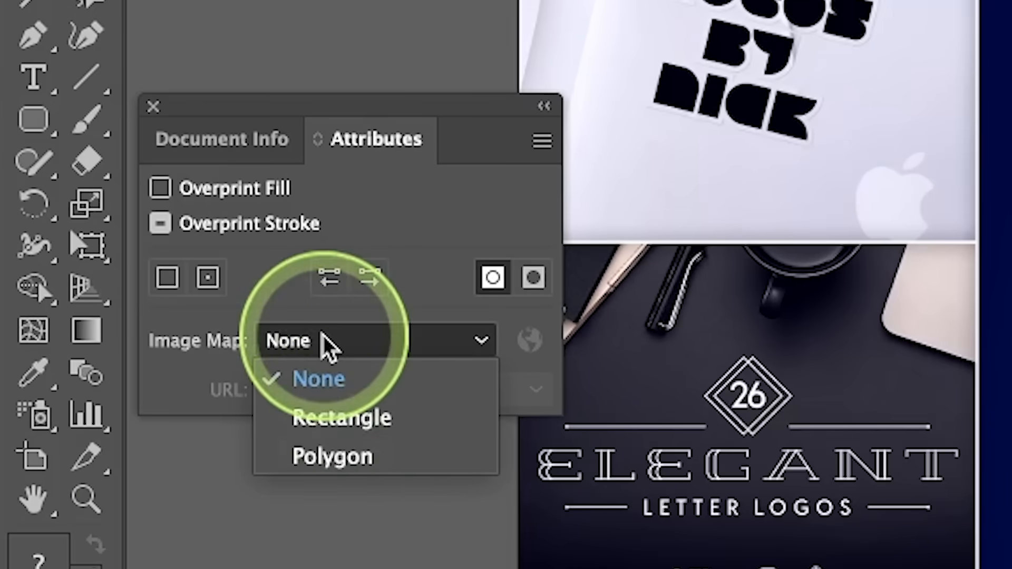
{"action": "left_click", "coordinate": [343, 418]}
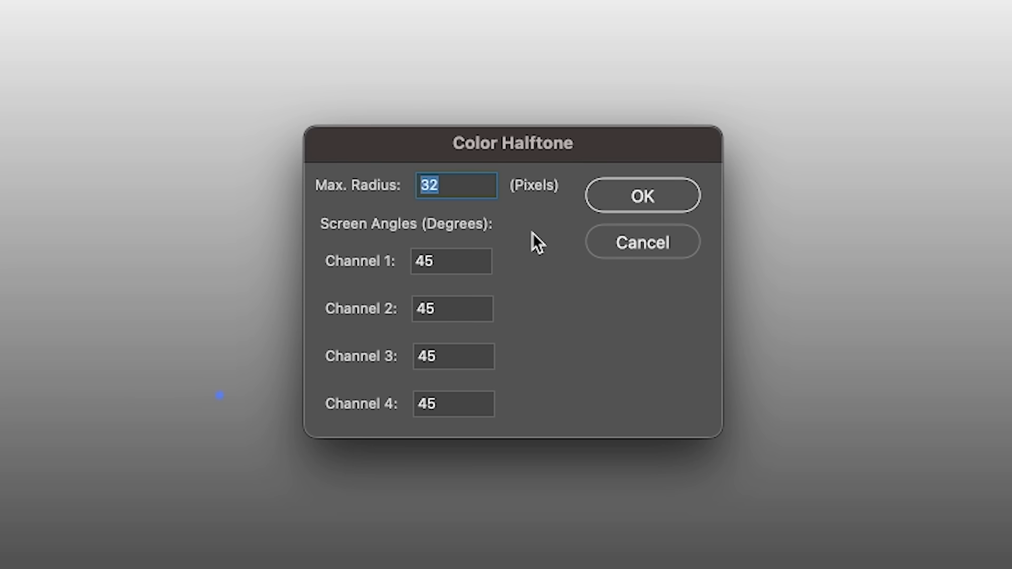
{"action": "left_click", "coordinate": [642, 196]}
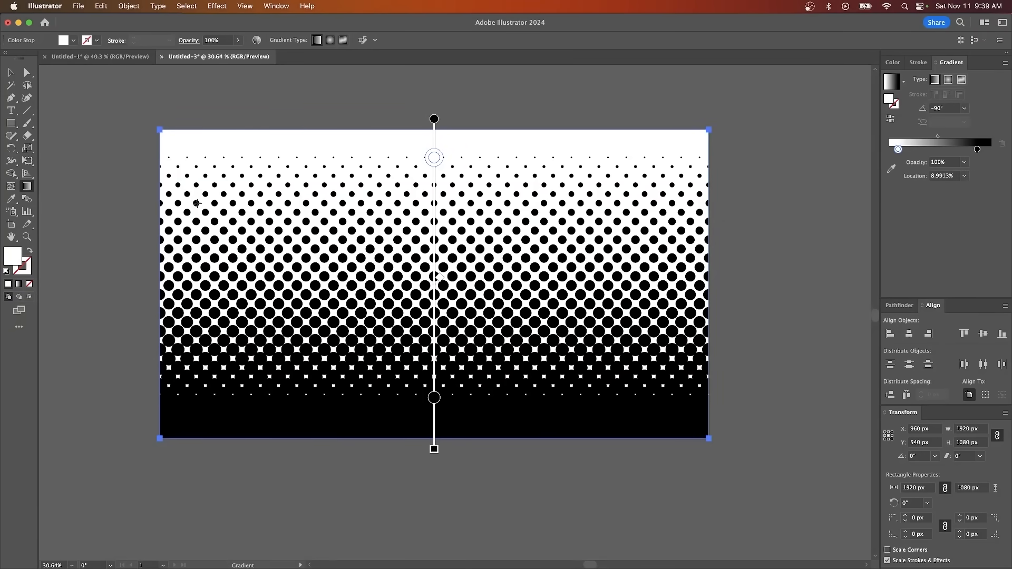
Expand the halftone gradient's appearance into a flat image object
{"action": "left_click", "coordinate": [127, 6]}
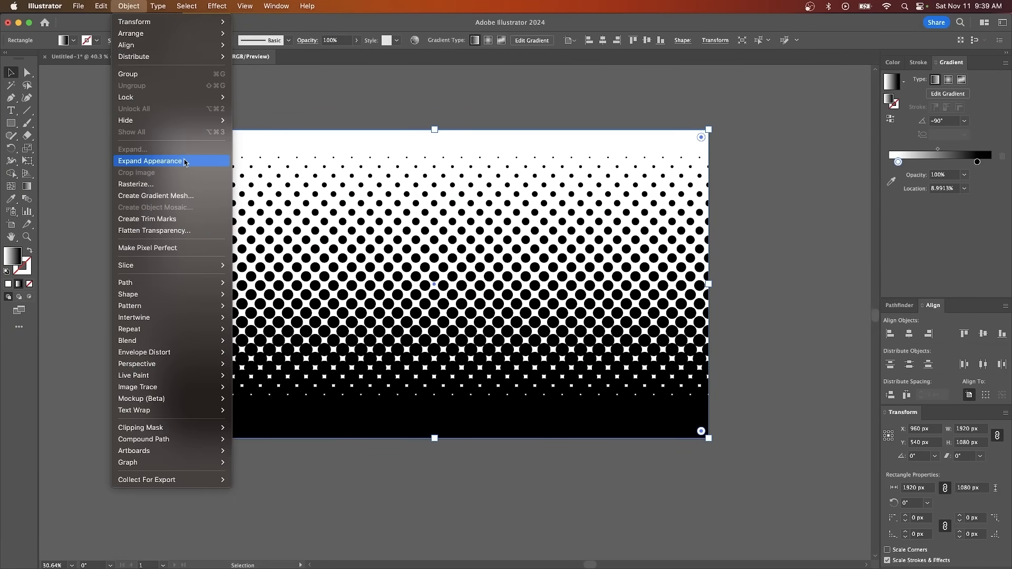
{"action": "mouse_move", "coordinate": [140, 398]}
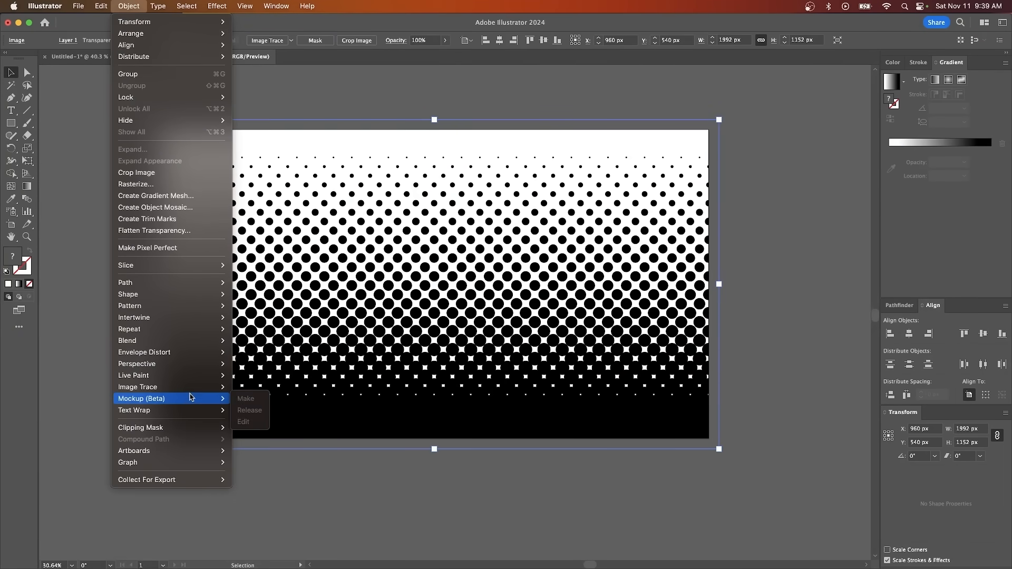
{"action": "left_click", "coordinate": [245, 398]}
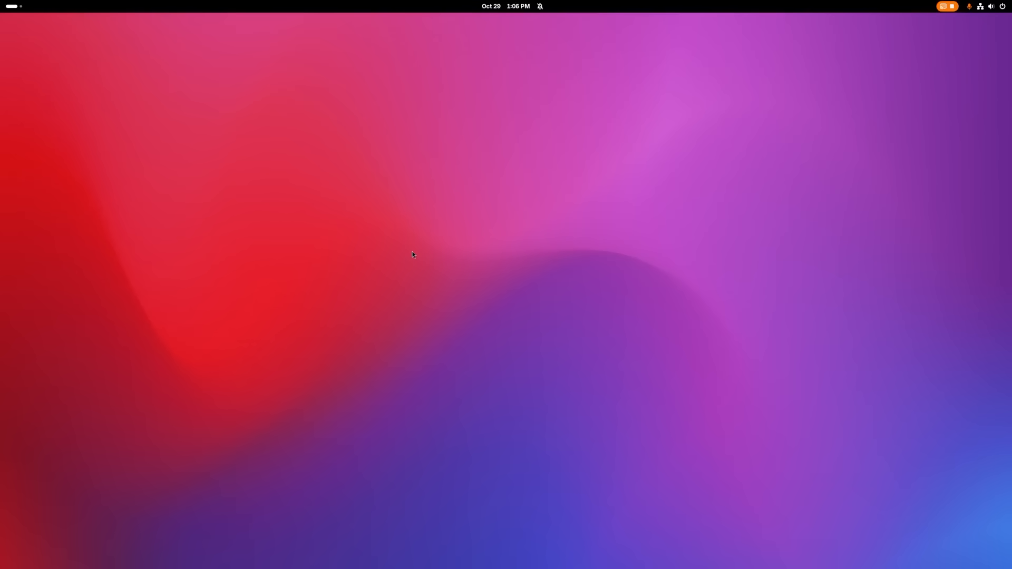
Show the GNOME activities overview of windows and apps
{"action": "key", "text": "Super"}
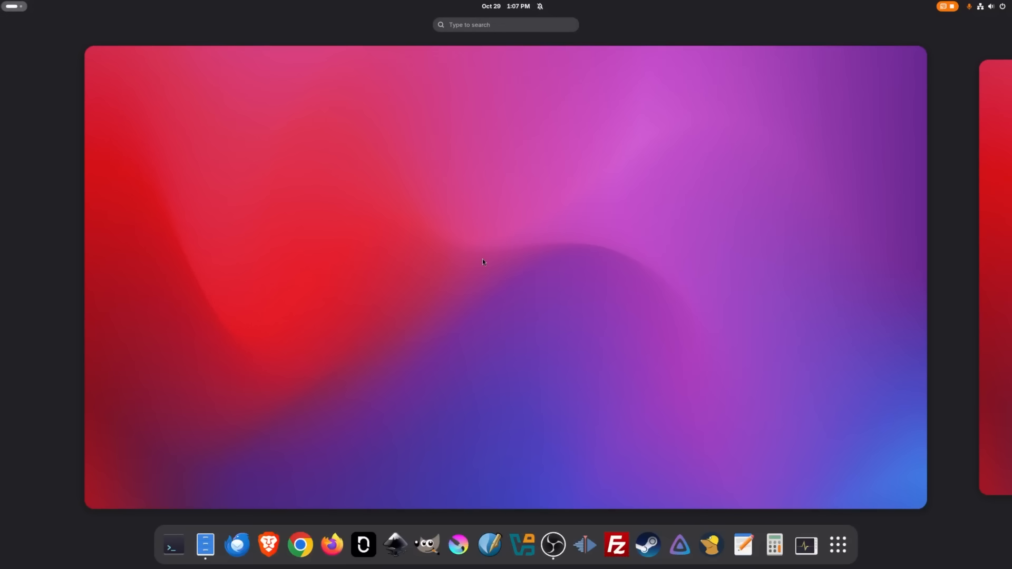
{"action": "mouse_move", "coordinate": [528, 524]}
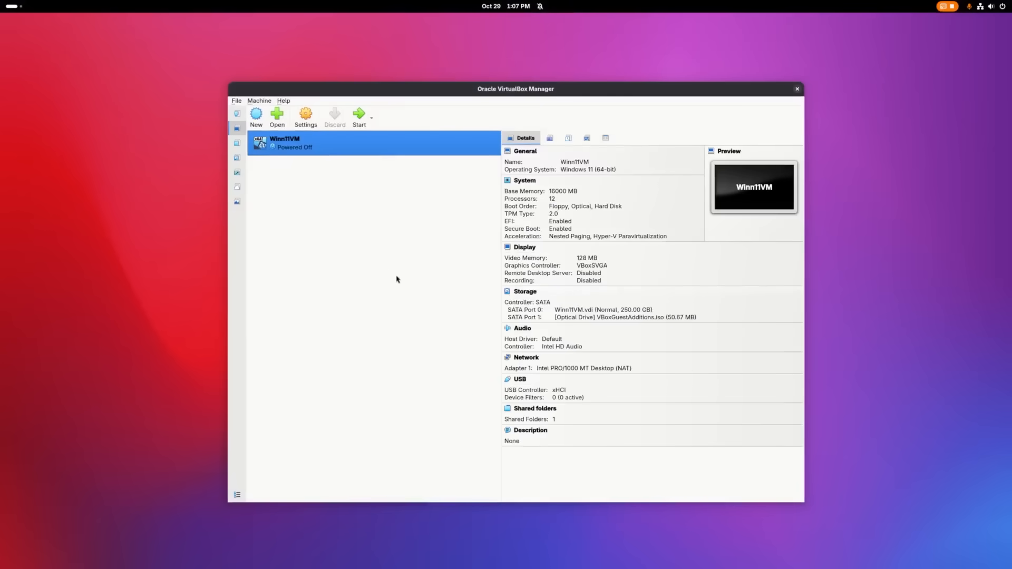
{"action": "mouse_move", "coordinate": [434, 246]}
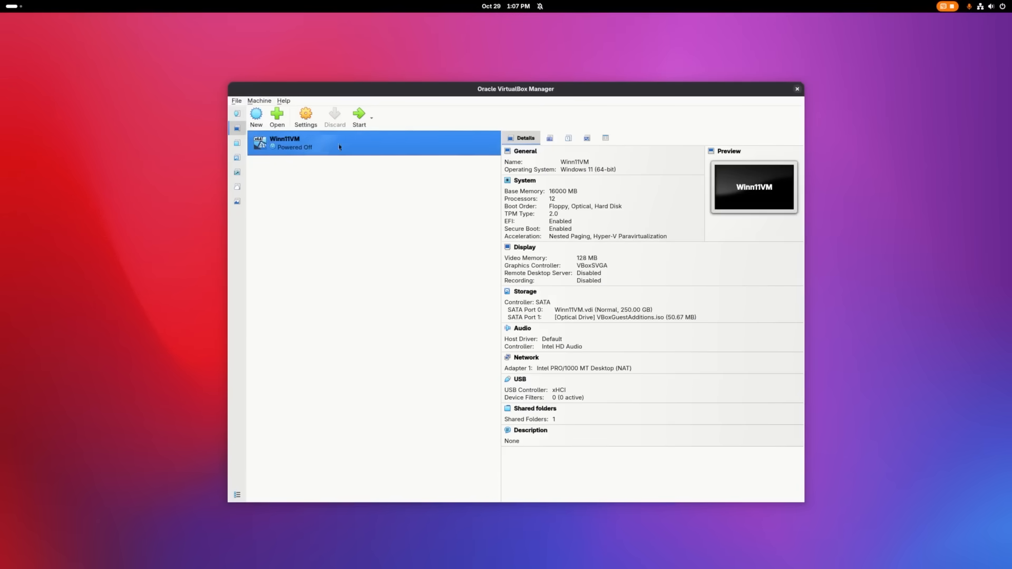
{"action": "mouse_move", "coordinate": [300, 148]}
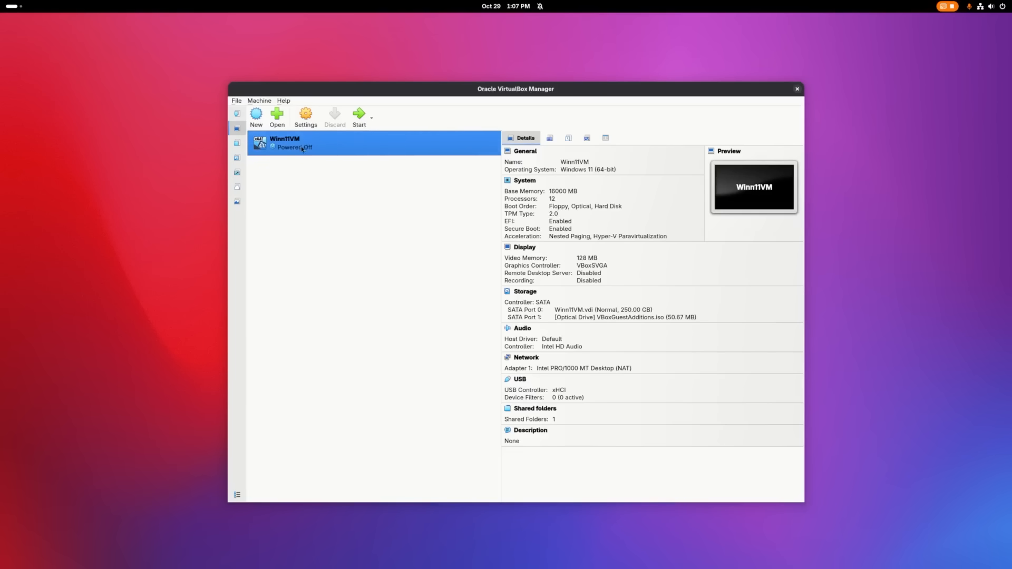
{"action": "mouse_move", "coordinate": [263, 166]}
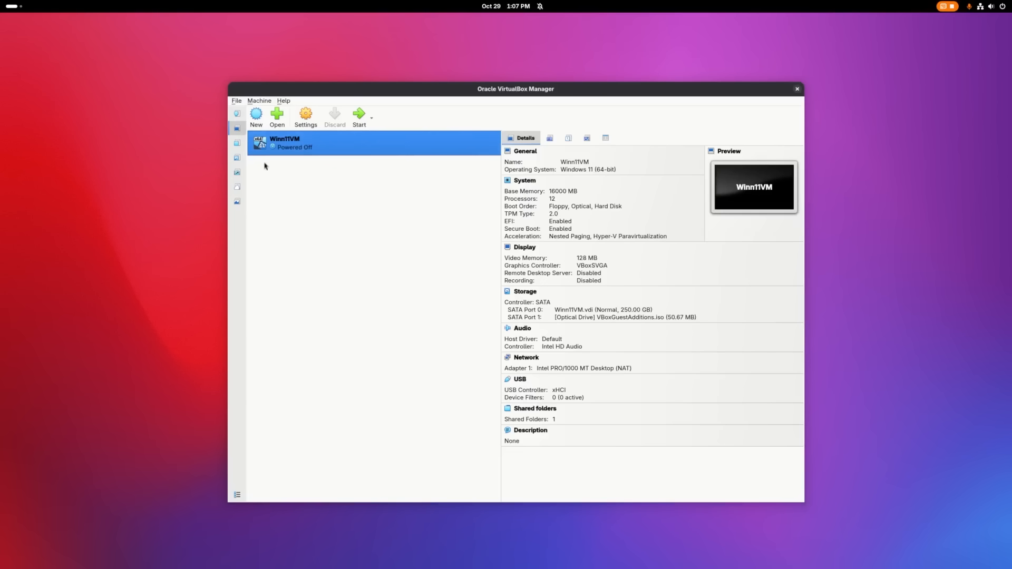
{"action": "mouse_move", "coordinate": [379, 264]}
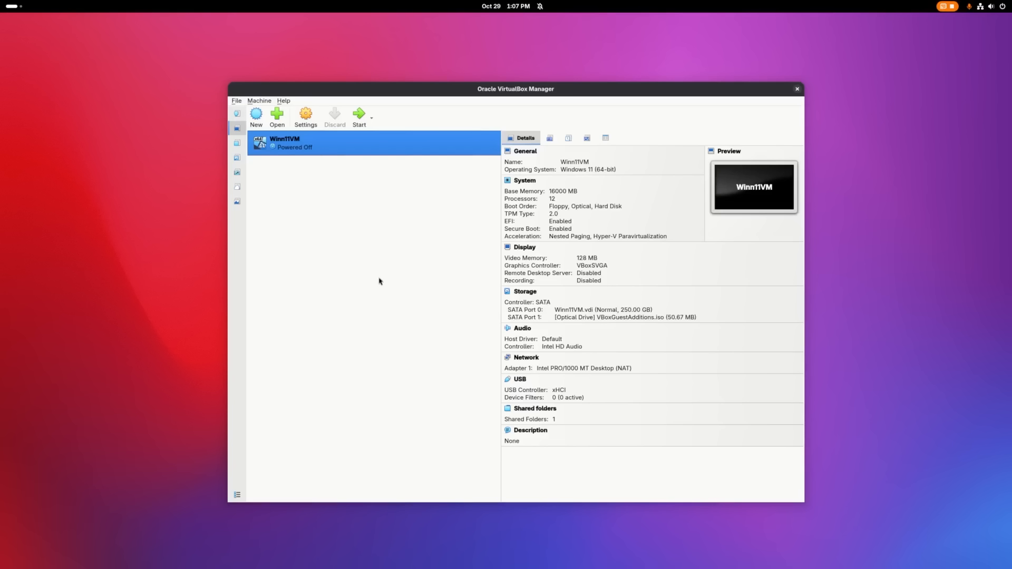
{"action": "mouse_move", "coordinate": [382, 283]}
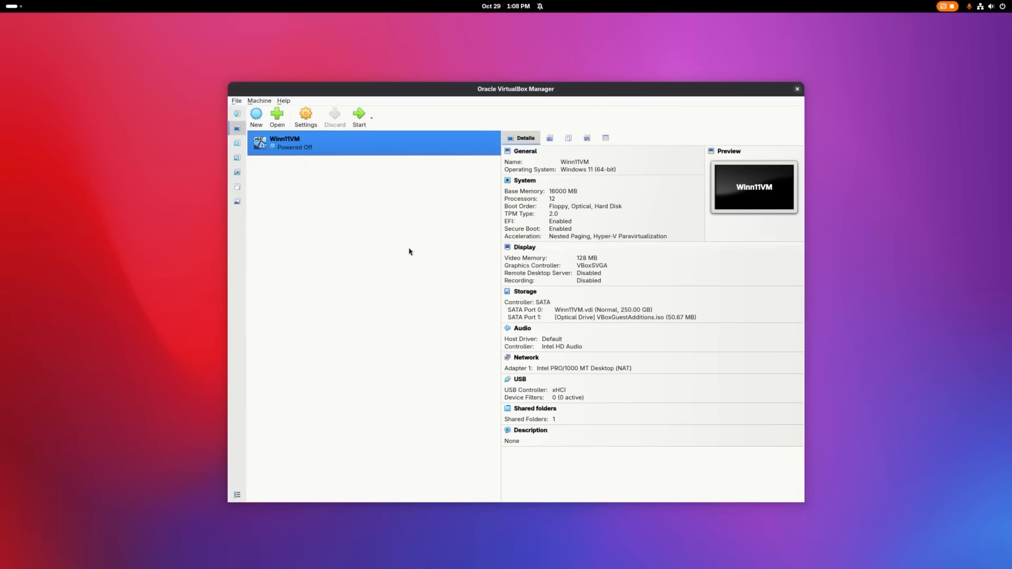
{"action": "mouse_move", "coordinate": [485, 237]}
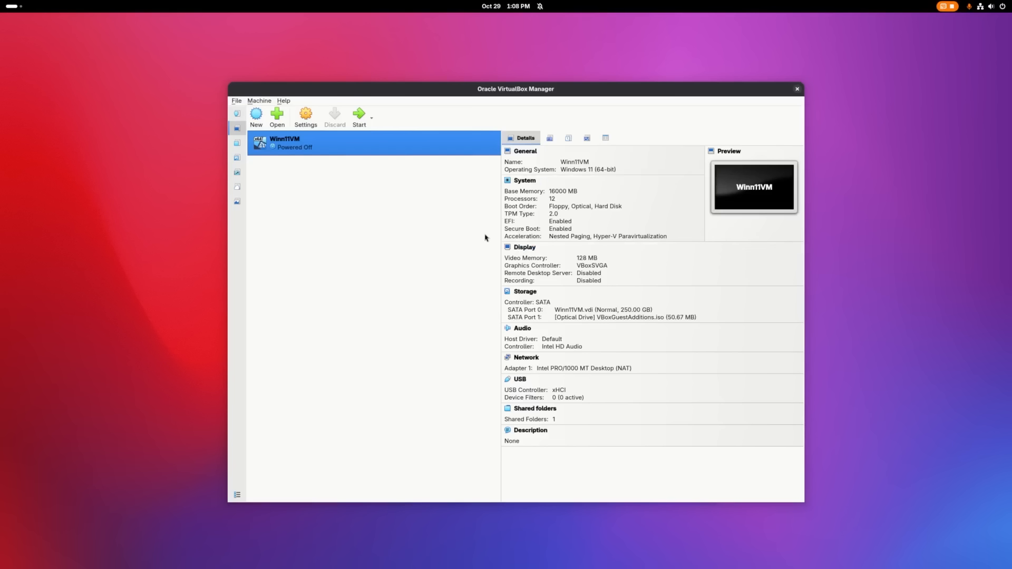
{"action": "mouse_move", "coordinate": [404, 306]}
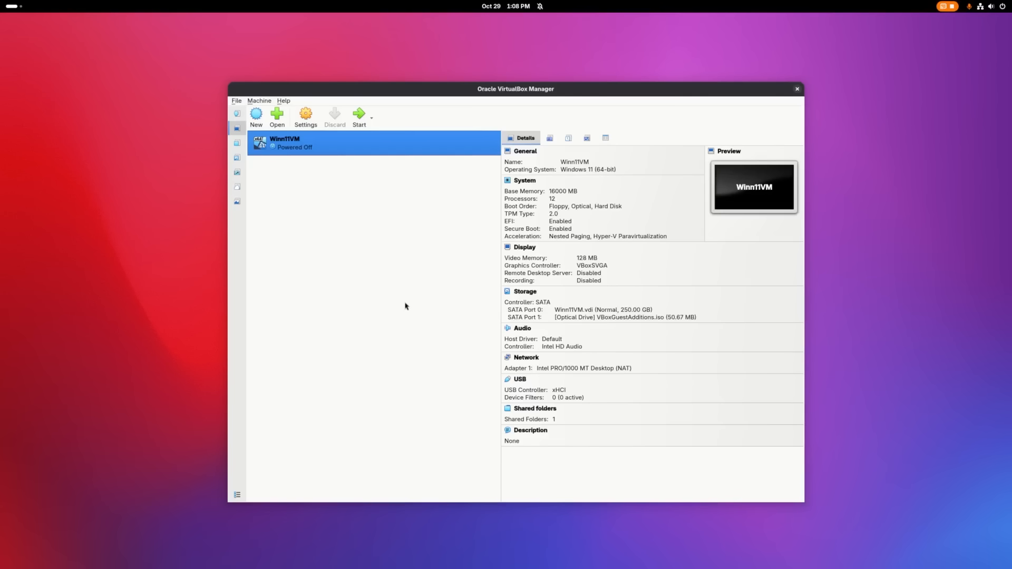
{"action": "mouse_move", "coordinate": [385, 180]}
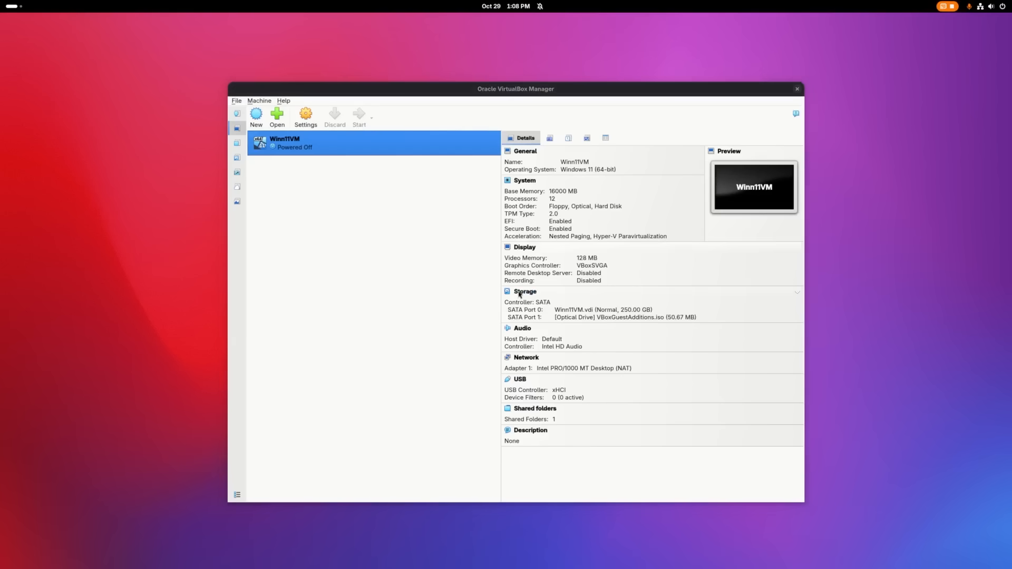
Start Winn11VM, place its window on the desktop and launch File Explorer inside it
{"action": "left_click", "coordinate": [358, 116]}
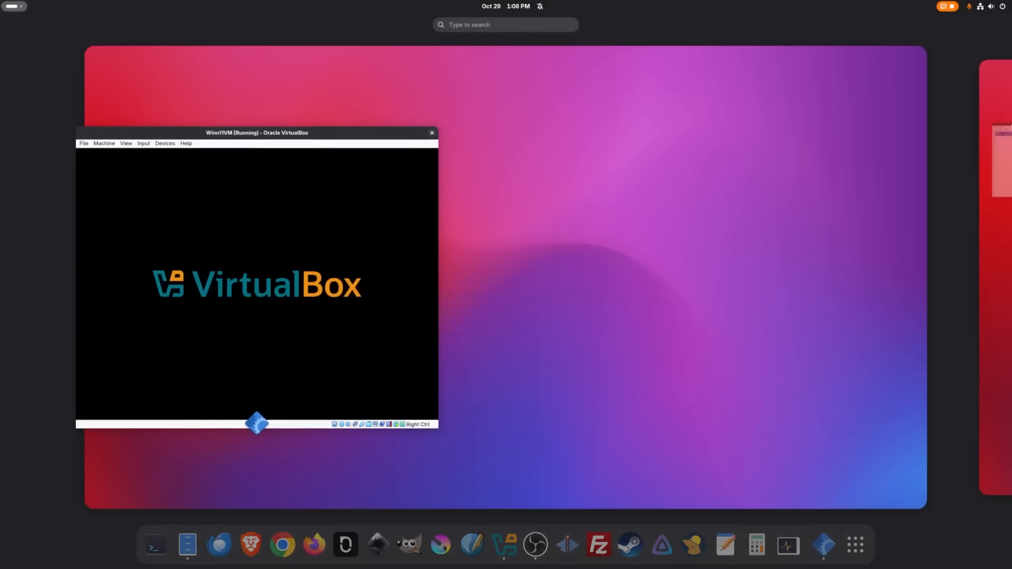
{"action": "left_click_drag", "start_coordinate": [255, 133], "coordinate": [423, 43]}
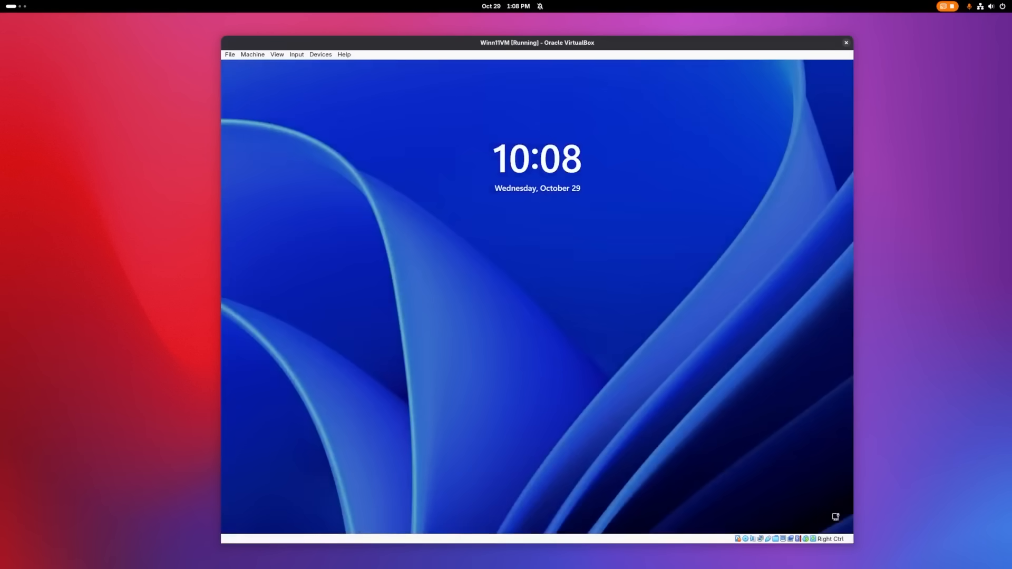
{"action": "mouse_move", "coordinate": [309, 276]}
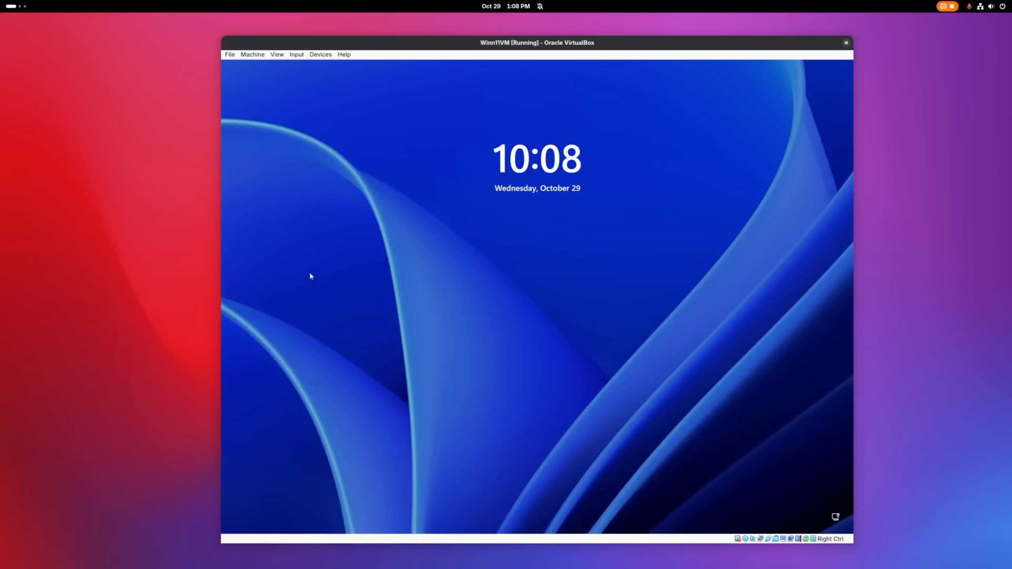
{"action": "mouse_move", "coordinate": [237, 195]}
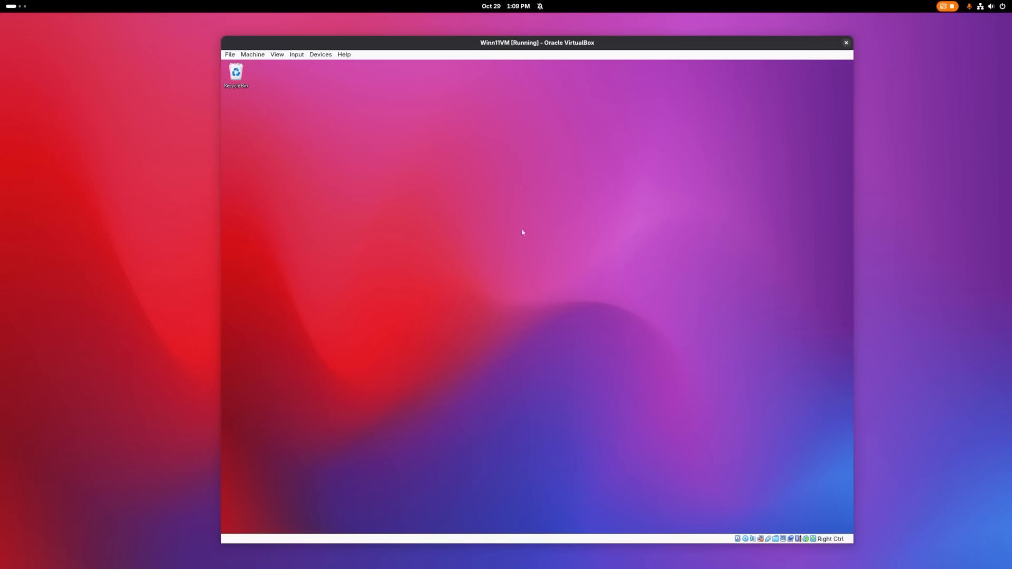
{"action": "mouse_move", "coordinate": [478, 223]}
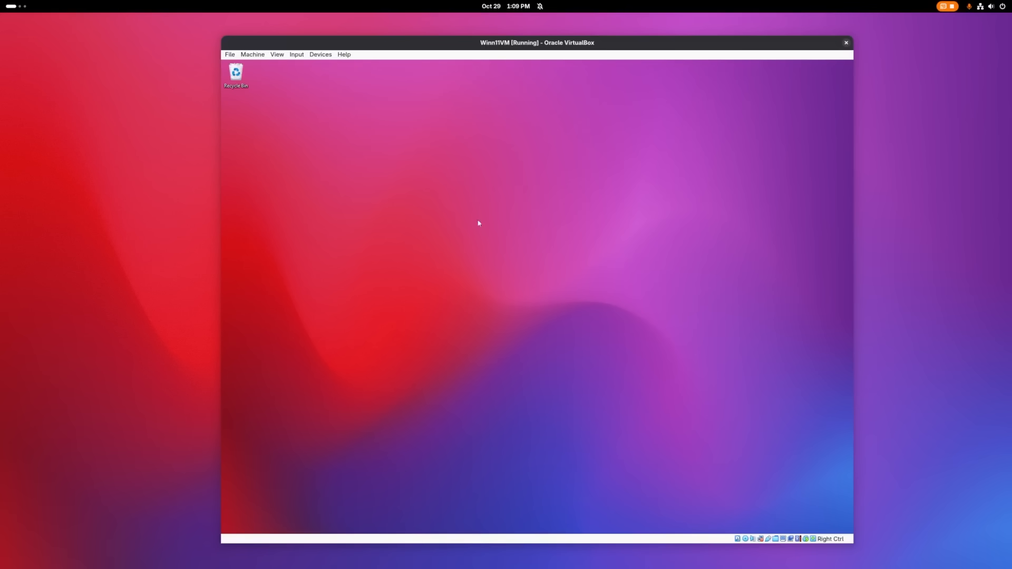
{"action": "mouse_move", "coordinate": [472, 314]}
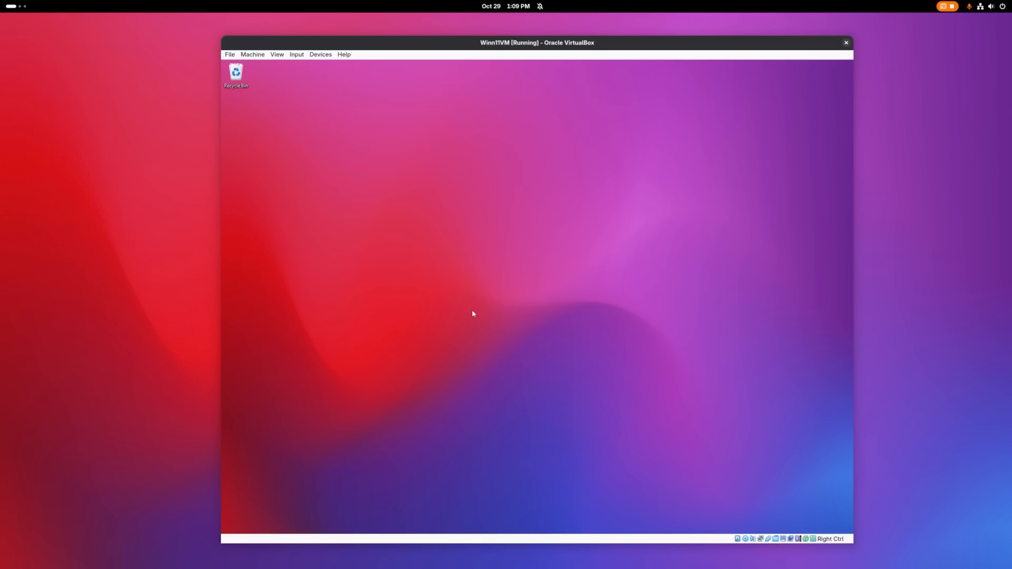
{"action": "left_click", "coordinate": [467, 524]}
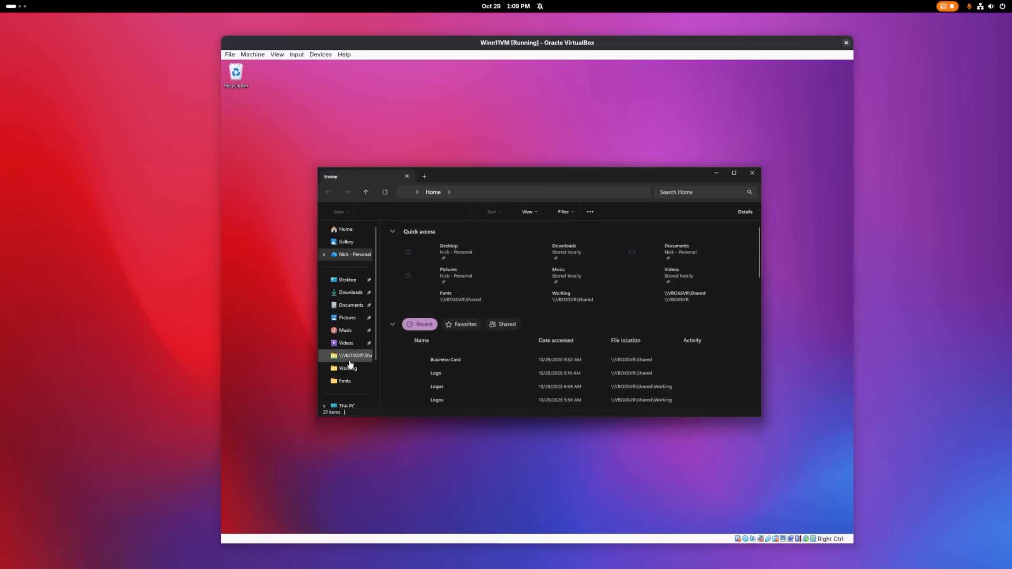
Open the VBOXSVR Shared folder and launch the Logo Illustrator file from it
{"action": "left_click", "coordinate": [353, 356]}
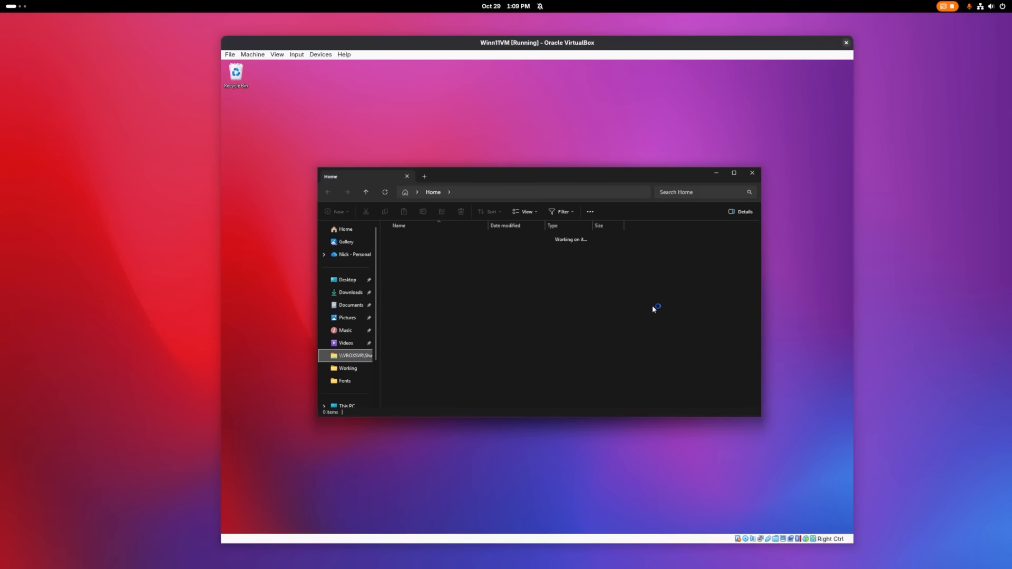
{"action": "left_click", "coordinate": [353, 355]}
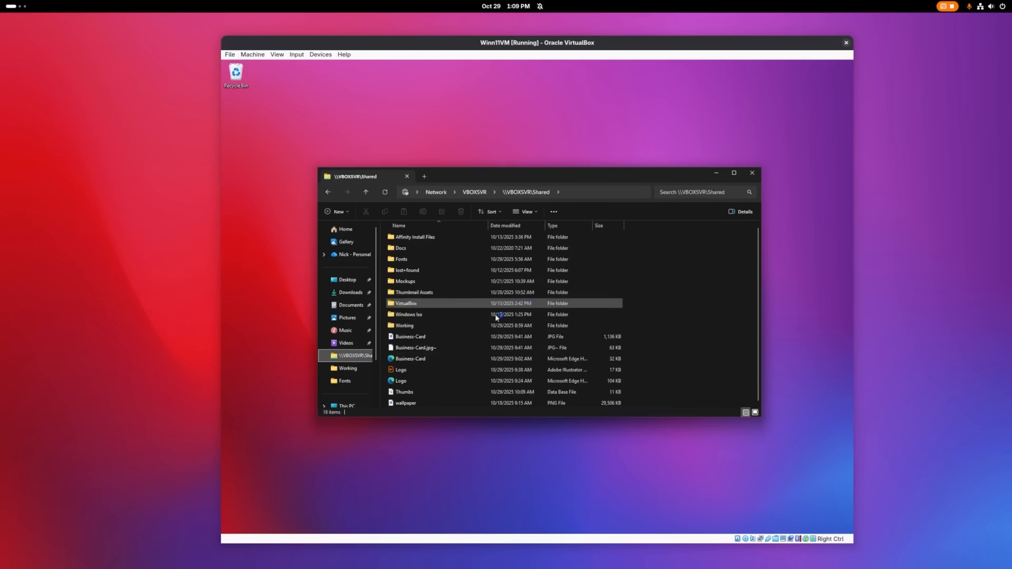
{"action": "mouse_move", "coordinate": [400, 369]}
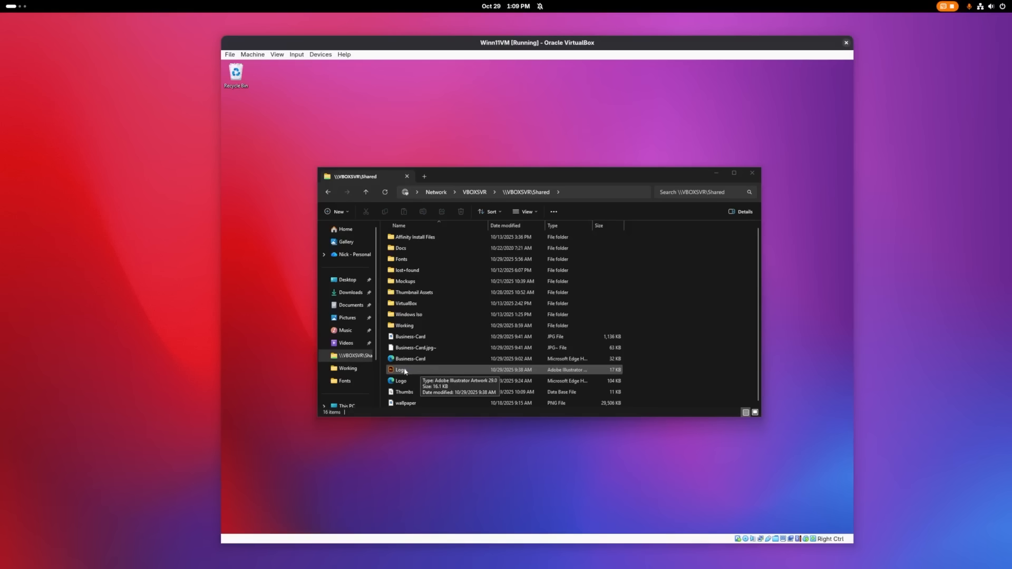
{"action": "left_click", "coordinate": [402, 369]}
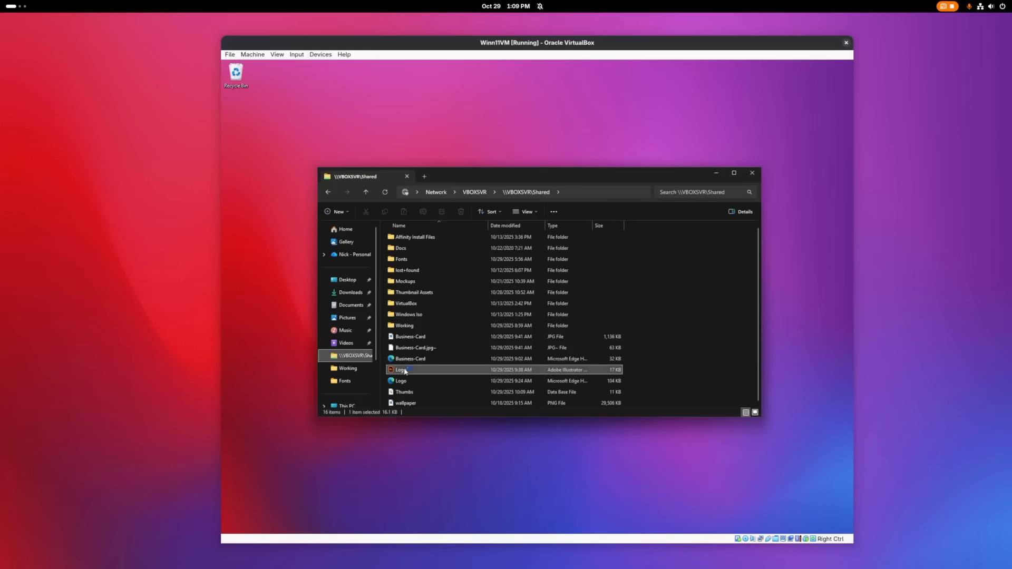
{"action": "left_click", "coordinate": [752, 173]}
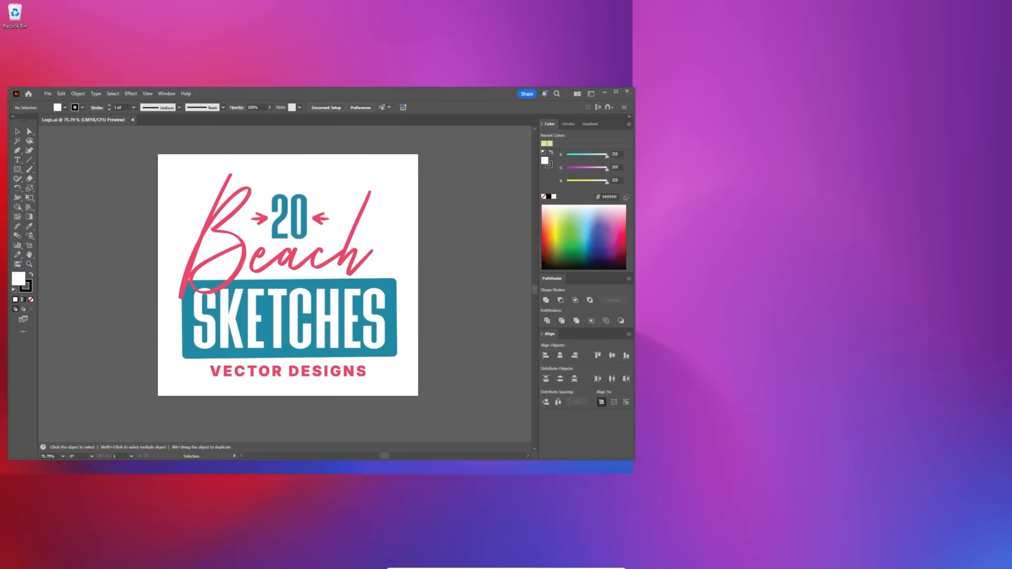
{"action": "mouse_move", "coordinate": [429, 96]}
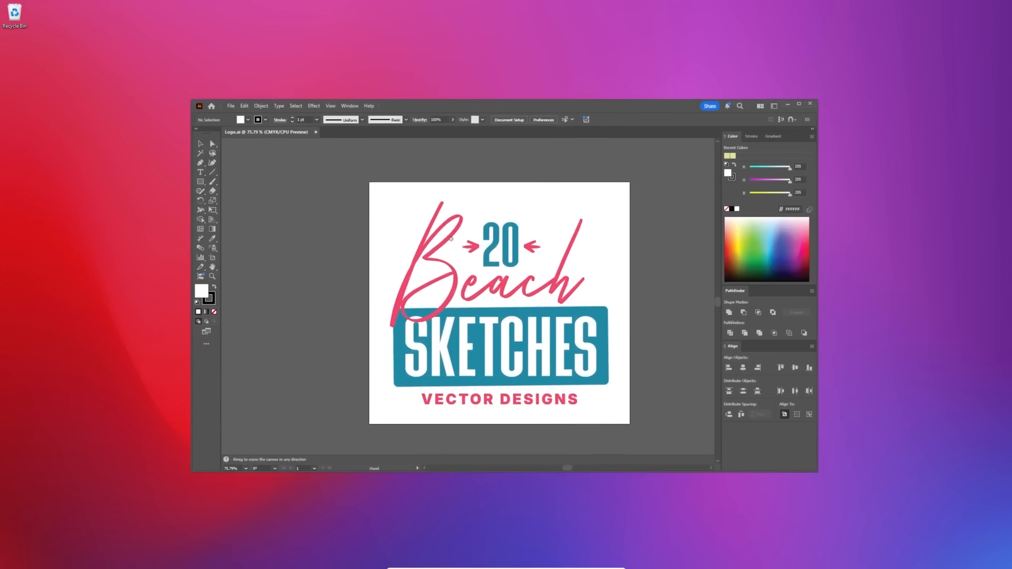
Zoom in on the logo top and select the pink Beach script lettering
{"action": "left_click", "coordinate": [200, 143]}
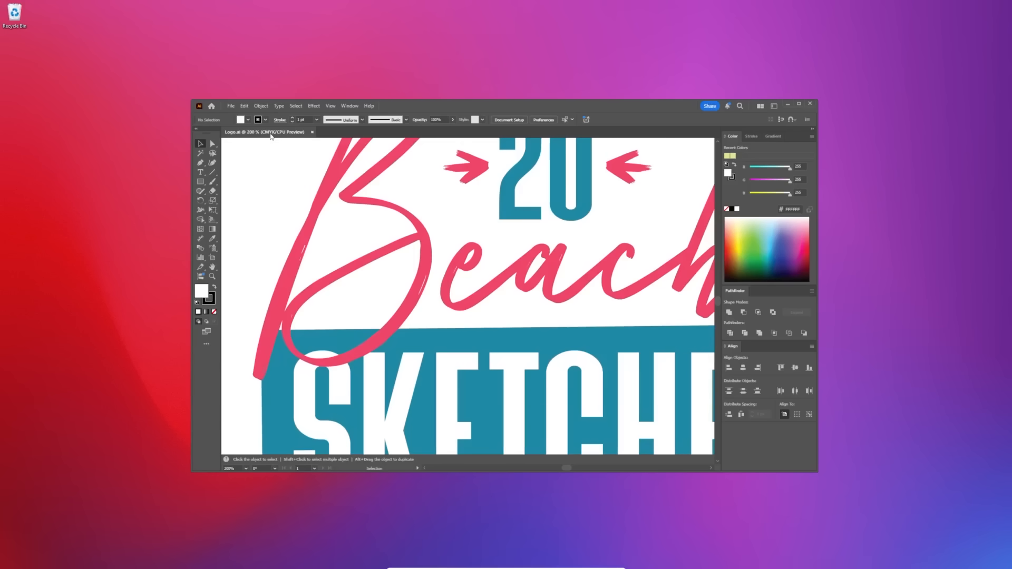
{"action": "left_click", "coordinate": [355, 258]}
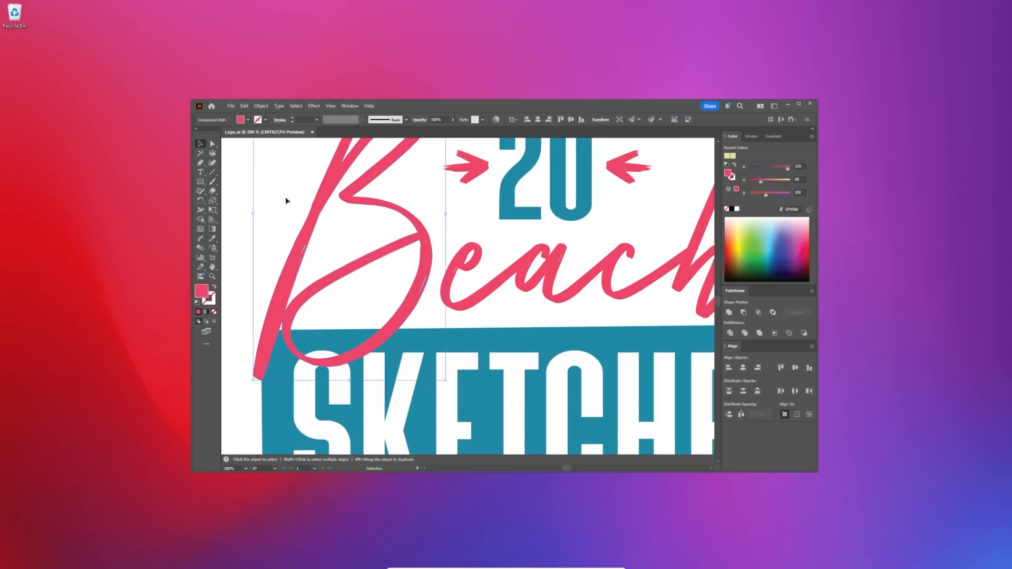
{"action": "mouse_move", "coordinate": [340, 230]}
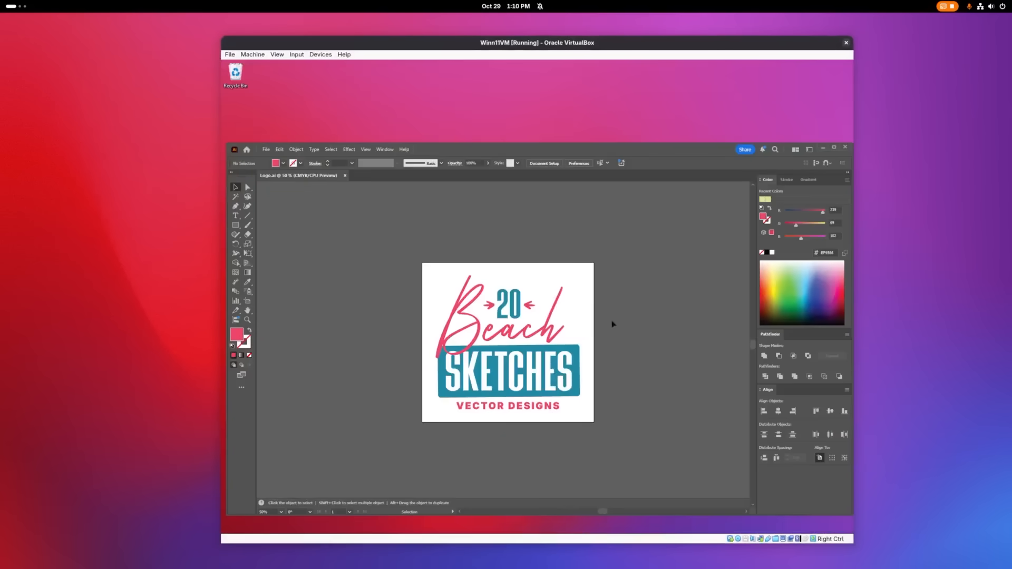
{"action": "mouse_move", "coordinate": [663, 220]}
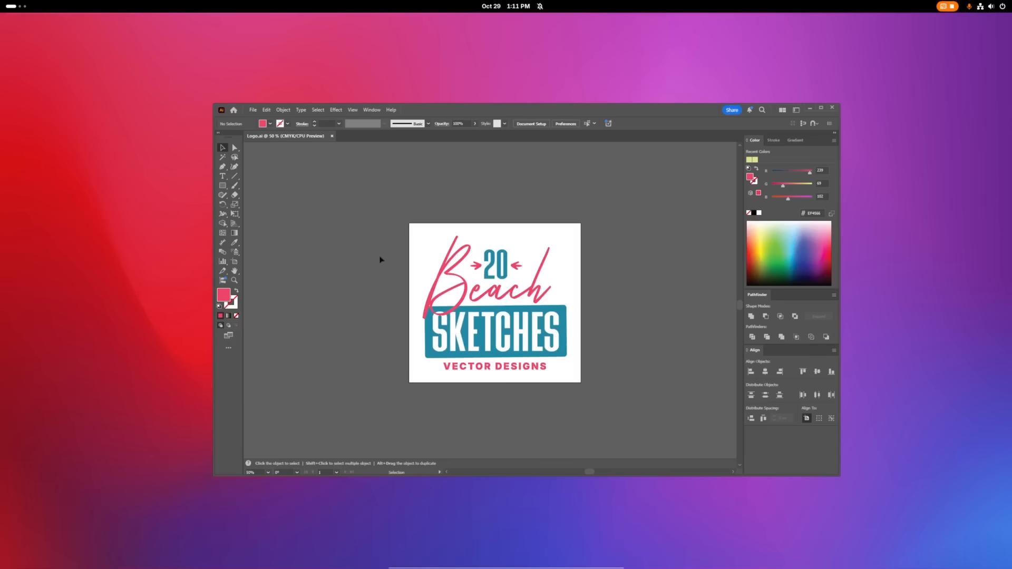
{"action": "mouse_move", "coordinate": [715, 196]}
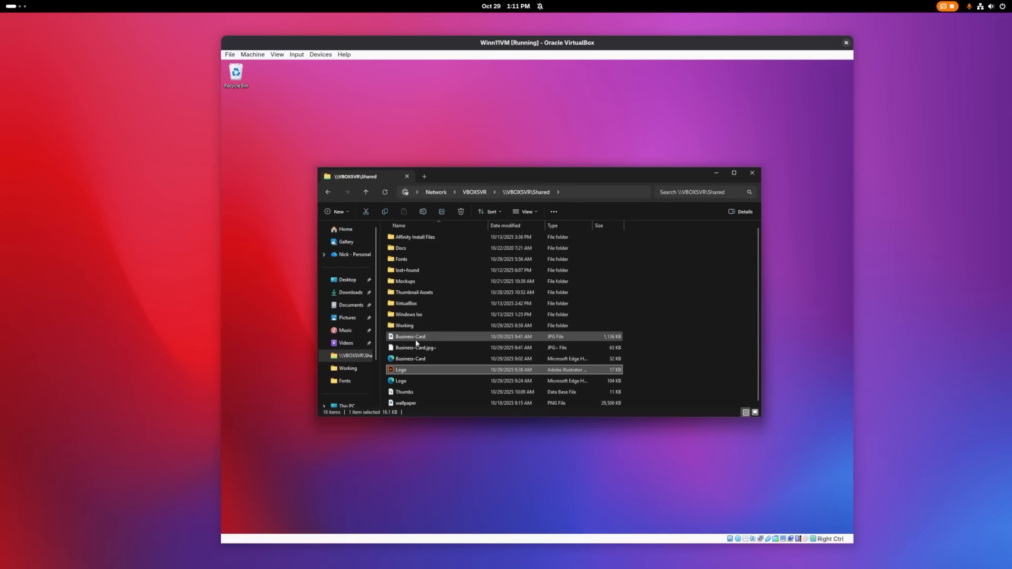
Select Business-Card.jpg in the Shared folder and bring up its Open with options
{"action": "left_click", "coordinate": [410, 336]}
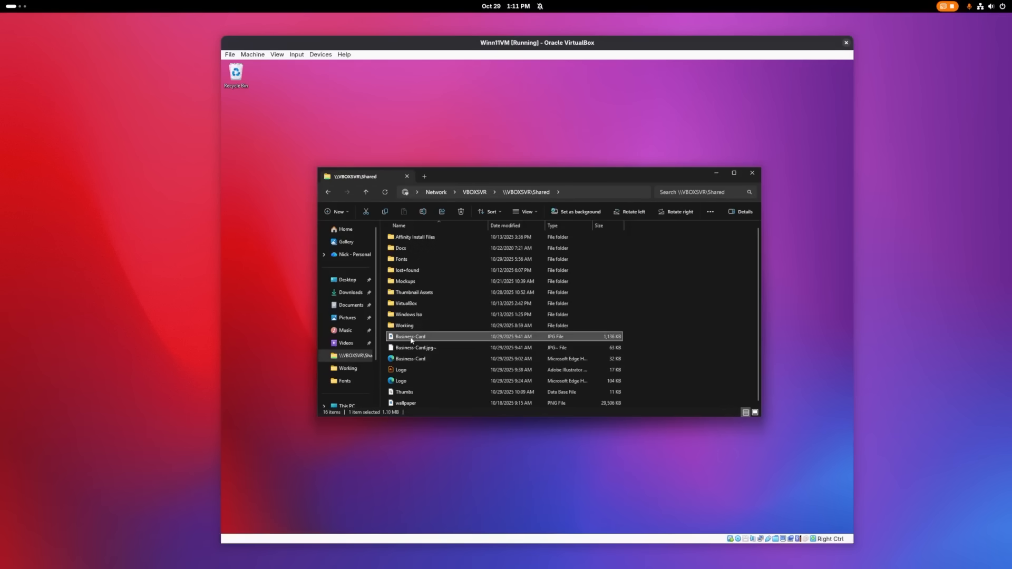
{"action": "right_click", "coordinate": [410, 337]}
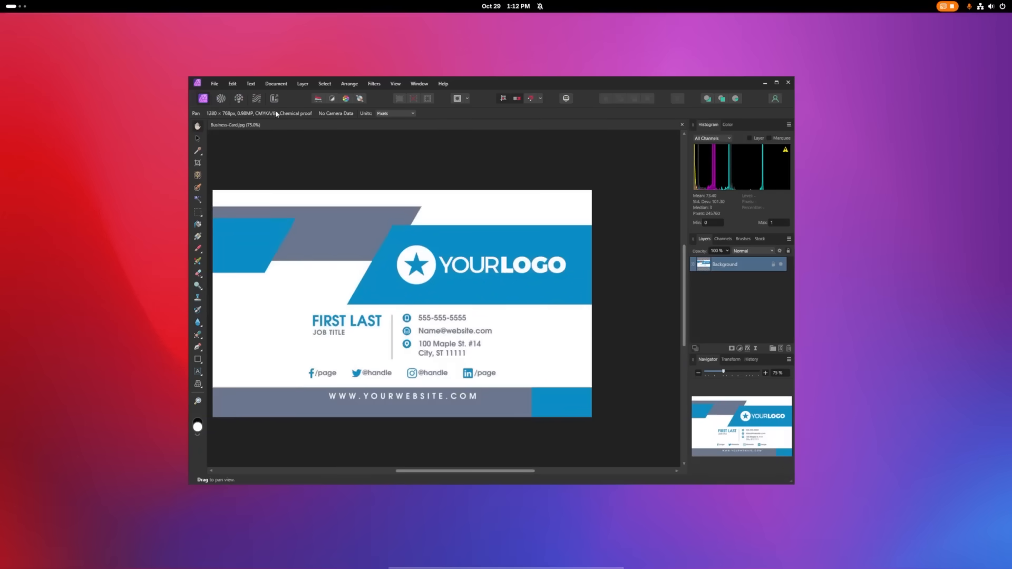
{"action": "mouse_move", "coordinate": [261, 115]}
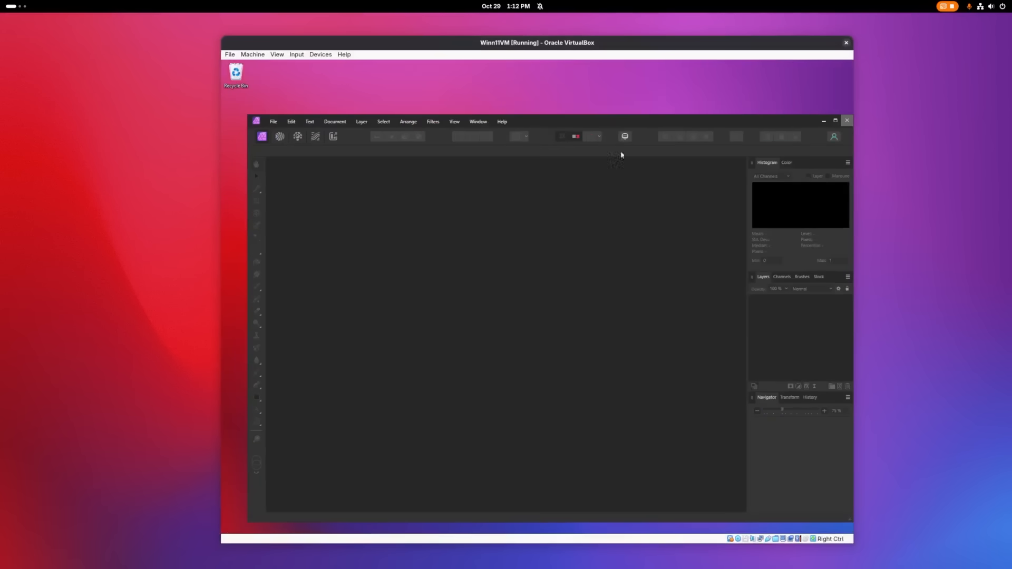
Power off the Winn11VM virtual machine and return to VirtualBox Manager
{"action": "left_click", "coordinate": [846, 121]}
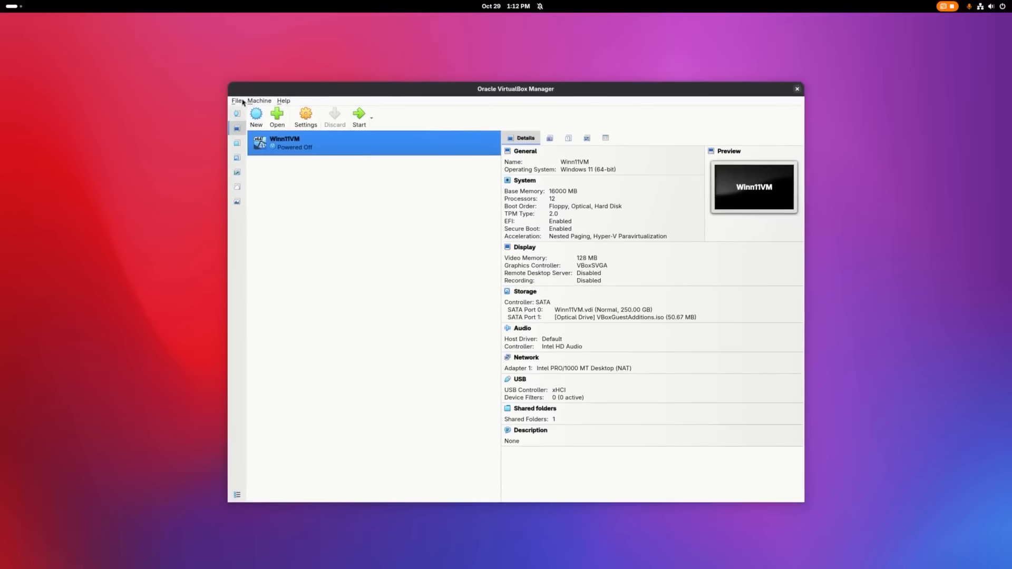
{"action": "left_click", "coordinate": [797, 89]}
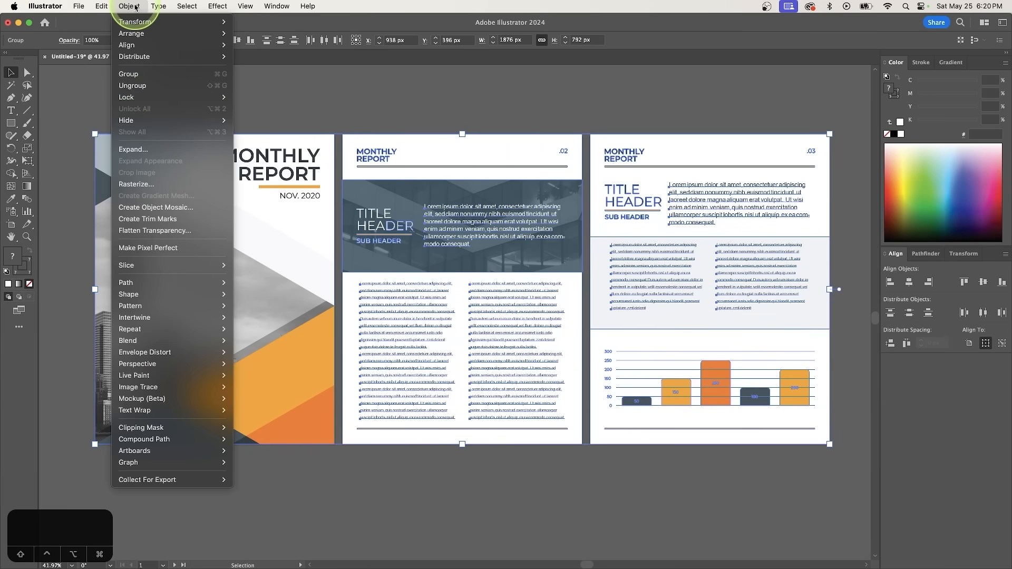
Apply an Arc Upper warp to the LOREM IPSUM text and tune the Bend slider
{"action": "left_click", "coordinate": [186, 7]}
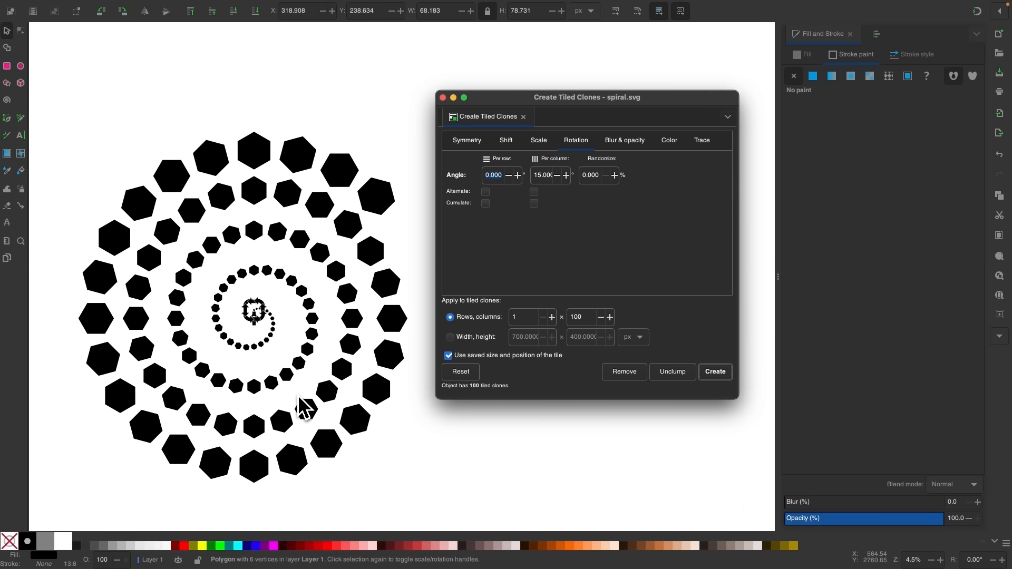
{"action": "mouse_move", "coordinate": [226, 397]}
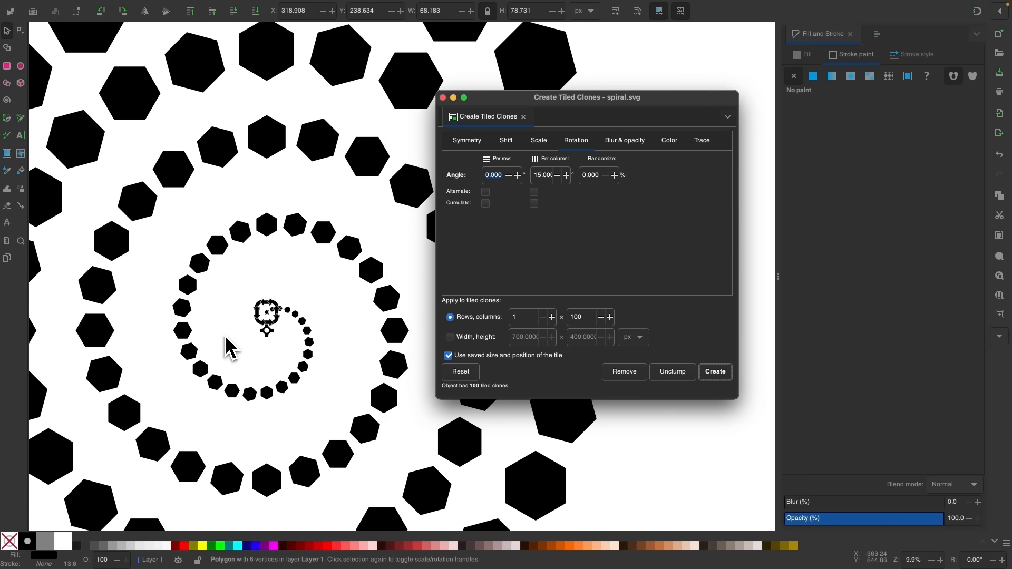
{"action": "scroll", "scroll_direction": "down", "scroll_amount": 3}
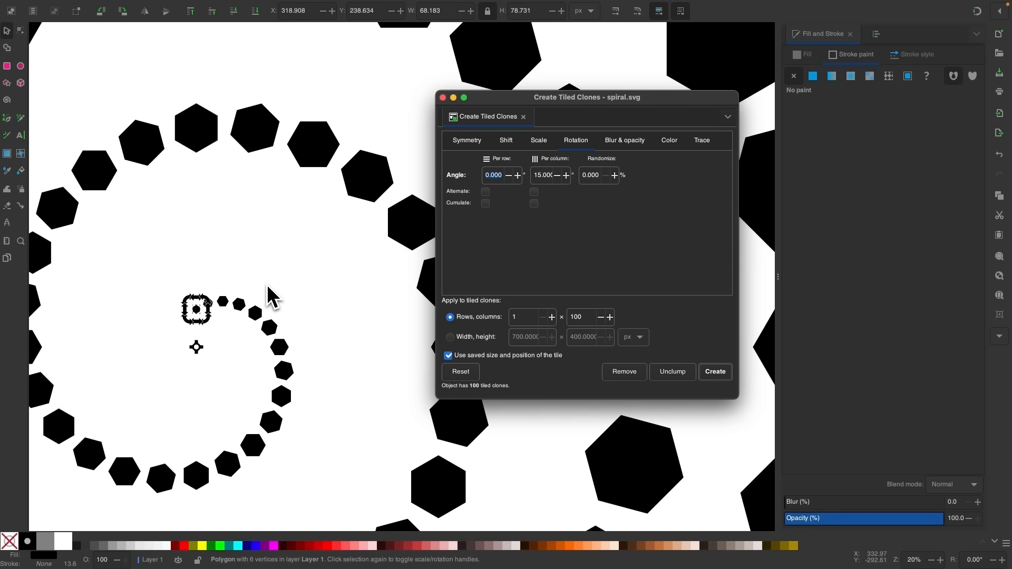
{"action": "left_click", "coordinate": [623, 373]}
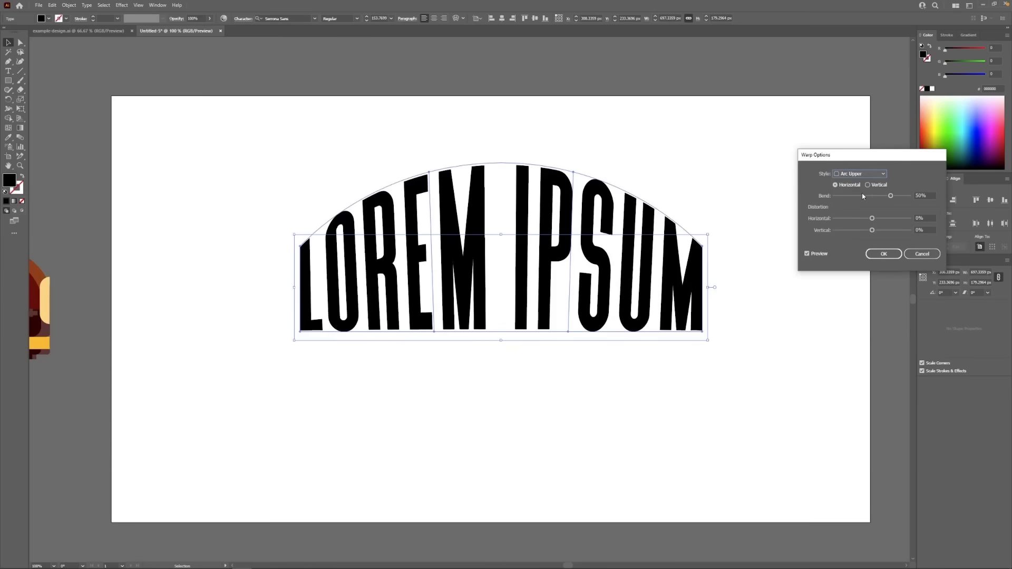
{"action": "left_click", "coordinate": [860, 174]}
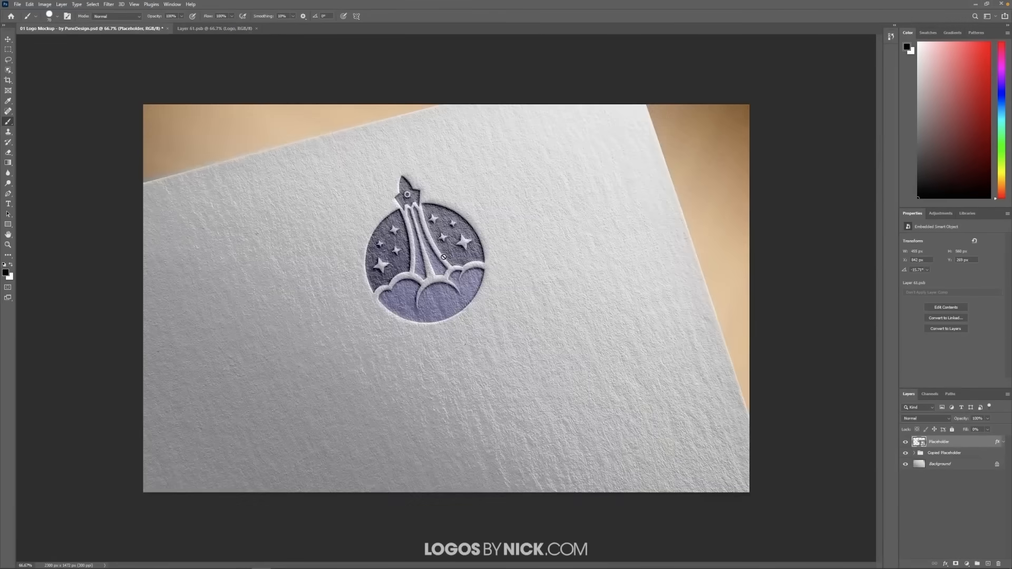
{"action": "mouse_move", "coordinate": [389, 297]}
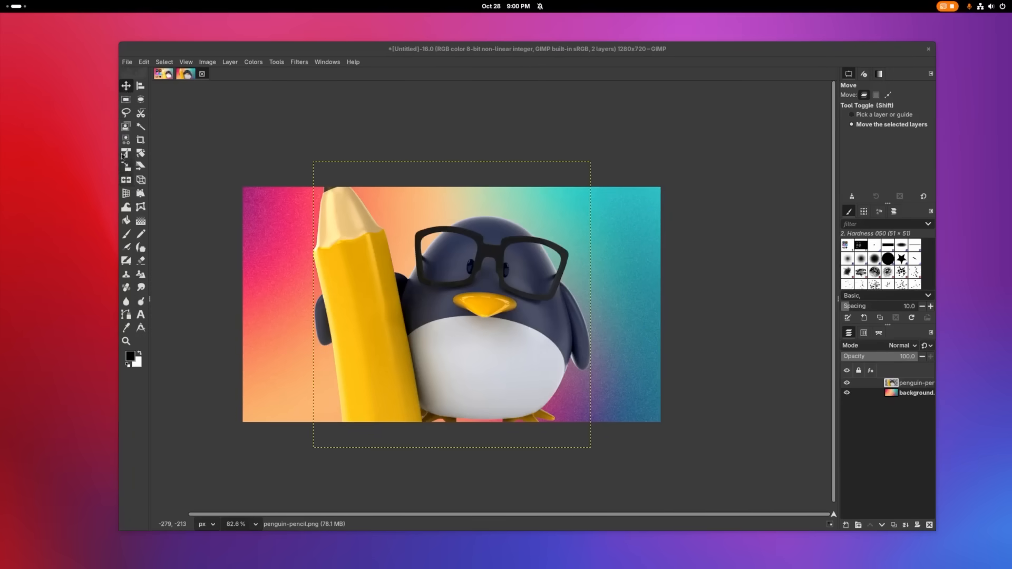
Apply Zoom Motion Blur to a new-from-visible layer and blend it in Overlay mode
{"action": "left_click", "coordinate": [127, 153]}
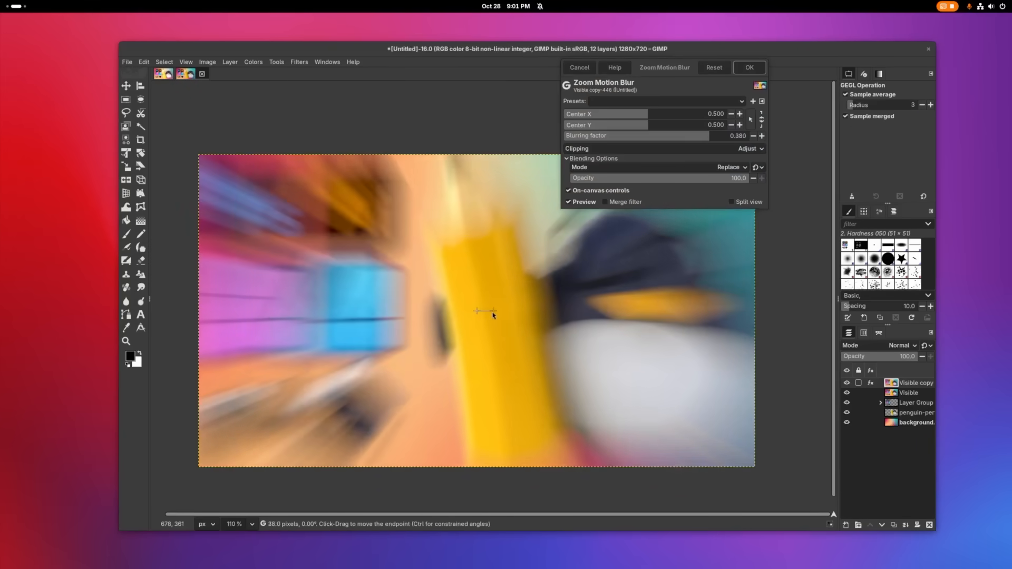
{"action": "left_click", "coordinate": [748, 68]}
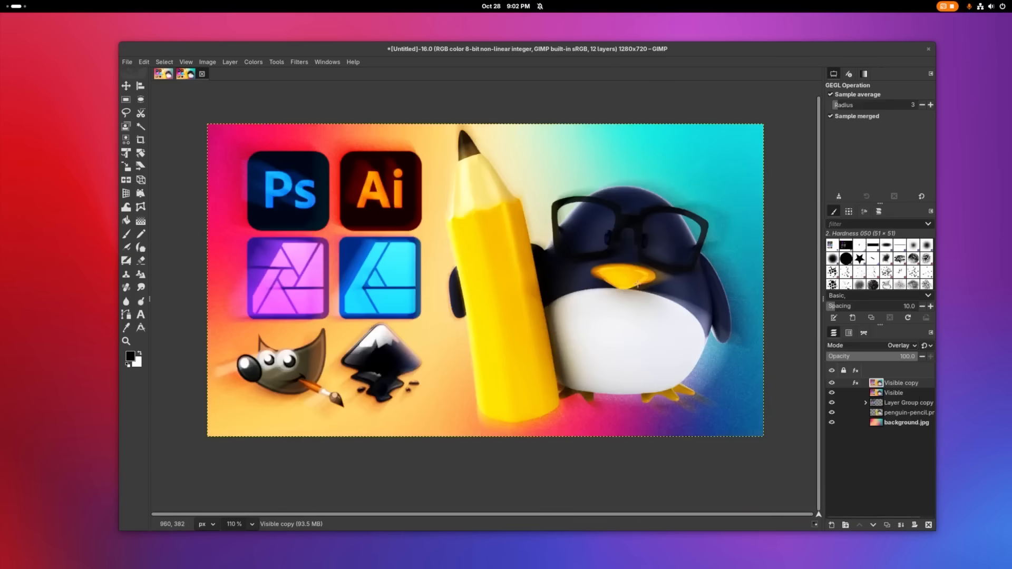
{"action": "left_click", "coordinate": [898, 346]}
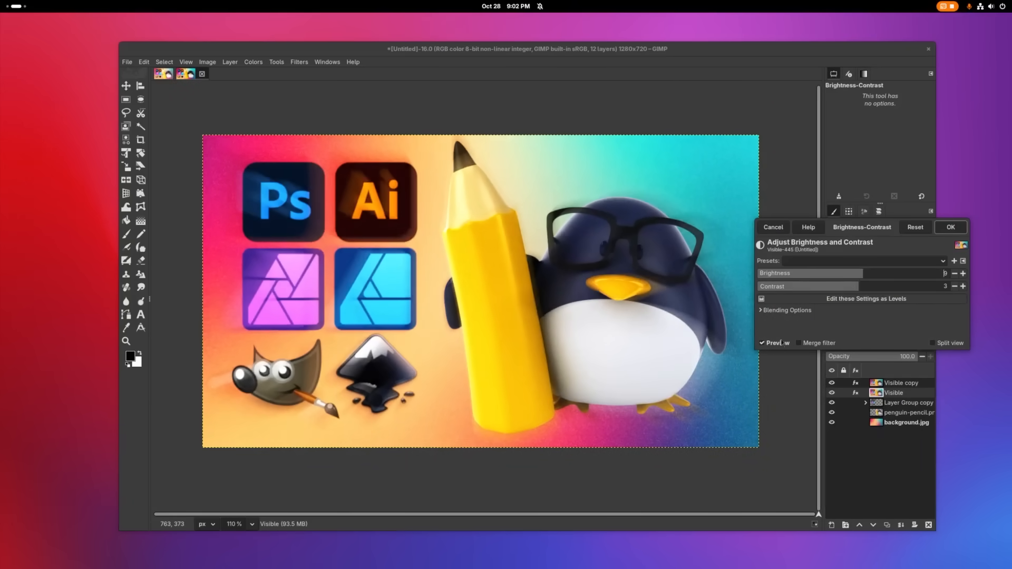
Apply Brightness-Contrast and add a merged Visible #1 layer atop the 13-layer stack
{"action": "left_click", "coordinate": [298, 61]}
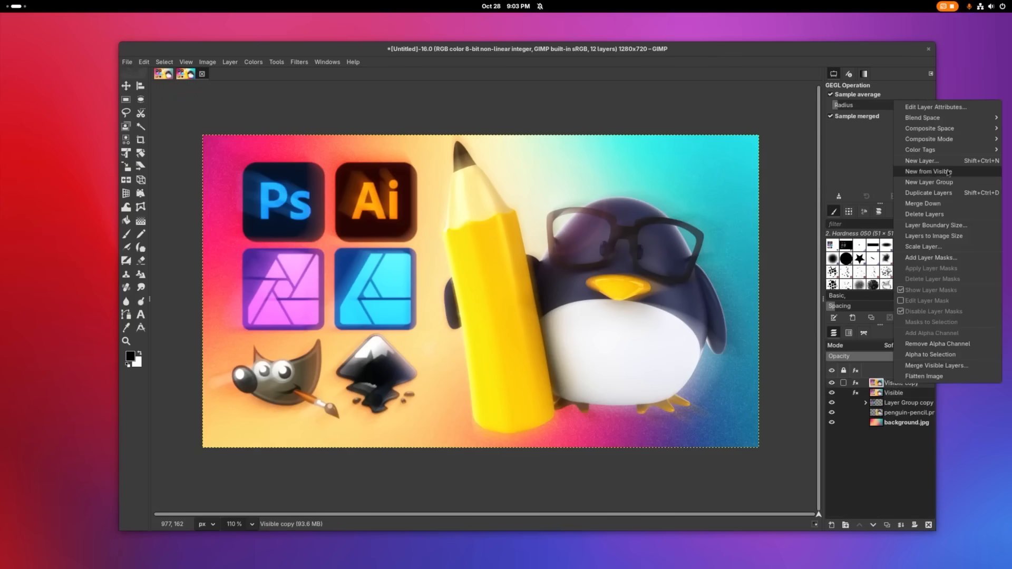
{"action": "left_click", "coordinate": [926, 171]}
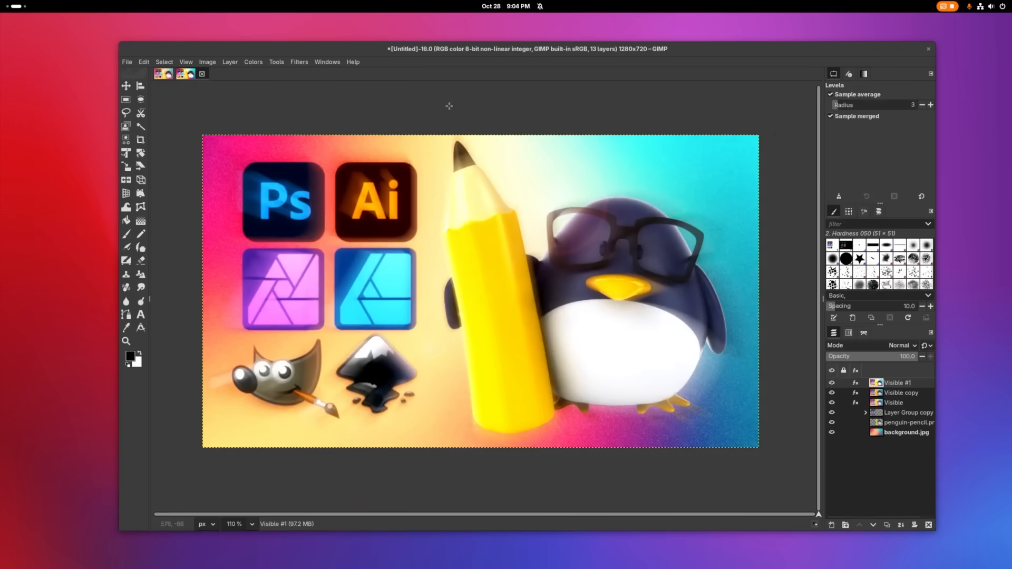
{"action": "left_click", "coordinate": [298, 62]}
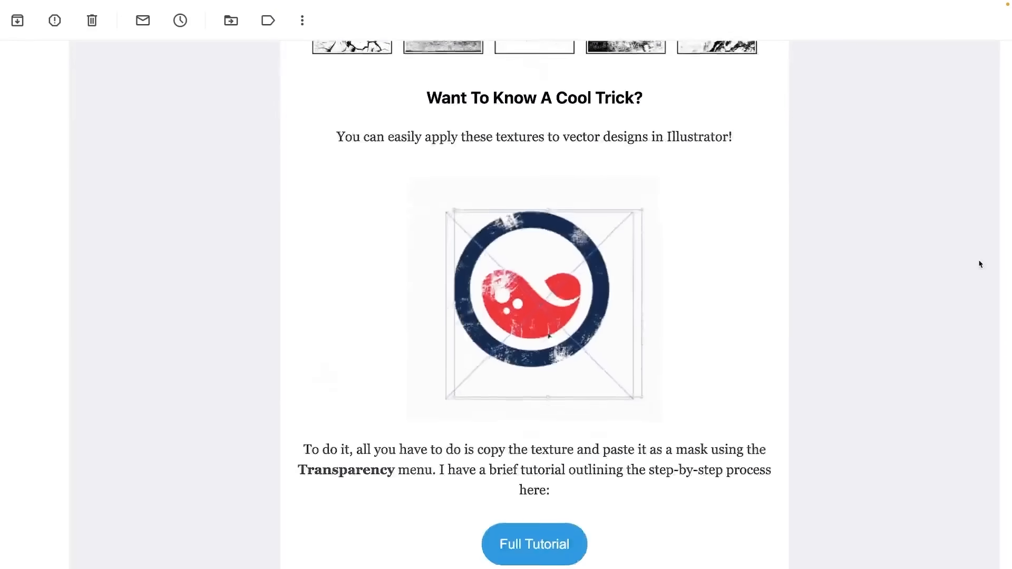
Scroll through the textures newsletter email down to the Inkscape subscribe form
{"action": "scroll", "scroll_direction": "down", "scroll_amount": 3}
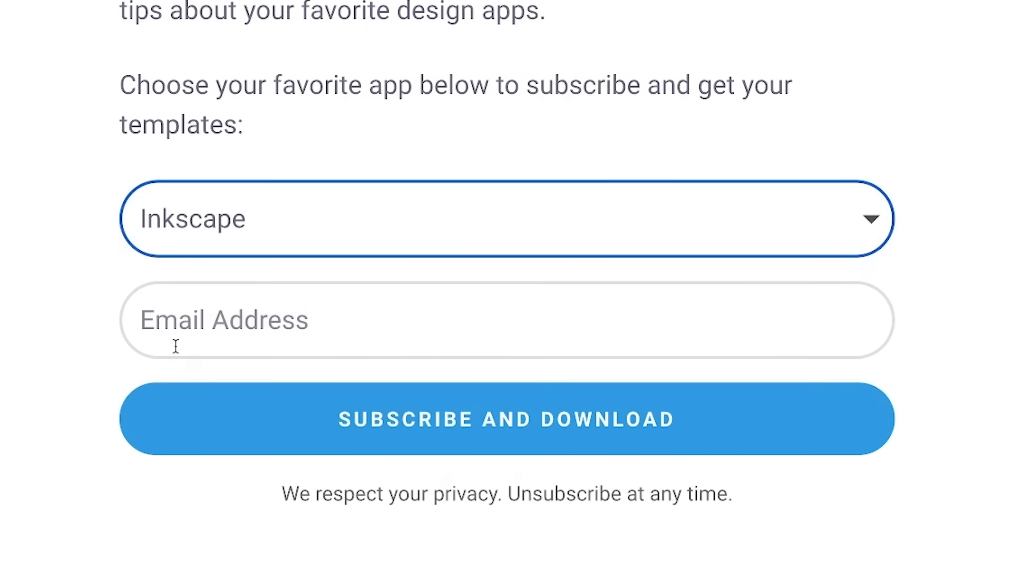